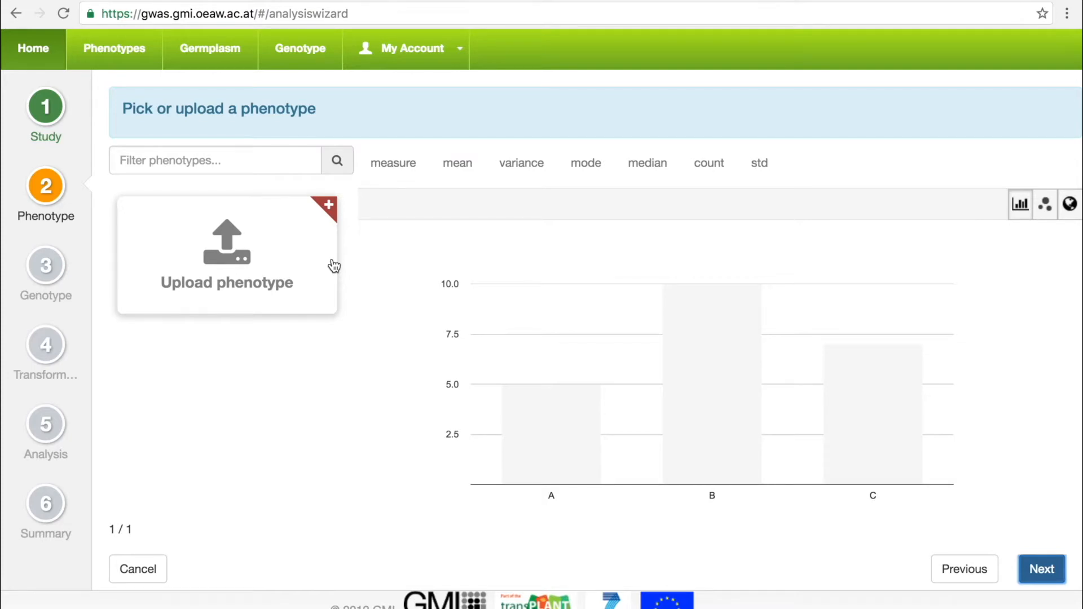
- Upload the 41.csv phenotype file so its 164 mean values are validated
left_click(227, 249)
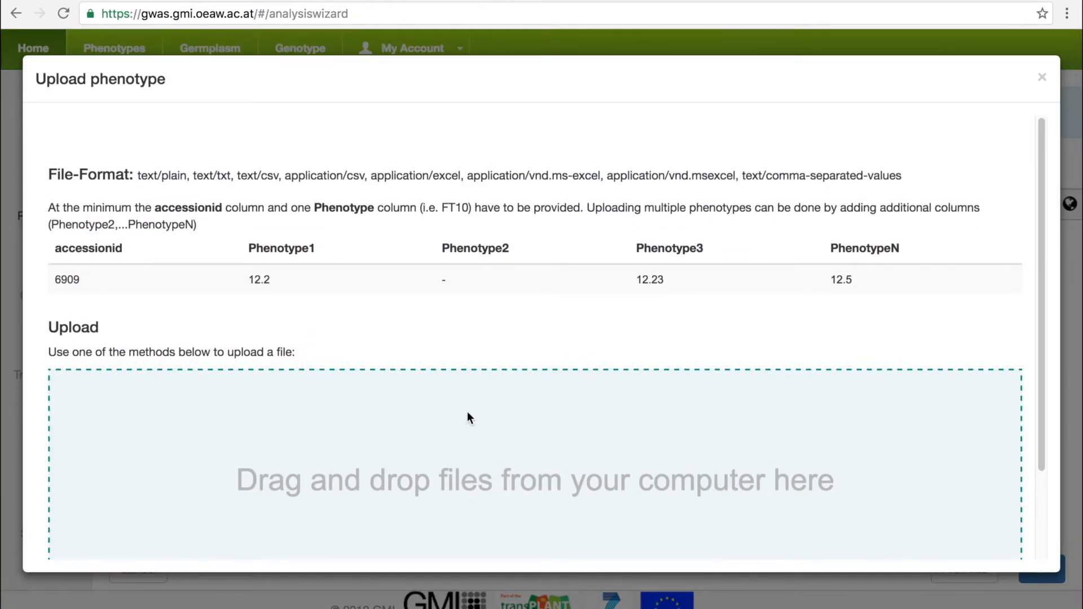
scroll("down", 3)
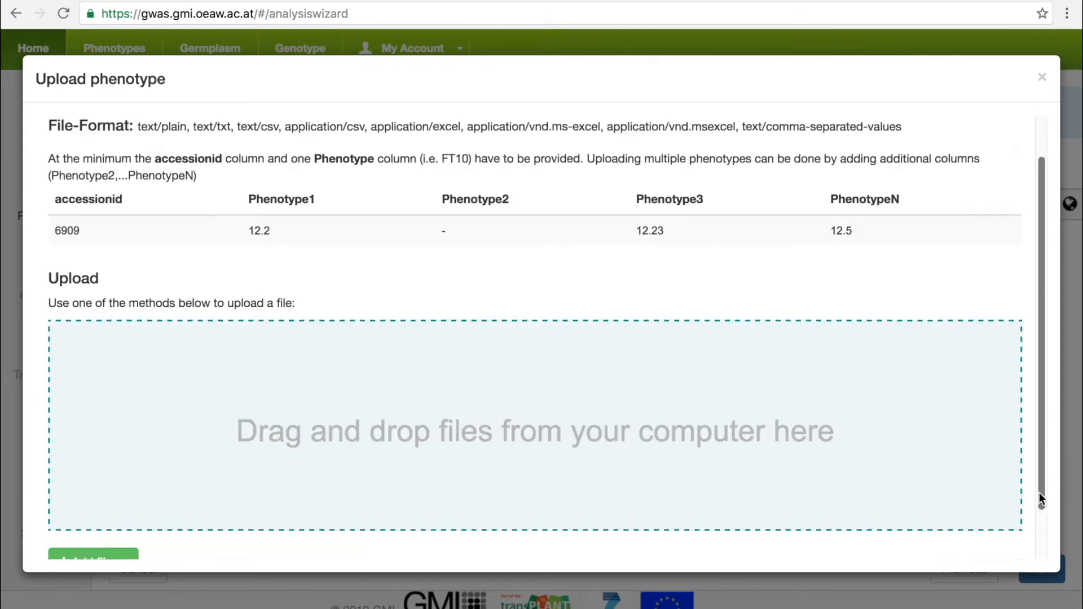
scroll("down", 3)
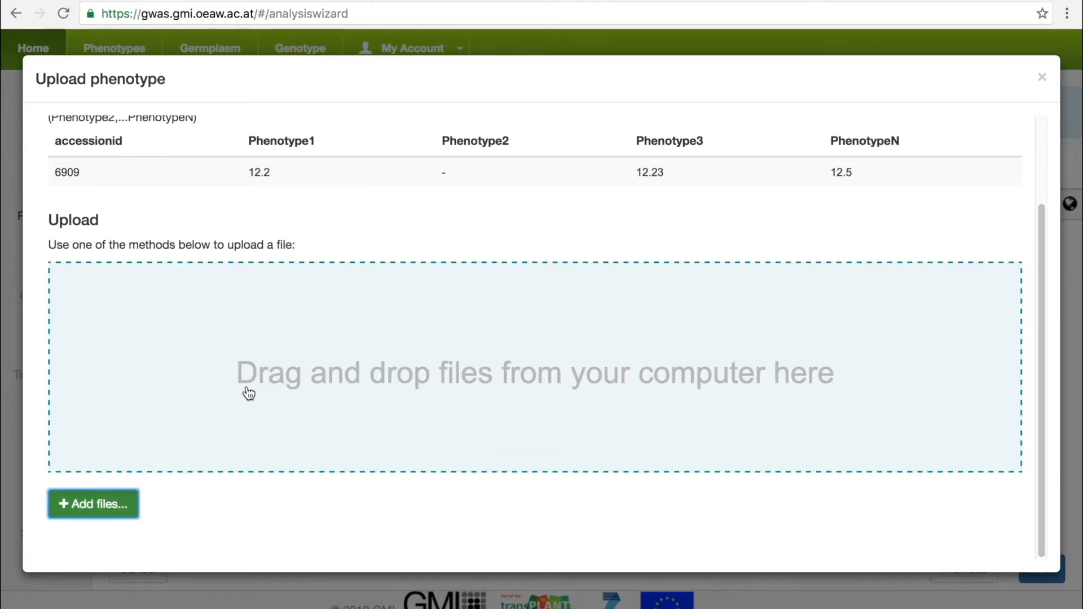
left_click(92, 504)
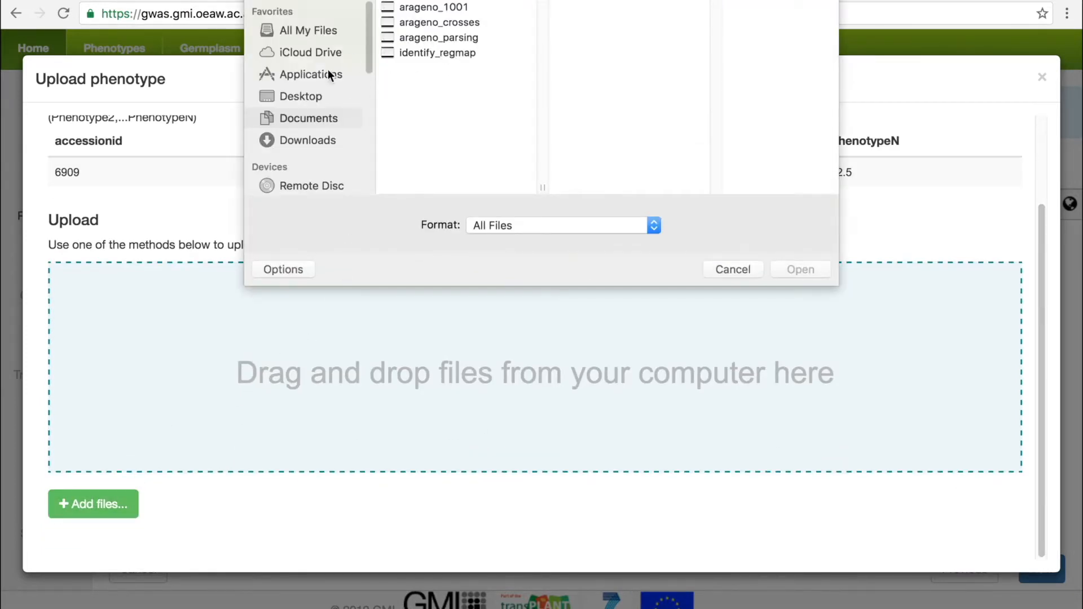
left_click(307, 140)
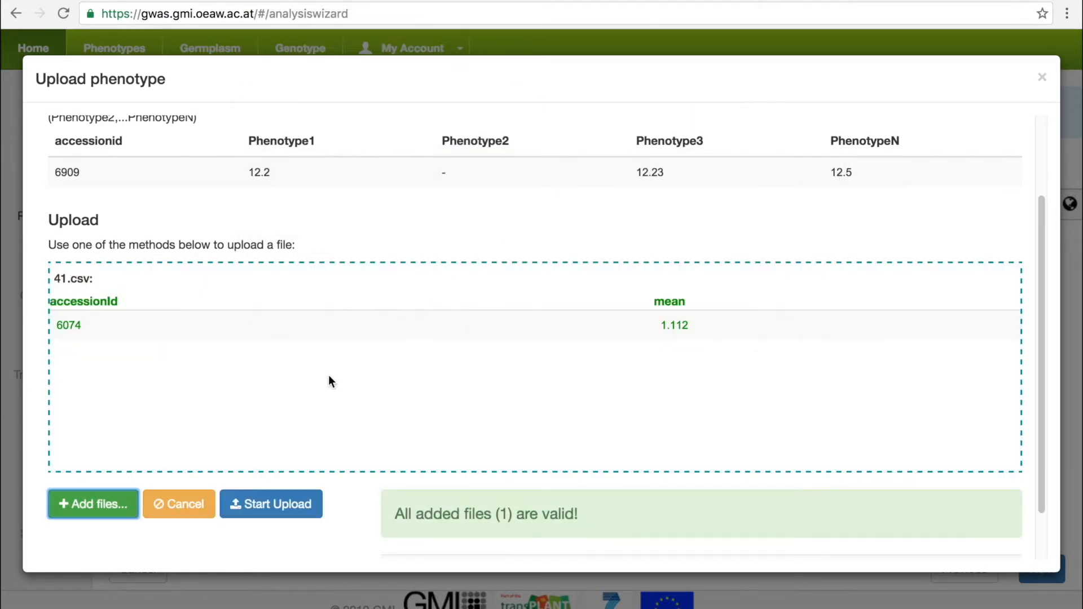
left_click(271, 504)
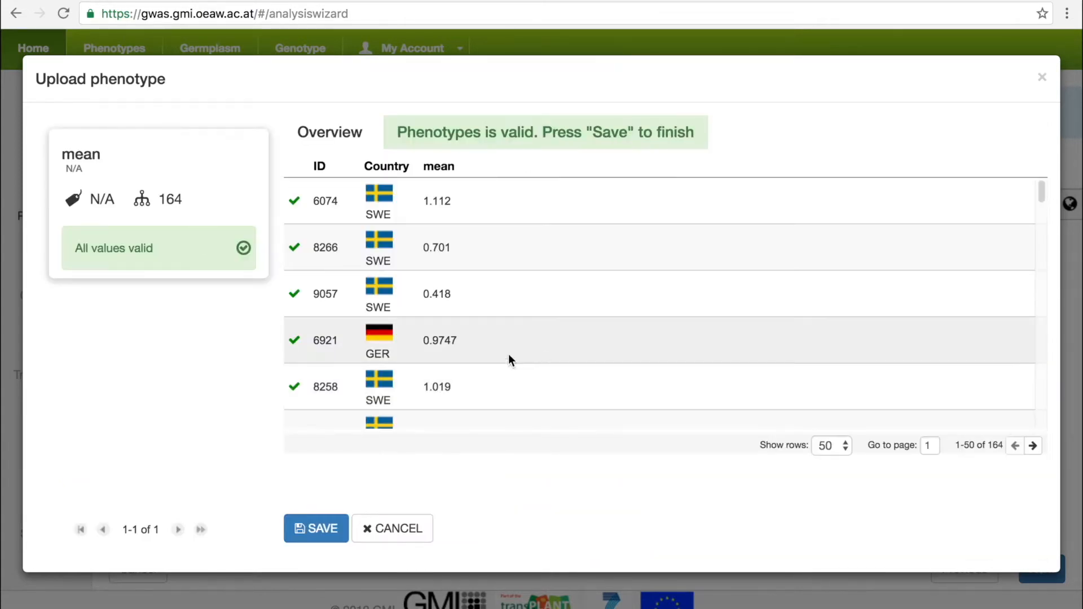
mouse_move(958, 375)
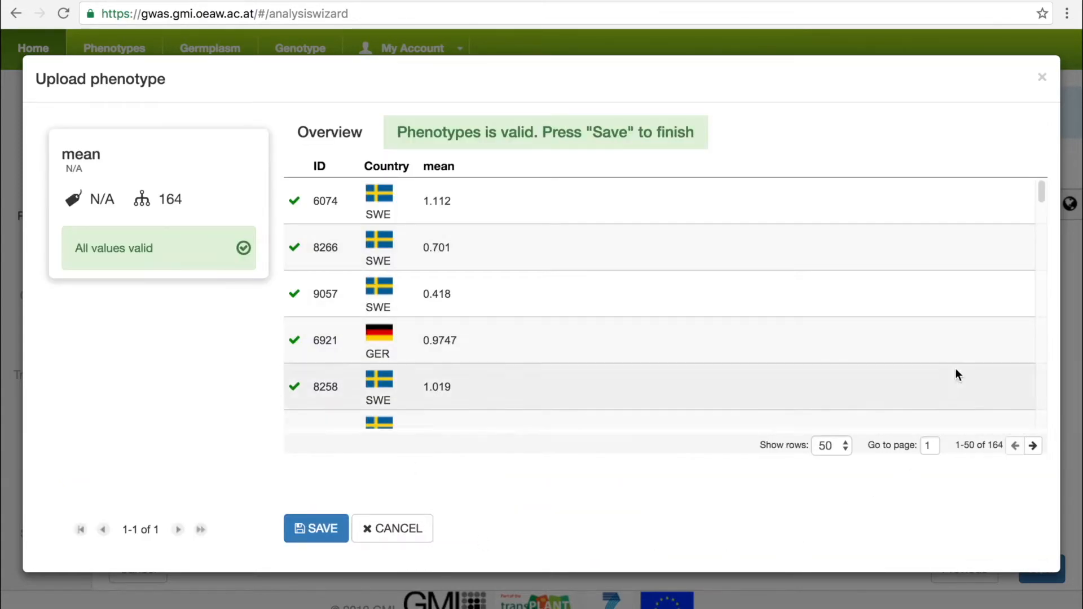
mouse_move(316, 402)
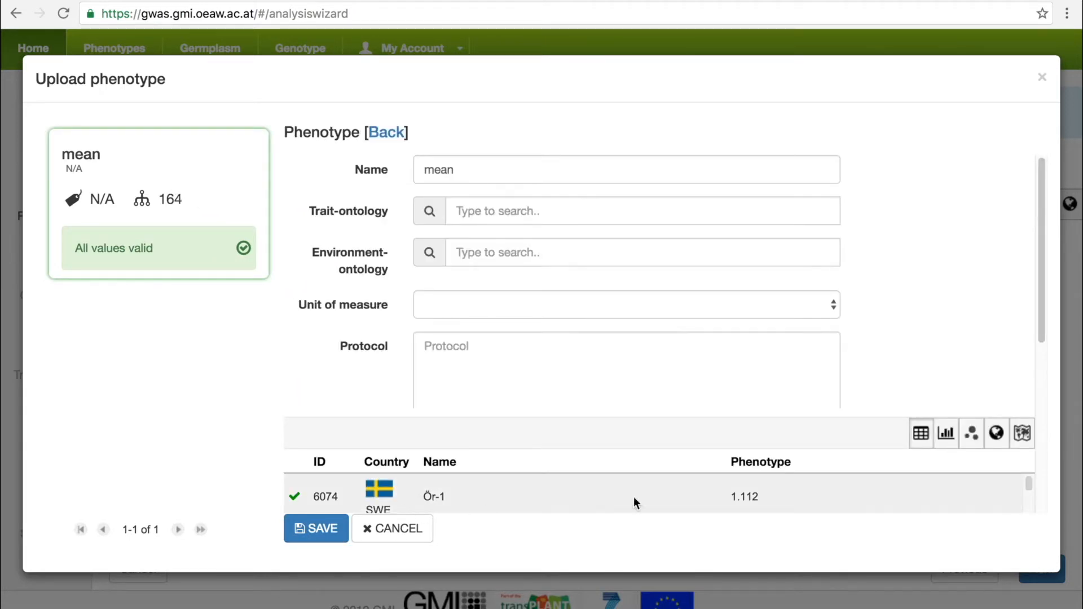
mouse_move(1036, 298)
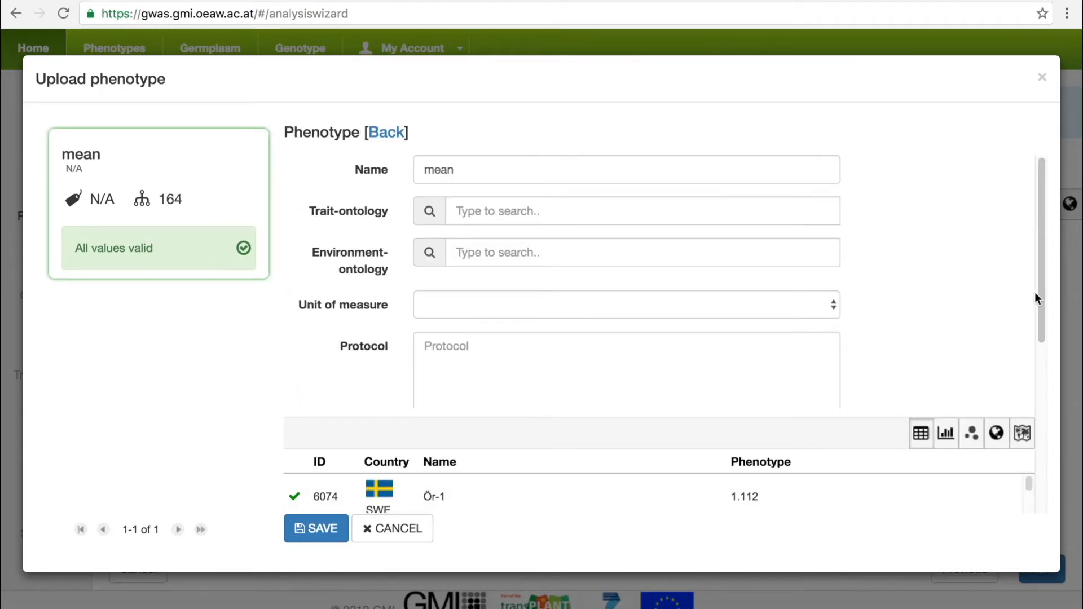
- Show the mean phenotype values as a histogram and as a motion chart
scroll("down", 3)
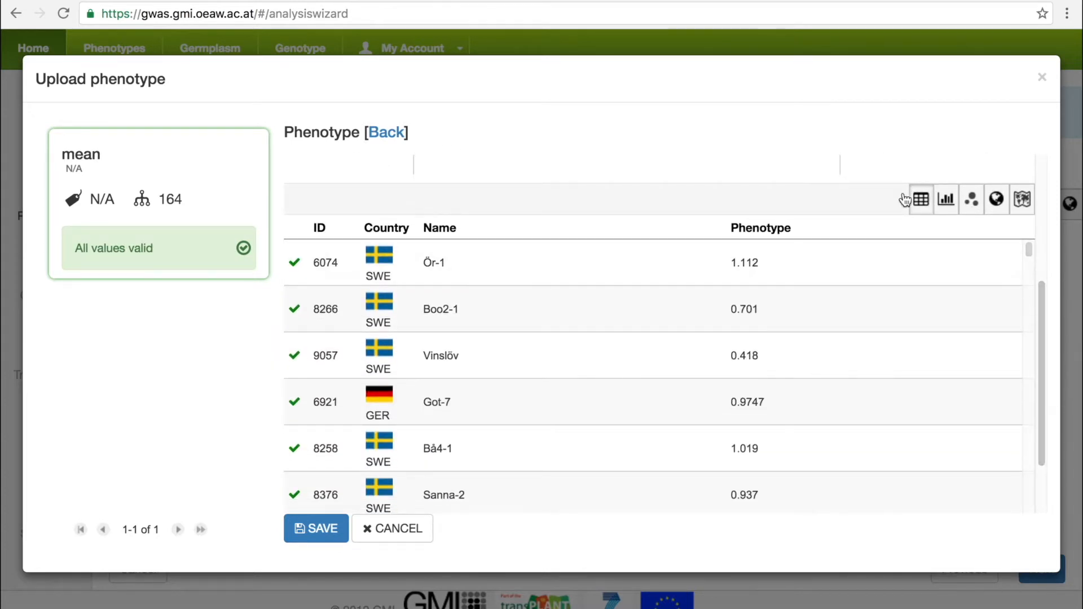
left_click(945, 200)
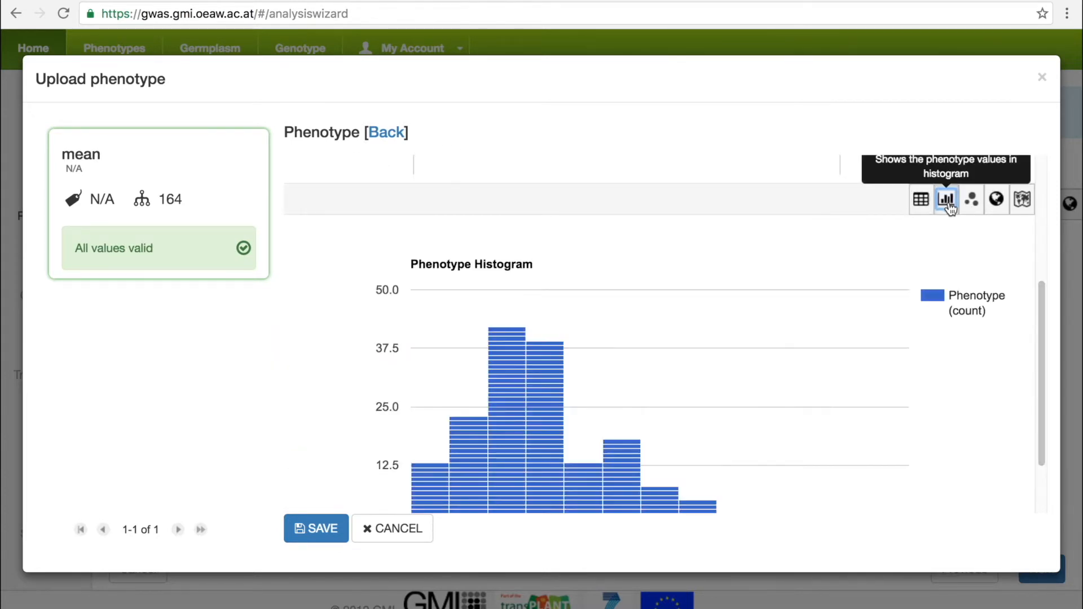
mouse_move(972, 199)
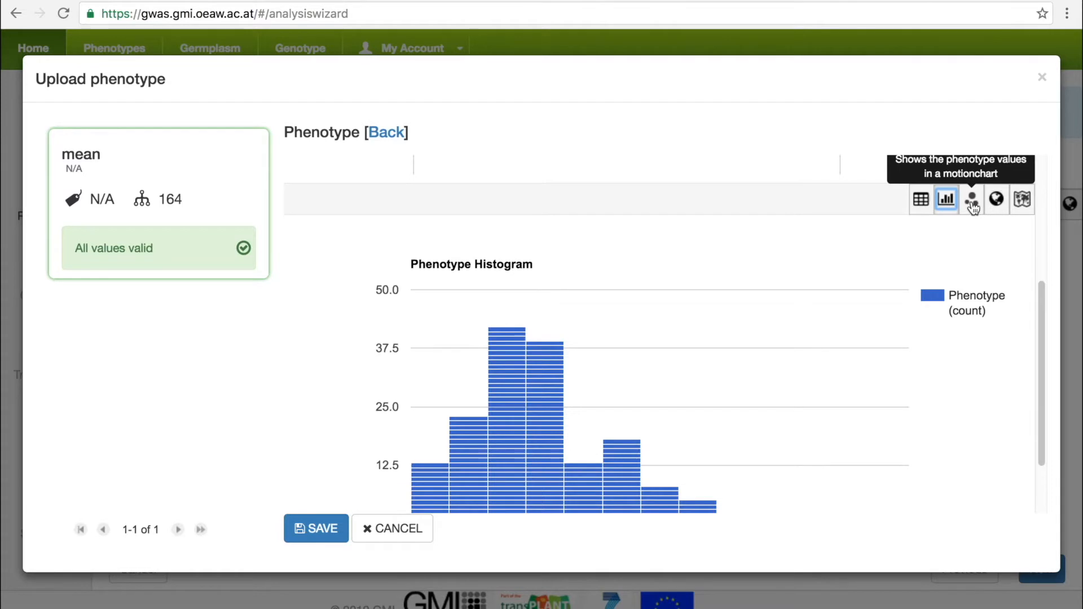
left_click(970, 200)
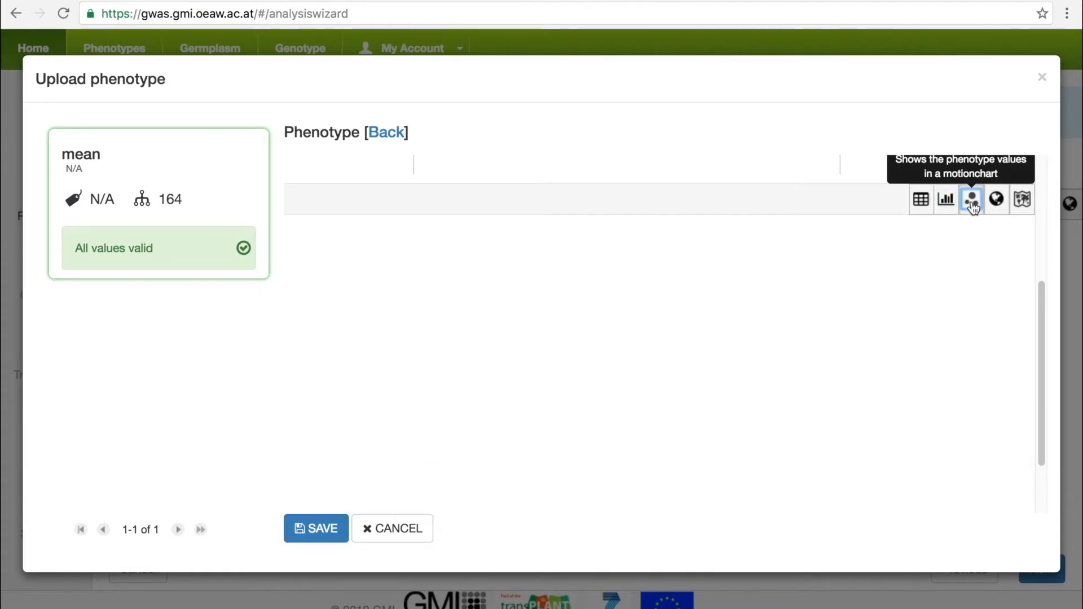
left_click(972, 200)
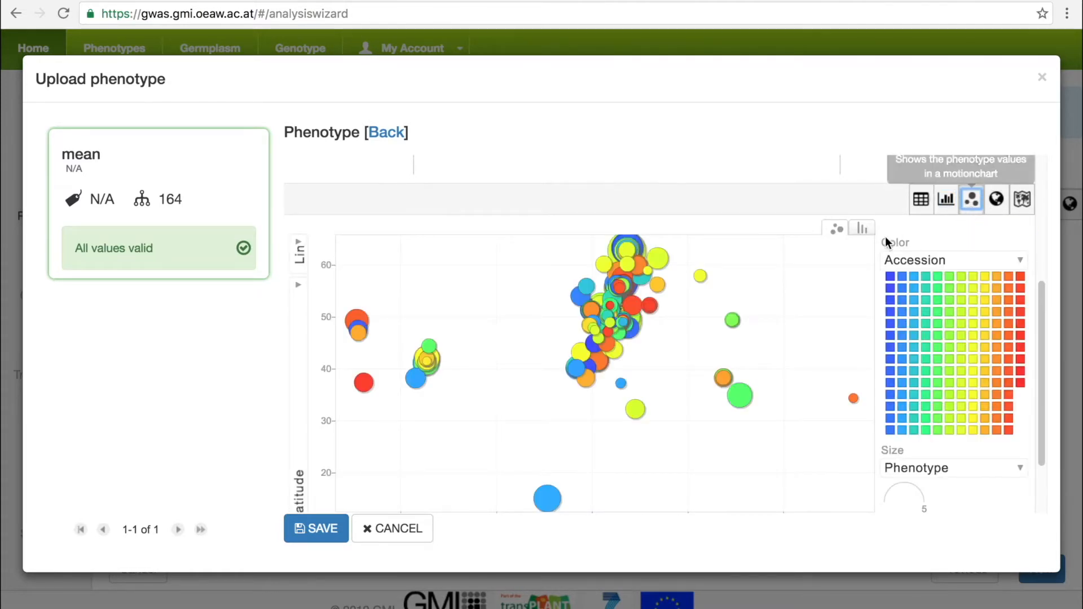
- Colour the motion chart's bar view by country, then show the geographic distribution and accession map
left_click(861, 228)
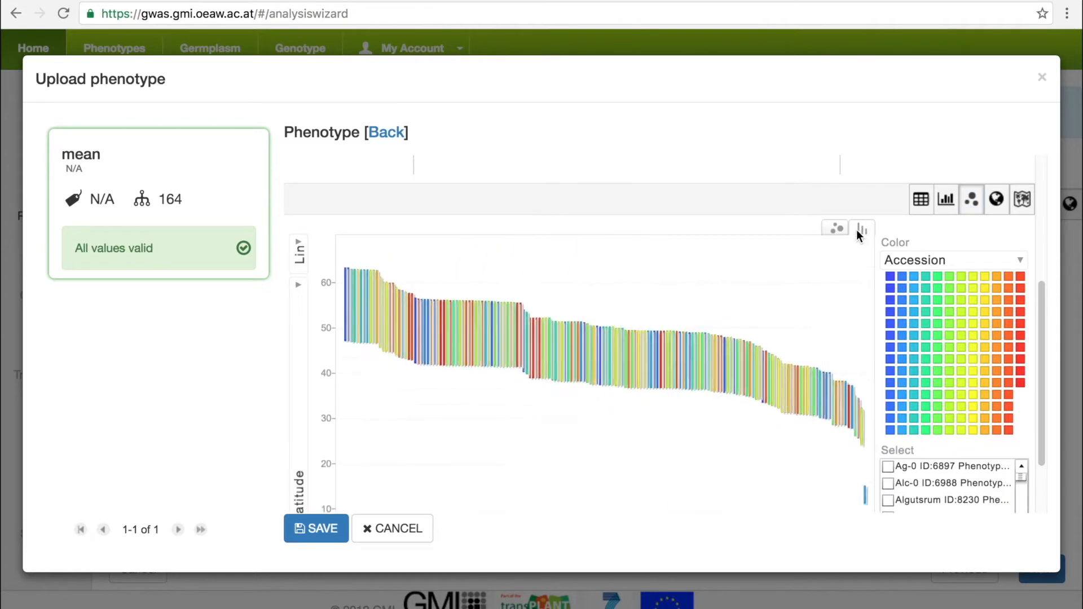
left_click(862, 227)
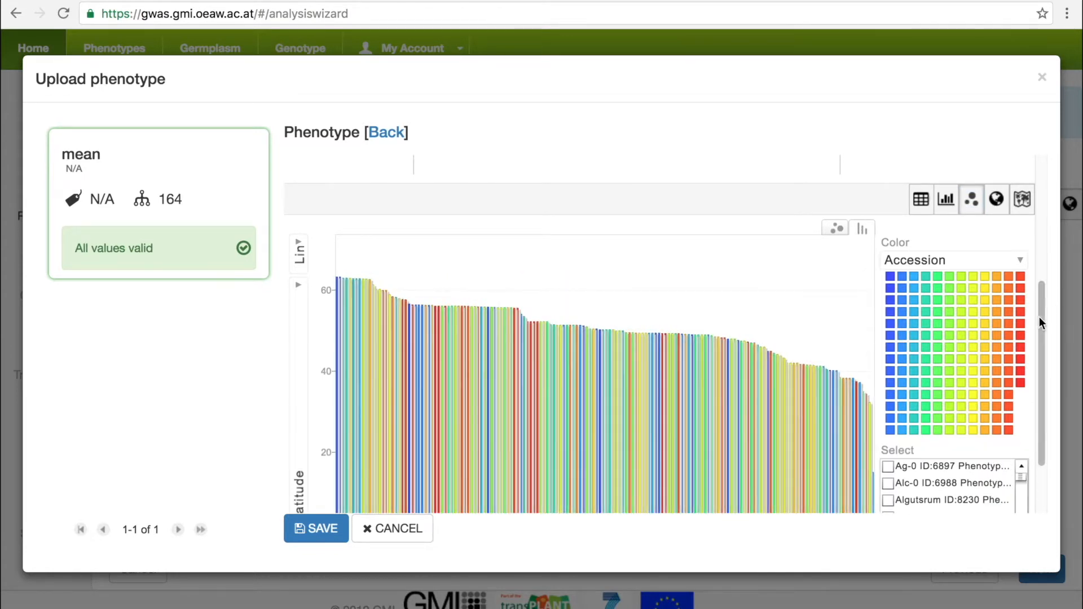
mouse_move(856, 307)
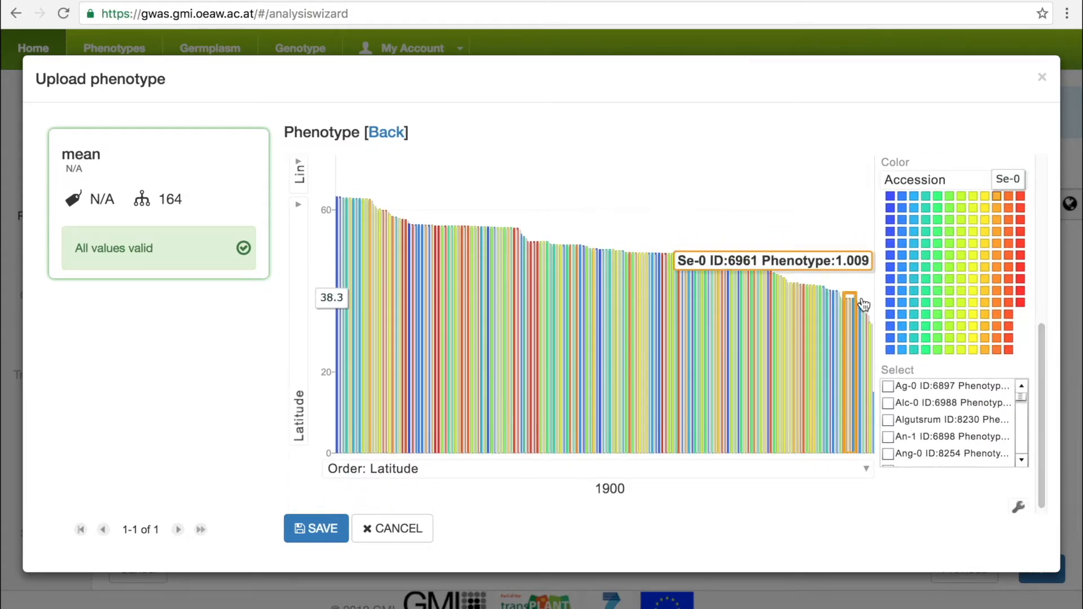
left_click(953, 179)
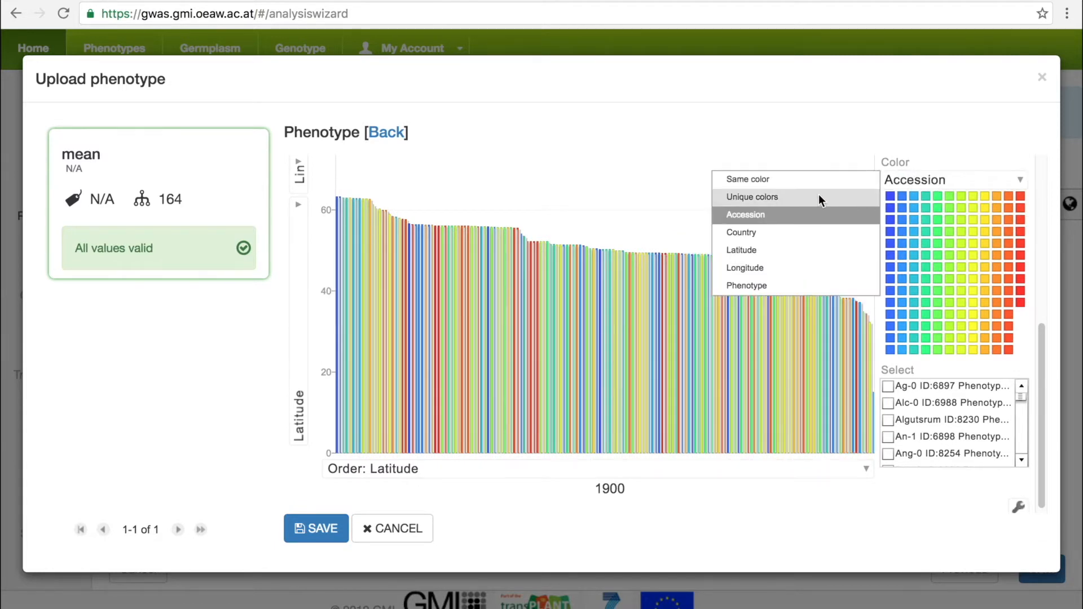
left_click(741, 232)
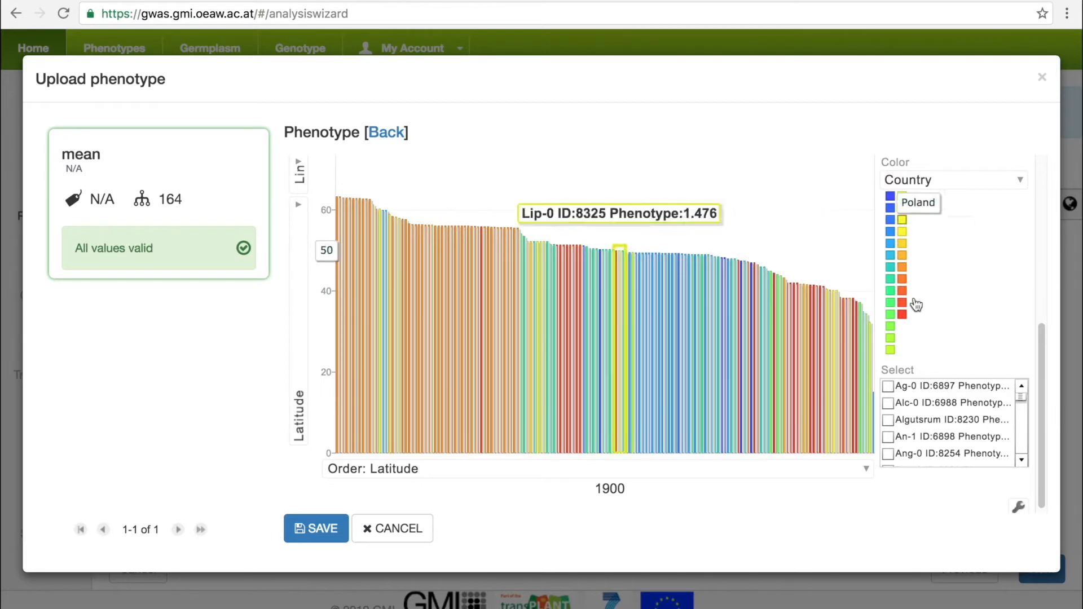
mouse_move(1043, 340)
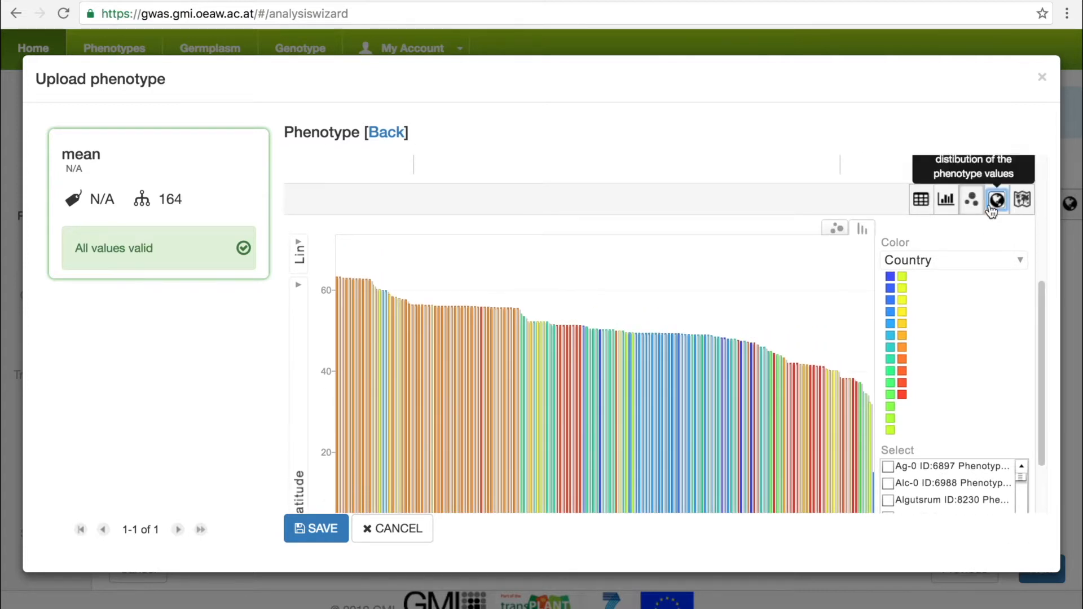
left_click(1022, 199)
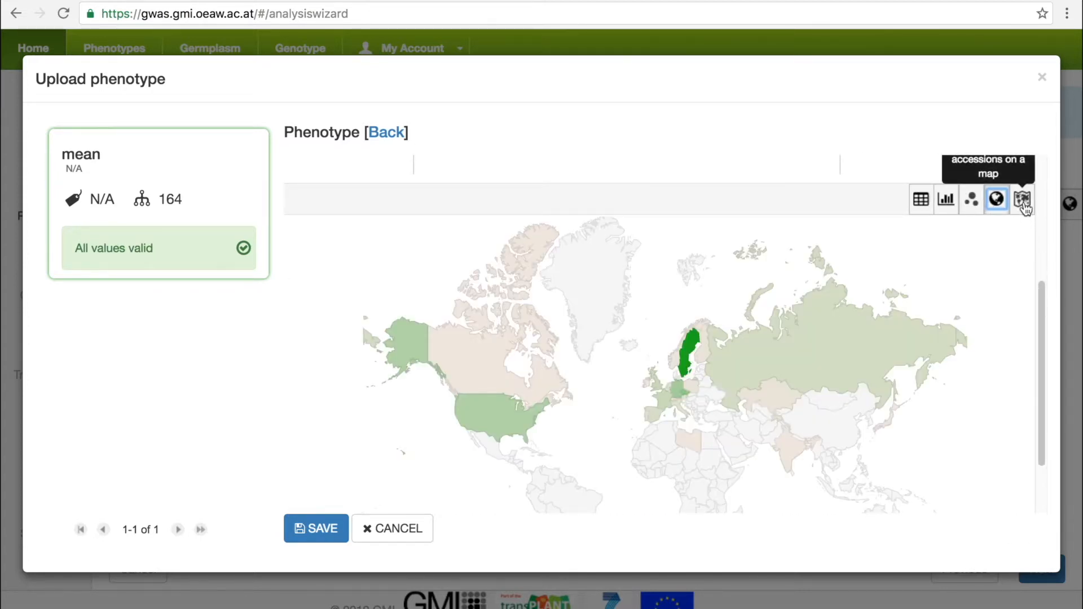
left_click(1023, 199)
type("FRI")
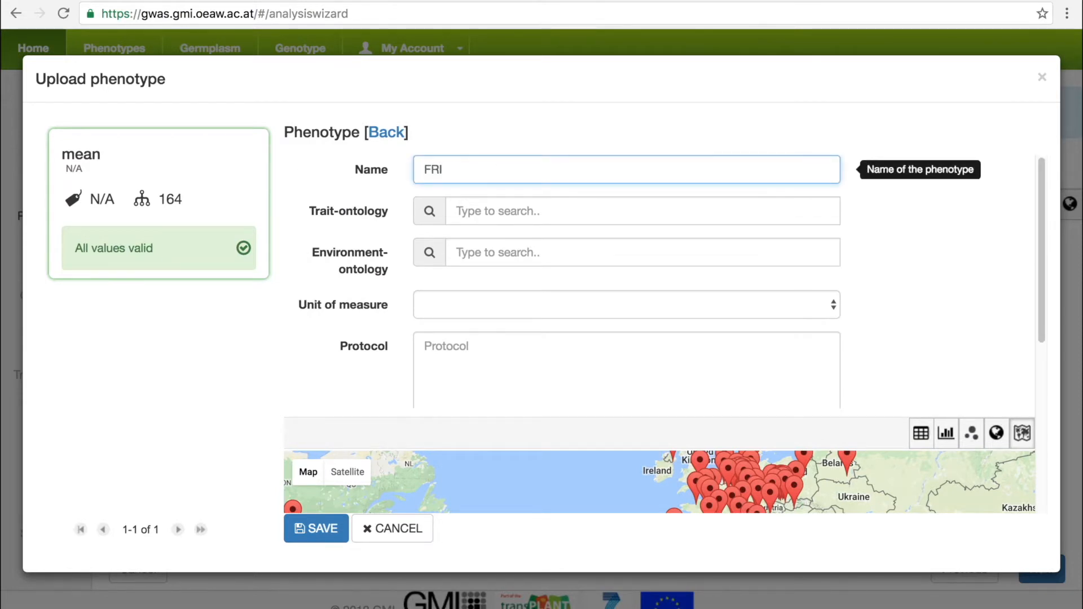
- Tag the FRI phenotype with the 'growth chamber study' environment term and save it
left_click(625, 210)
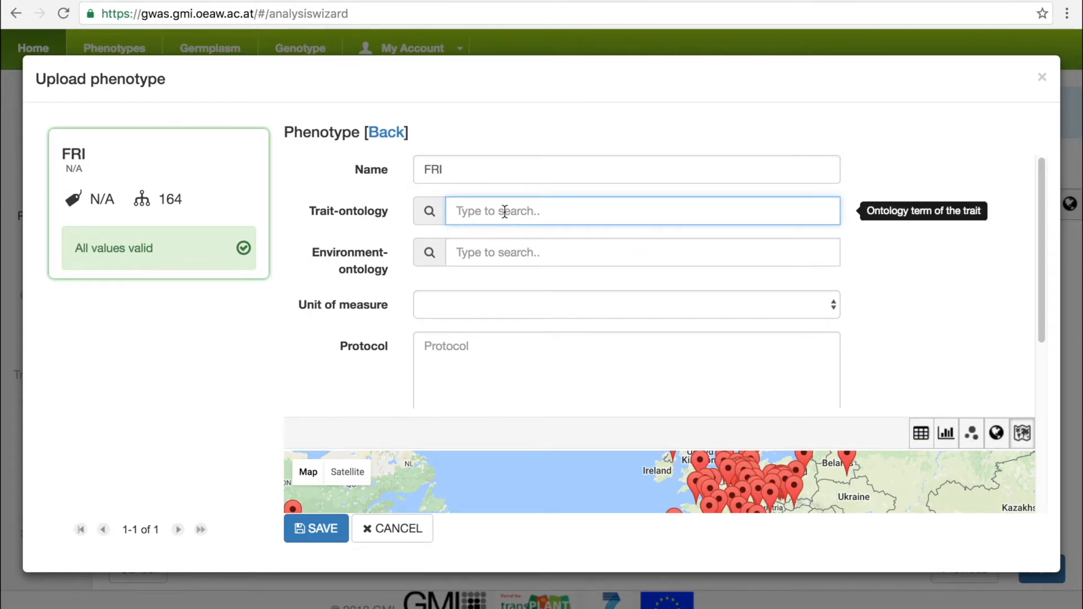
mouse_move(521, 243)
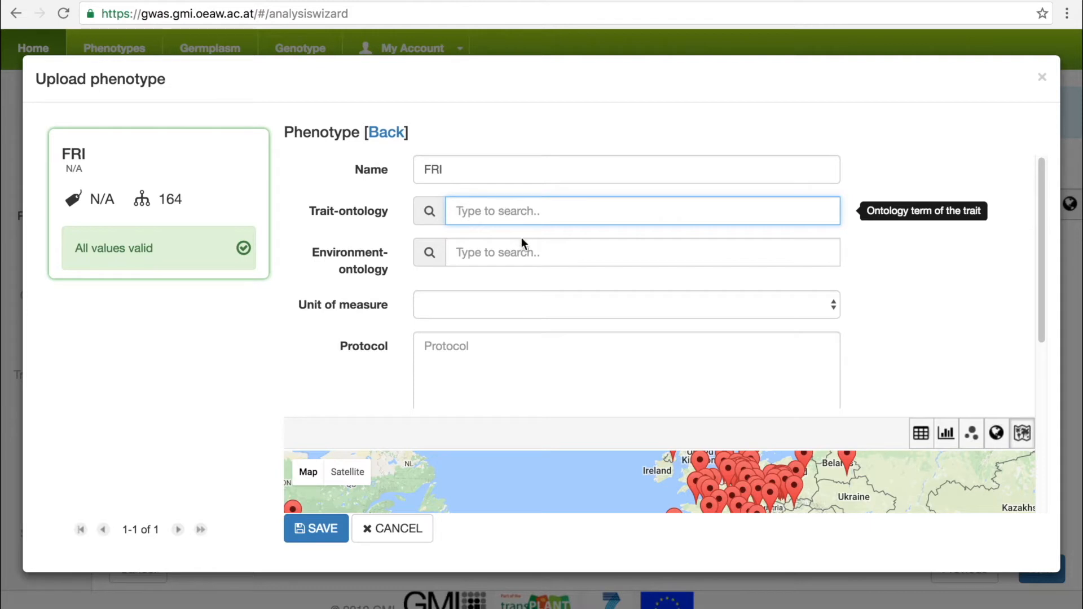
type("grow")
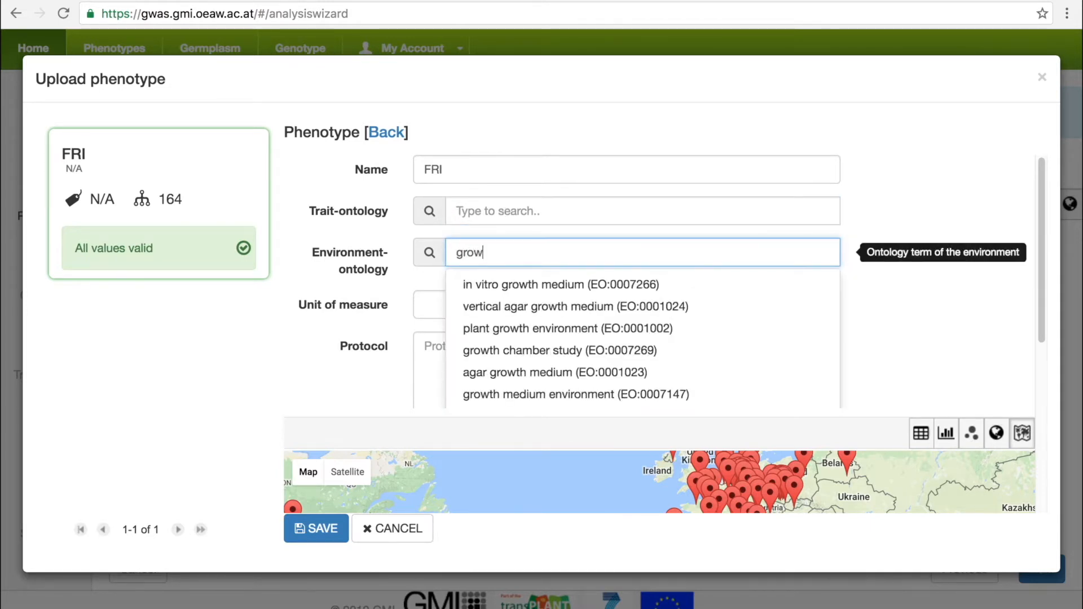
type("th")
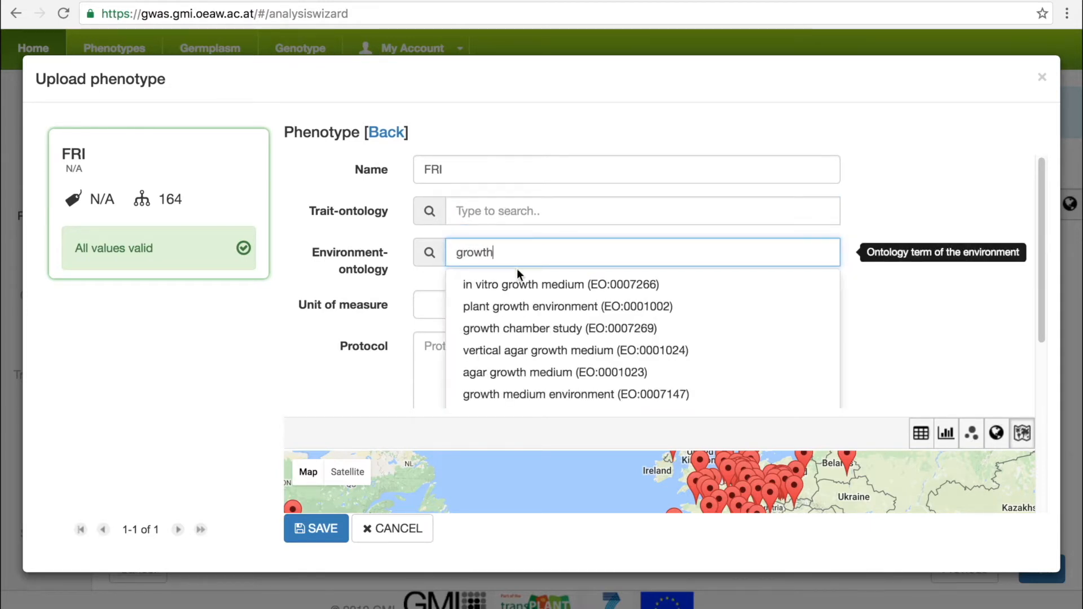
left_click(546, 328)
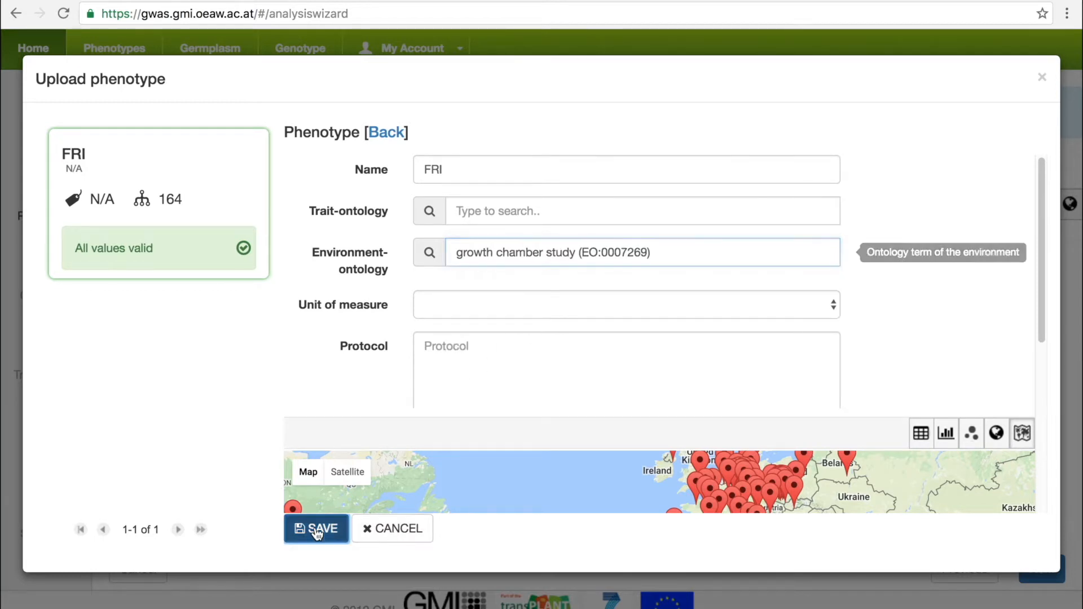
left_click(316, 529)
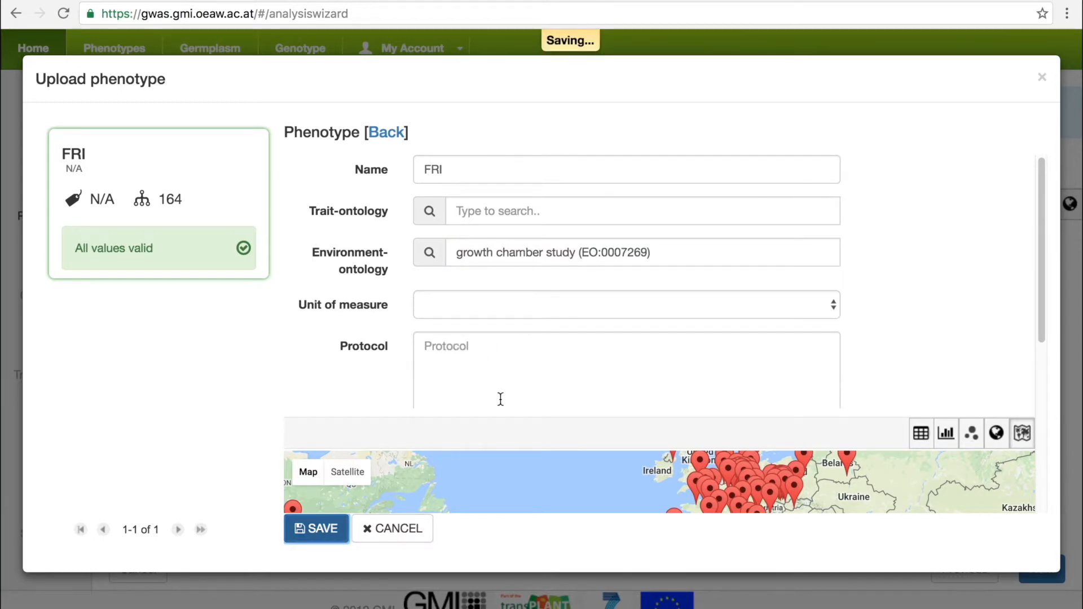
left_click(316, 528)
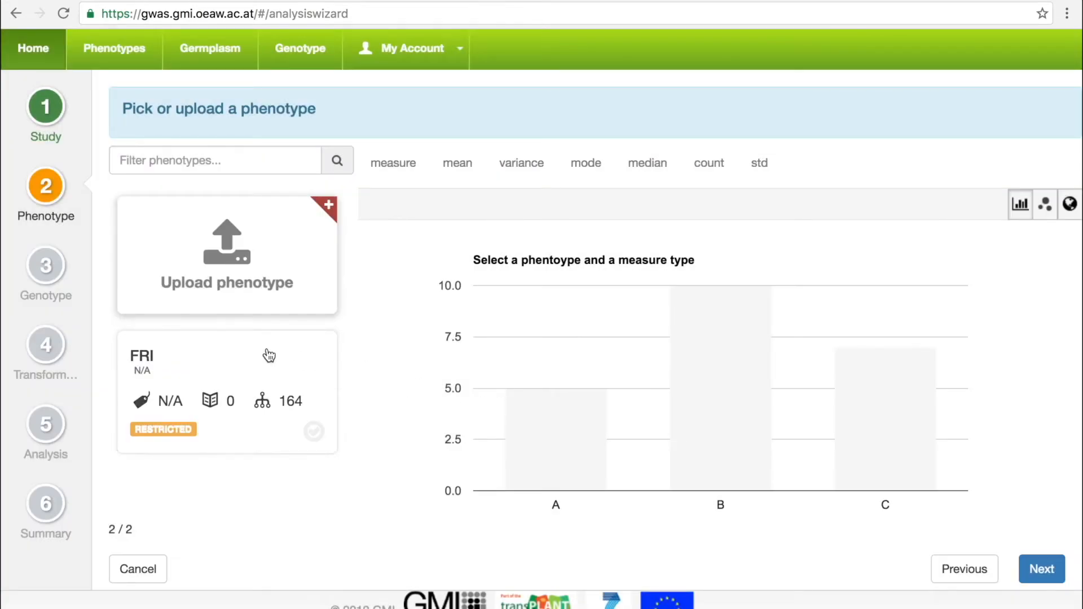
- Select FRI as phenotype and the 250k SNP dataset as genotype, covering 164/164 accessions
left_click(227, 391)
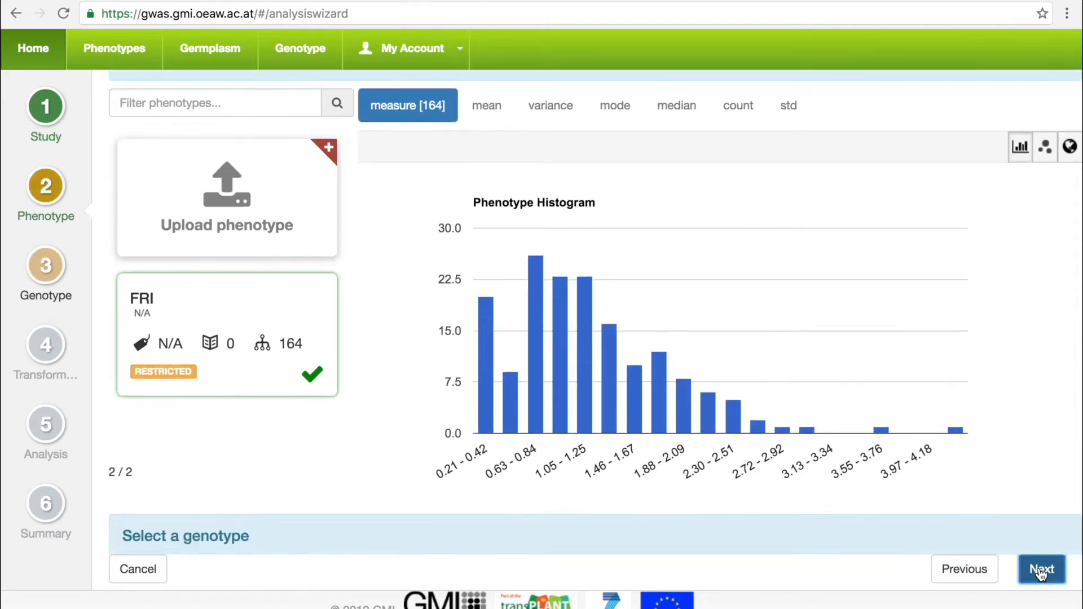
left_click(1042, 568)
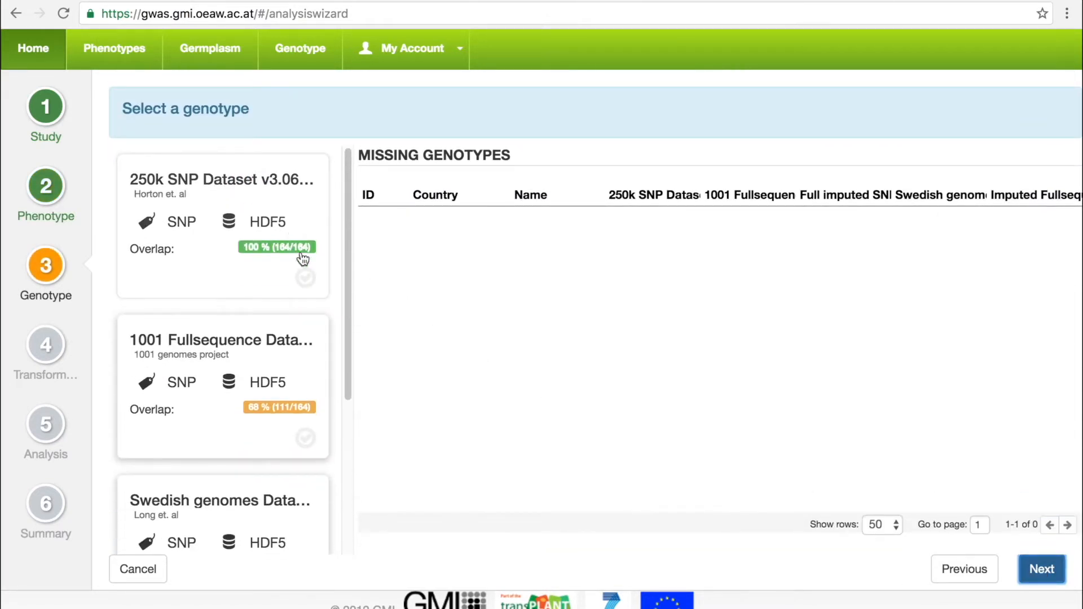
scroll("down", 3)
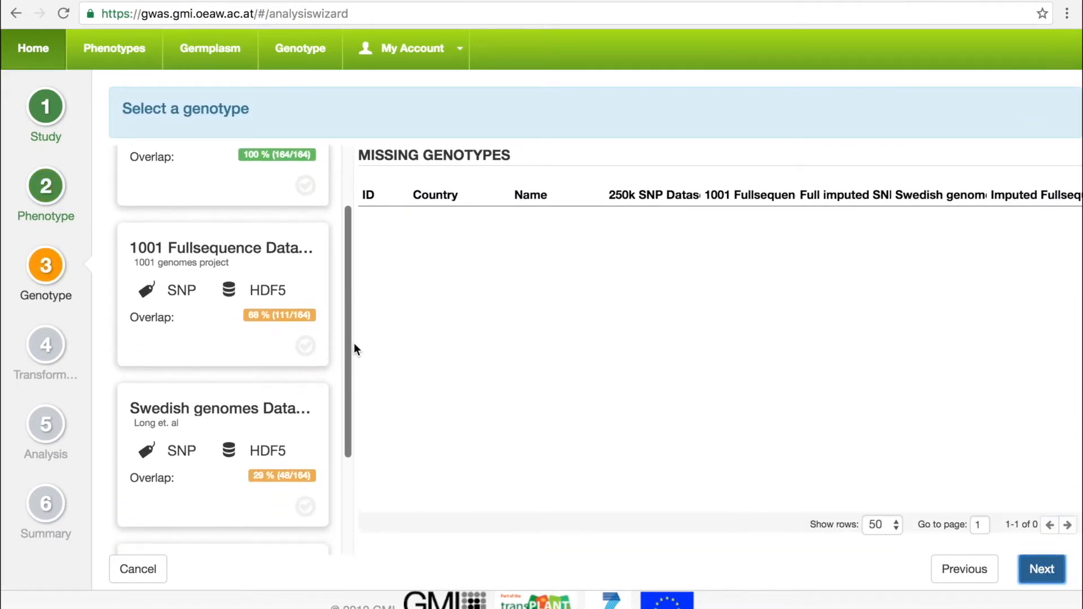
scroll("down", 3)
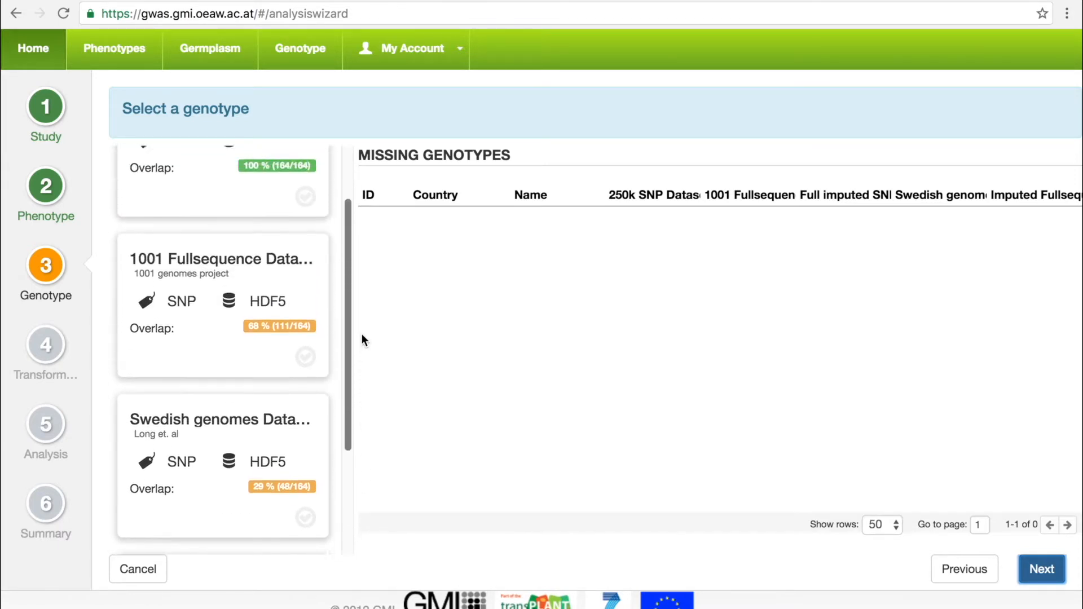
scroll("up", 3)
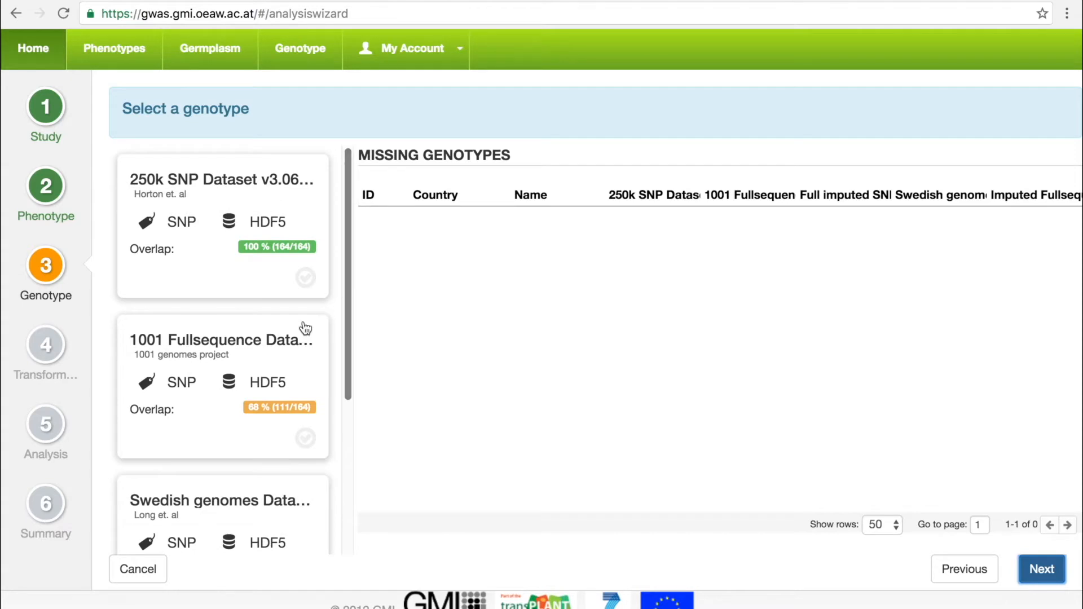
left_click(222, 387)
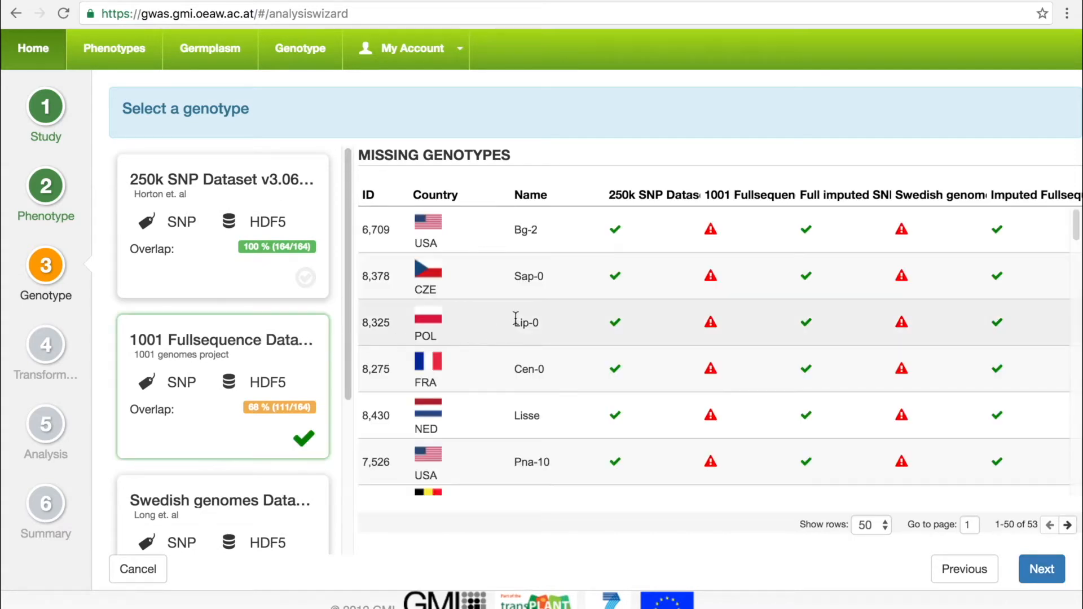
left_click(222, 228)
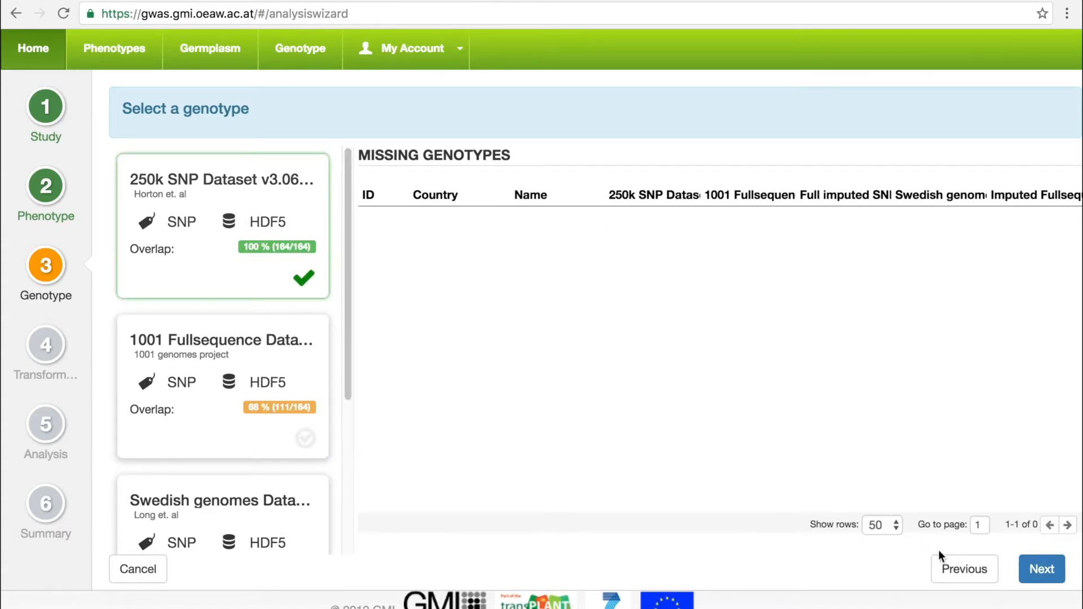
- Advance to the transformation step, where the LOG transformation is chosen
left_click(1041, 569)
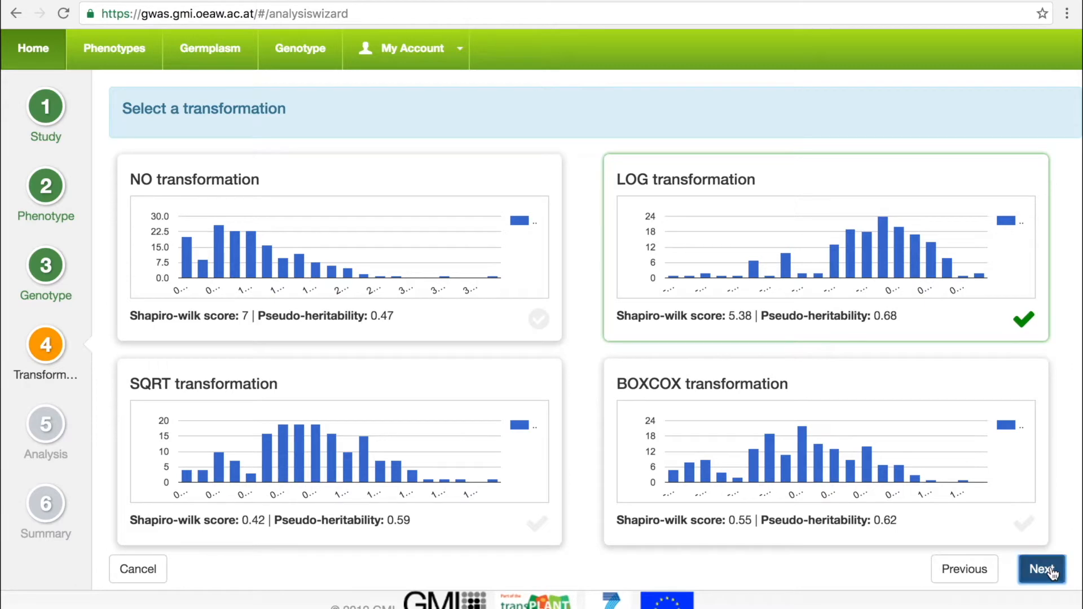
- Create HPC job 'FRI_amm_250k' using the Accelerated Mixed Model method and save the study
left_click(1042, 569)
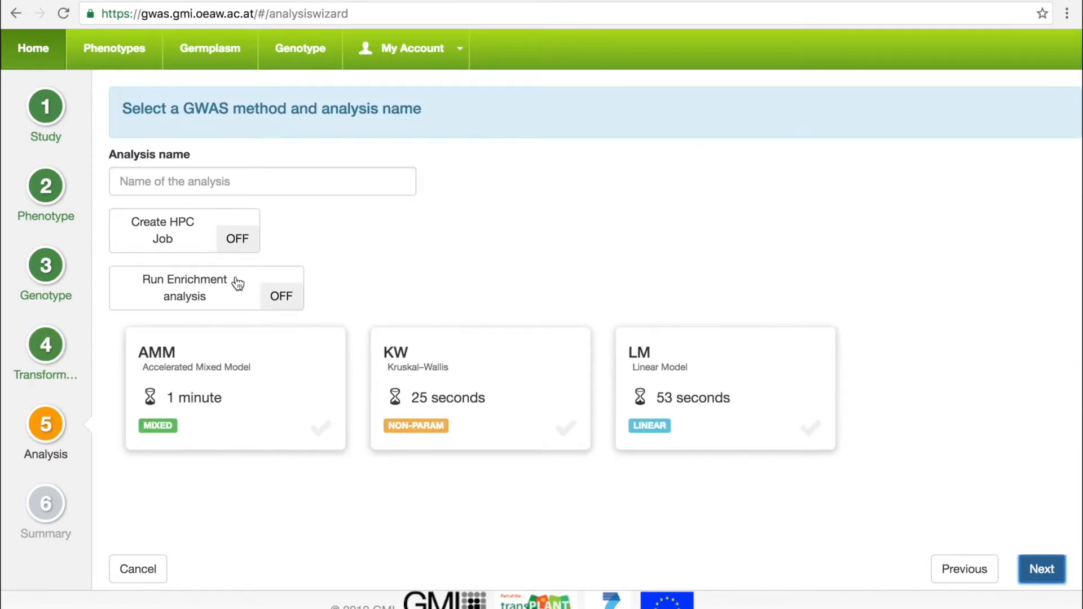
left_click(236, 238)
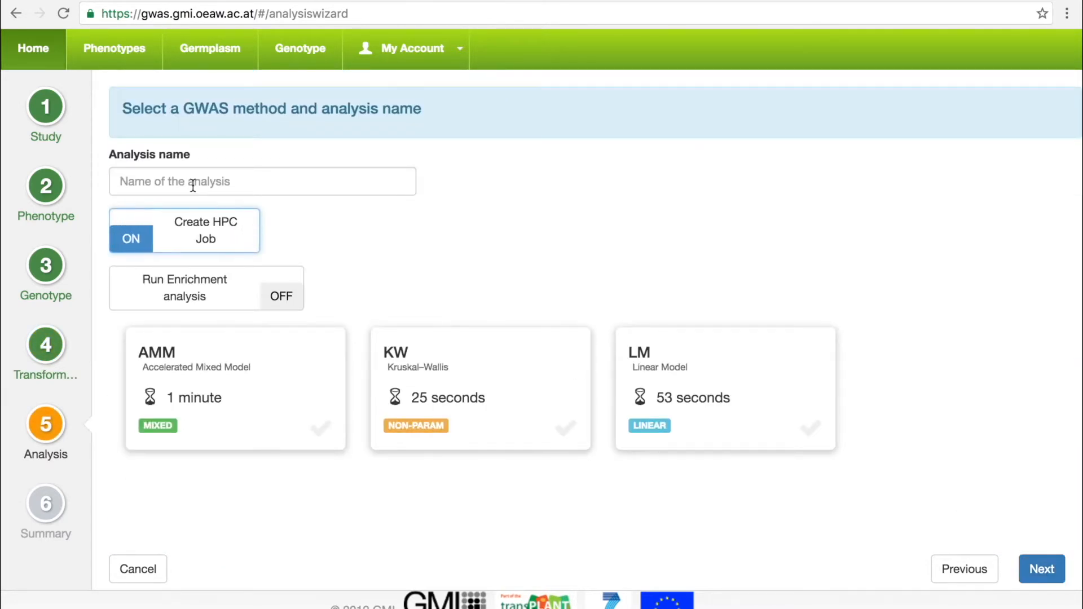
type("FRI")
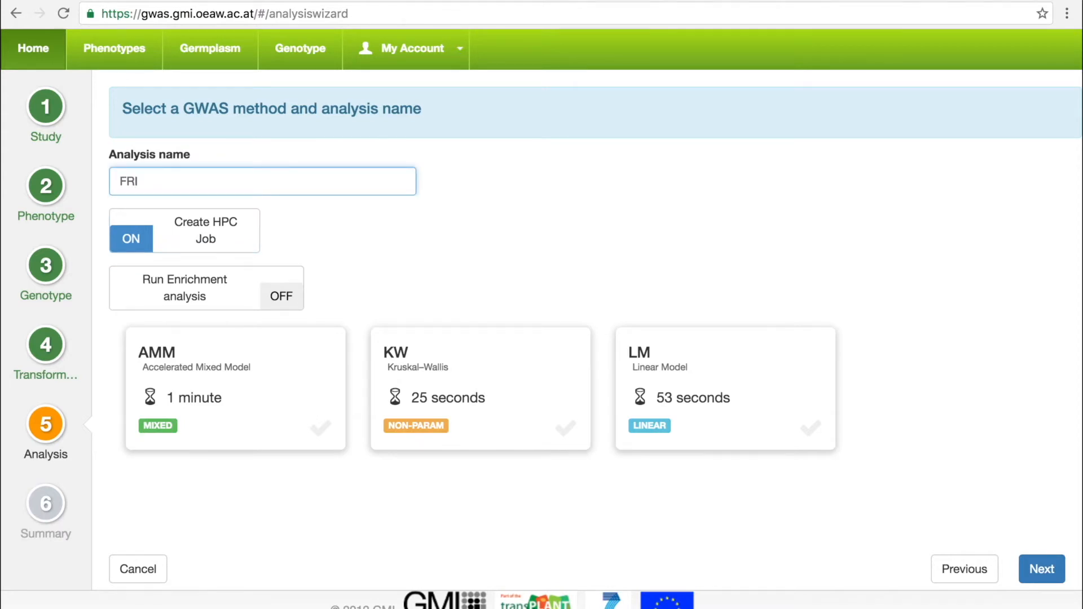
type("_amm")
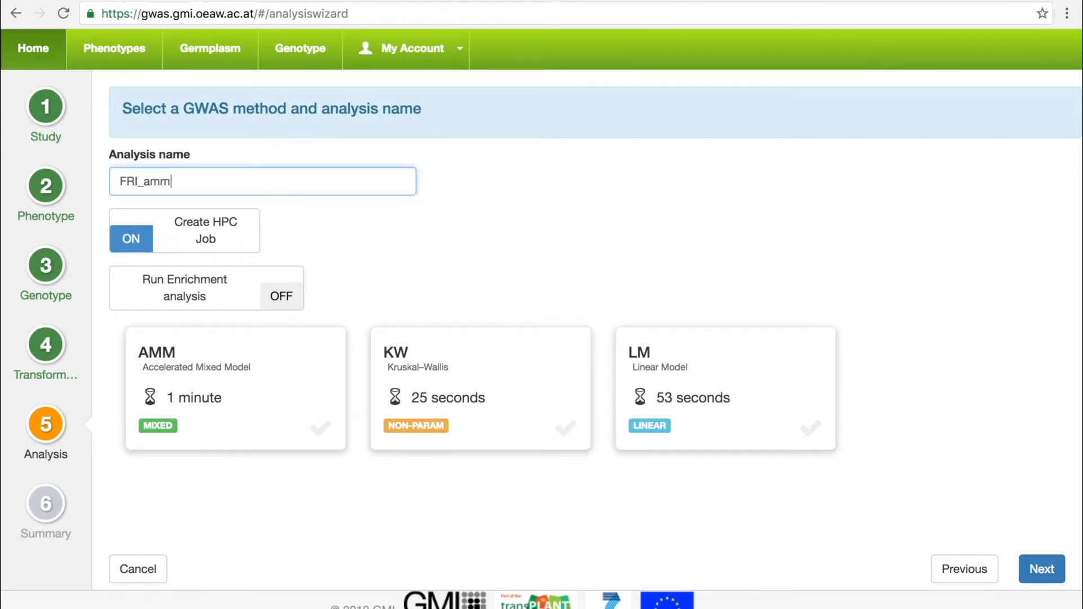
type("_259")
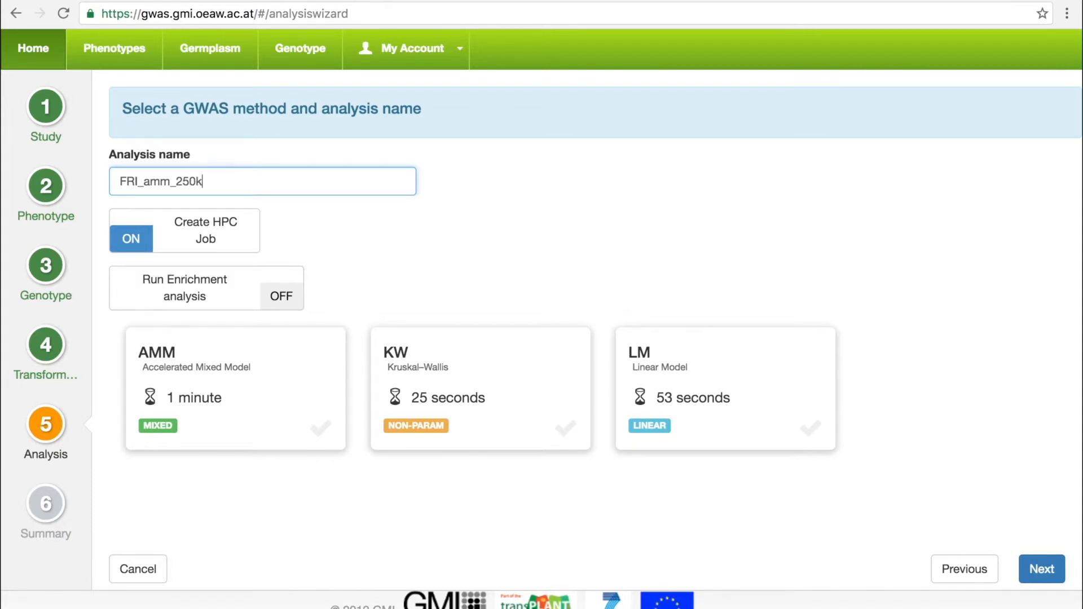
left_click(235, 387)
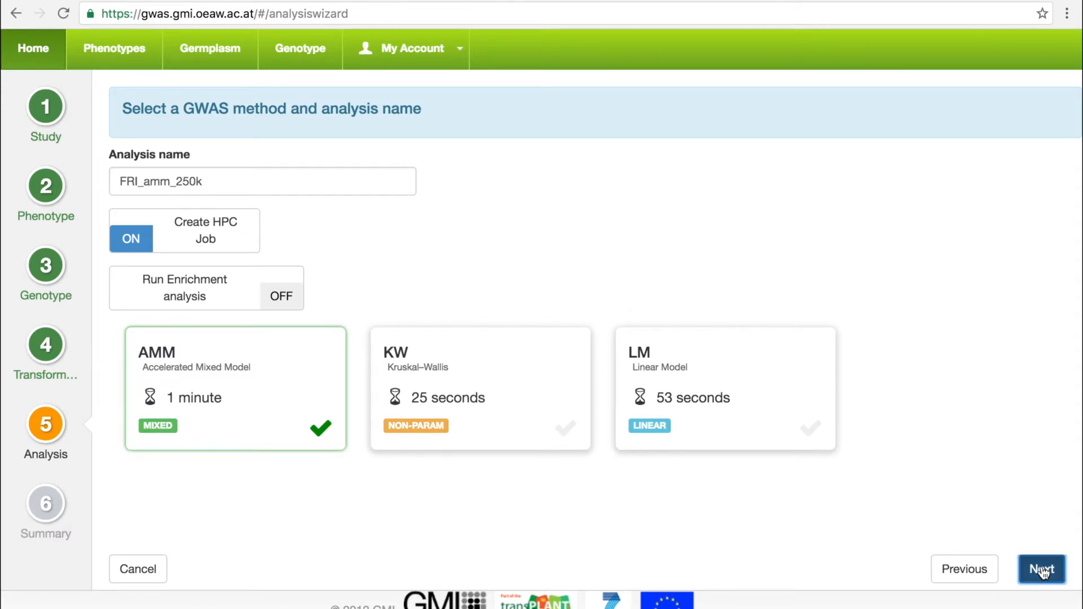
left_click(1042, 569)
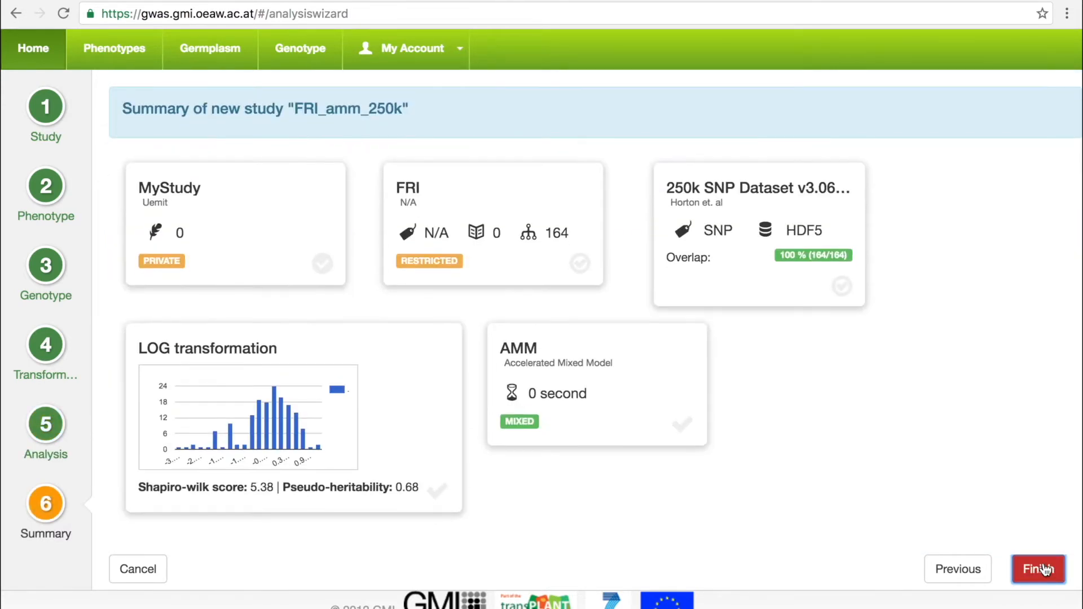
left_click(1039, 569)
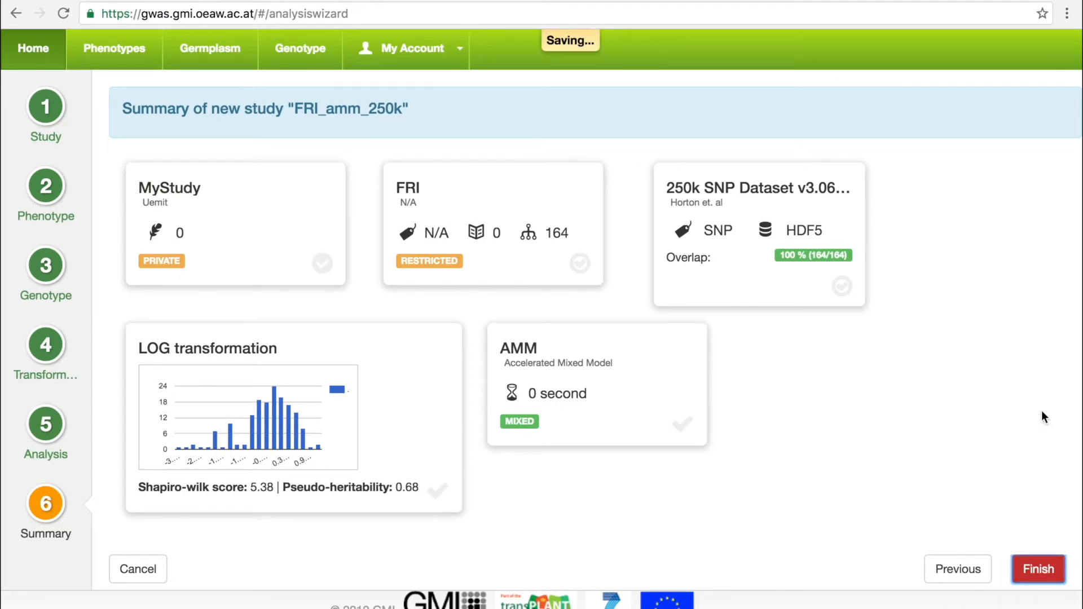
- Open the FRI_amm_250k analysis and show its AMM Manhattan plots
left_click(1037, 569)
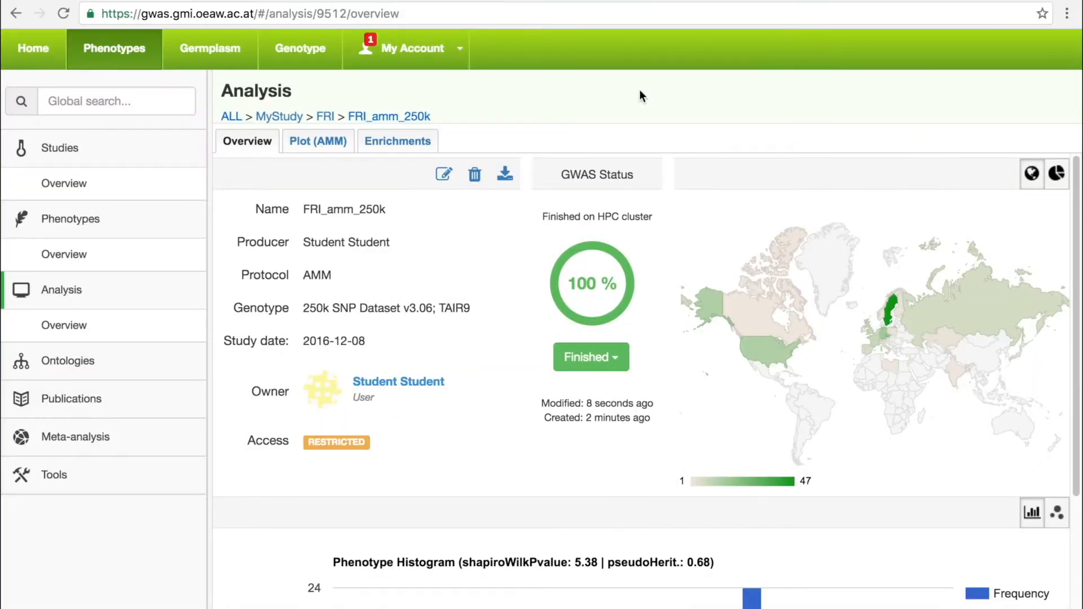
left_click(317, 141)
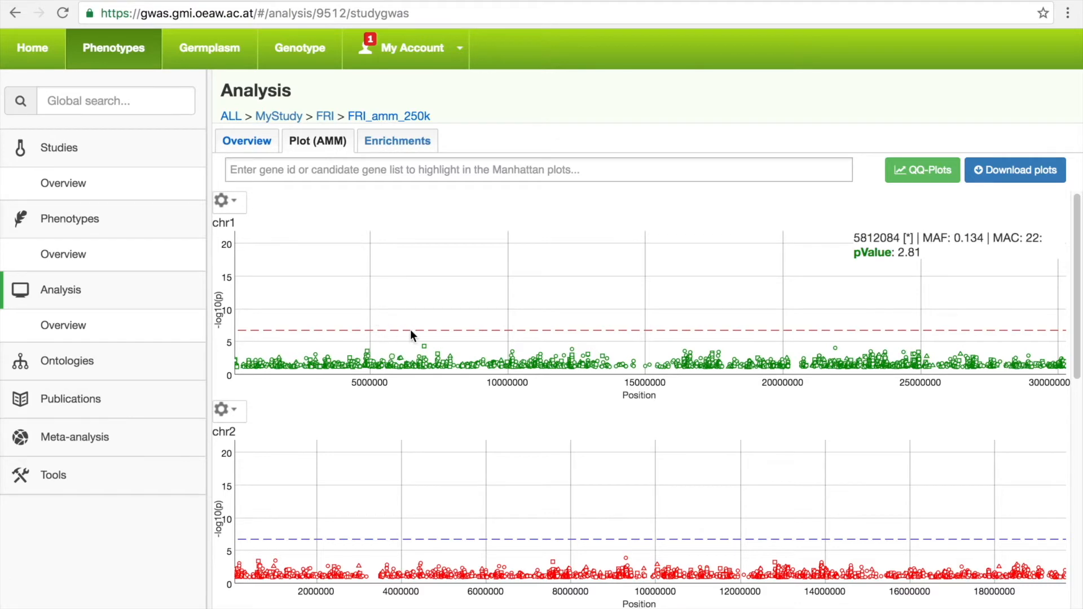
scroll("down", 3)
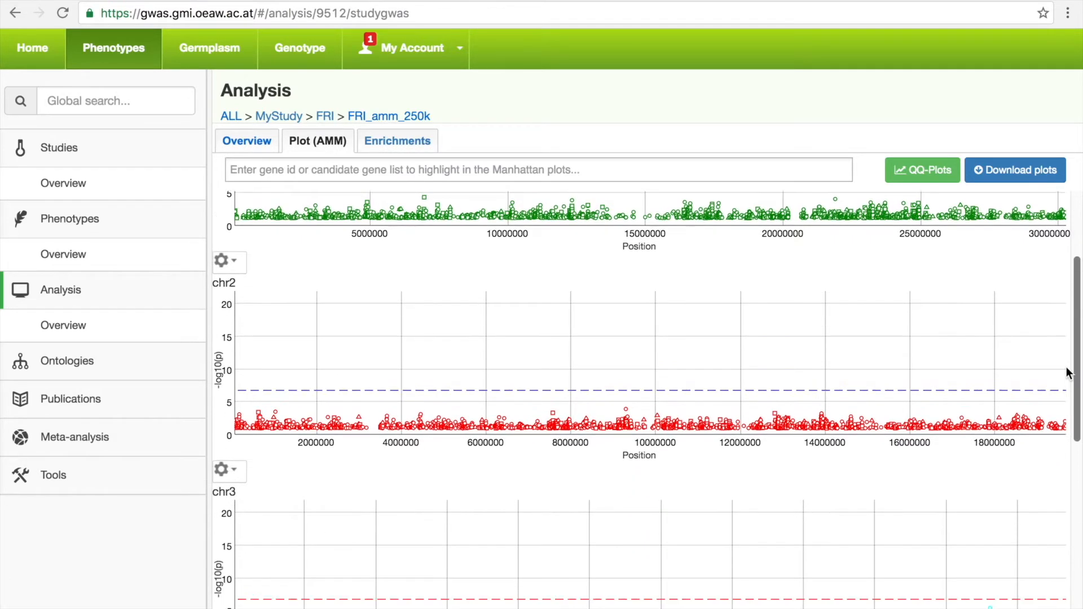
scroll("down", 3)
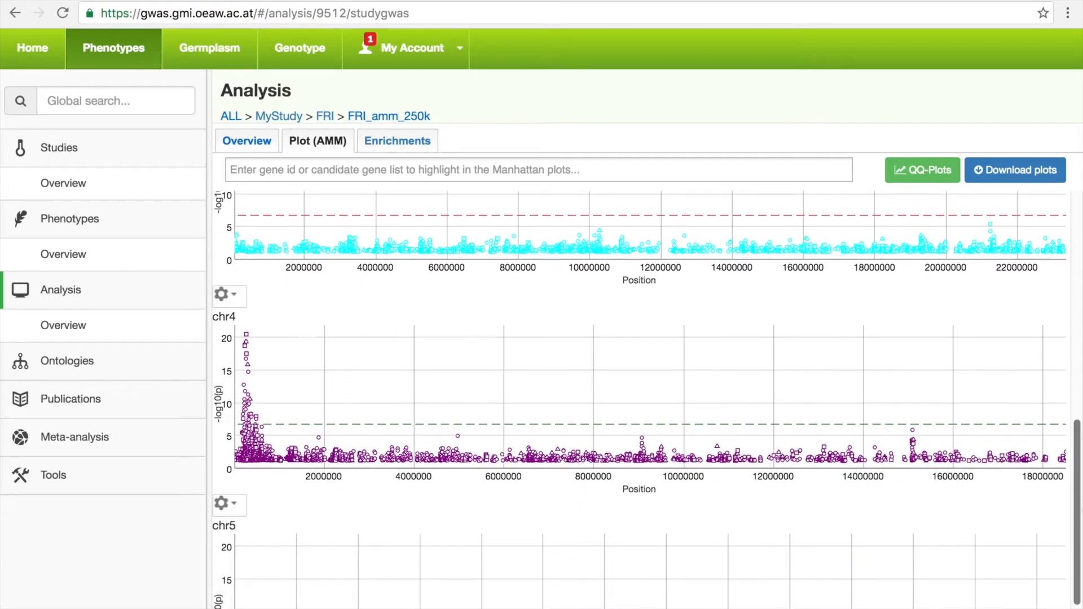
scroll("down", 3)
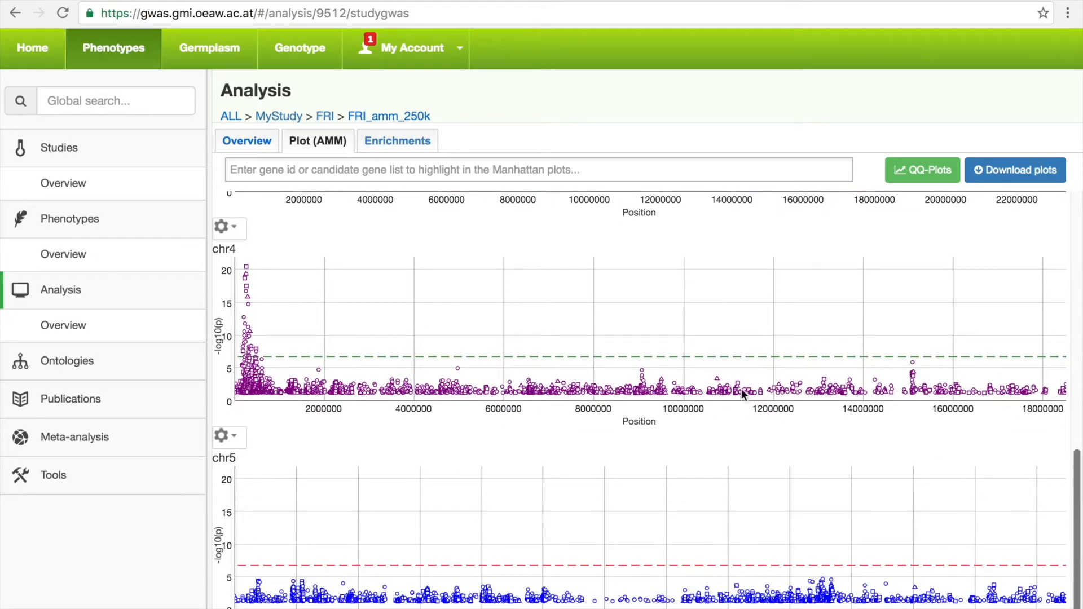
mouse_move(390, 246)
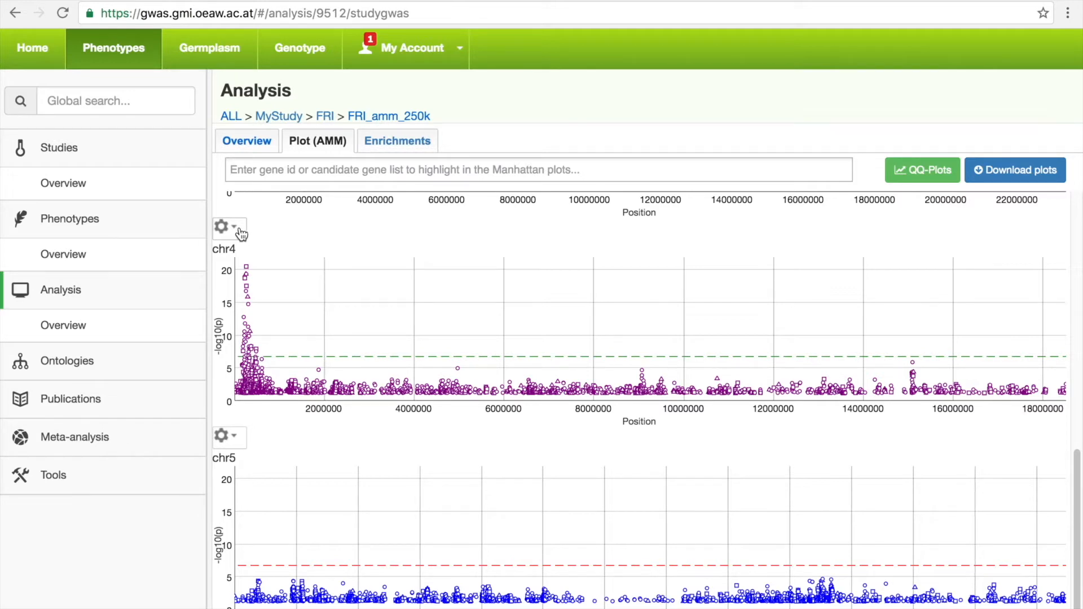
left_click(229, 227)
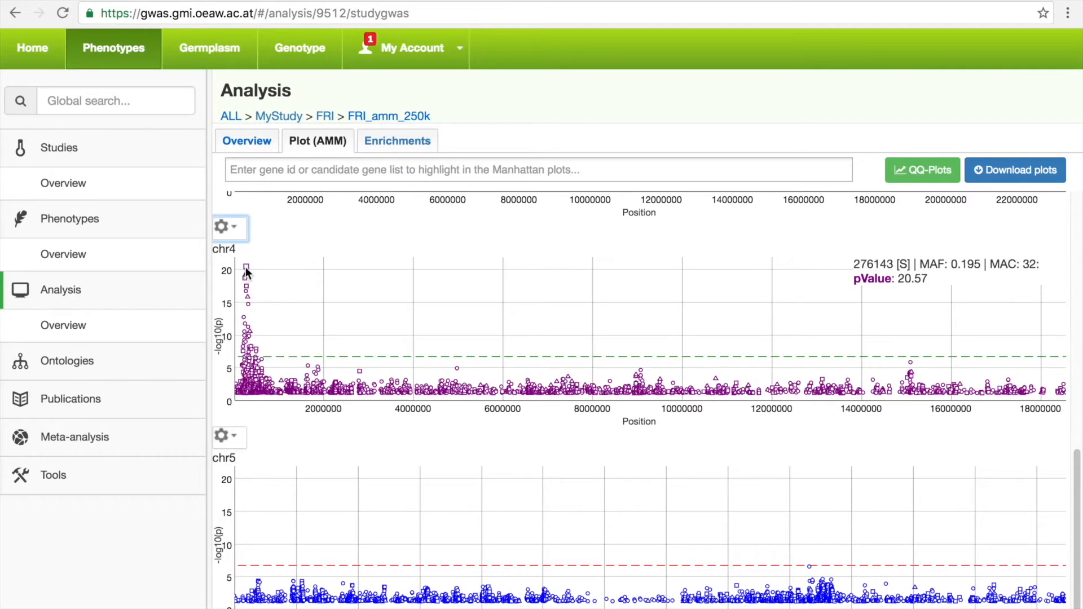
mouse_move(247, 278)
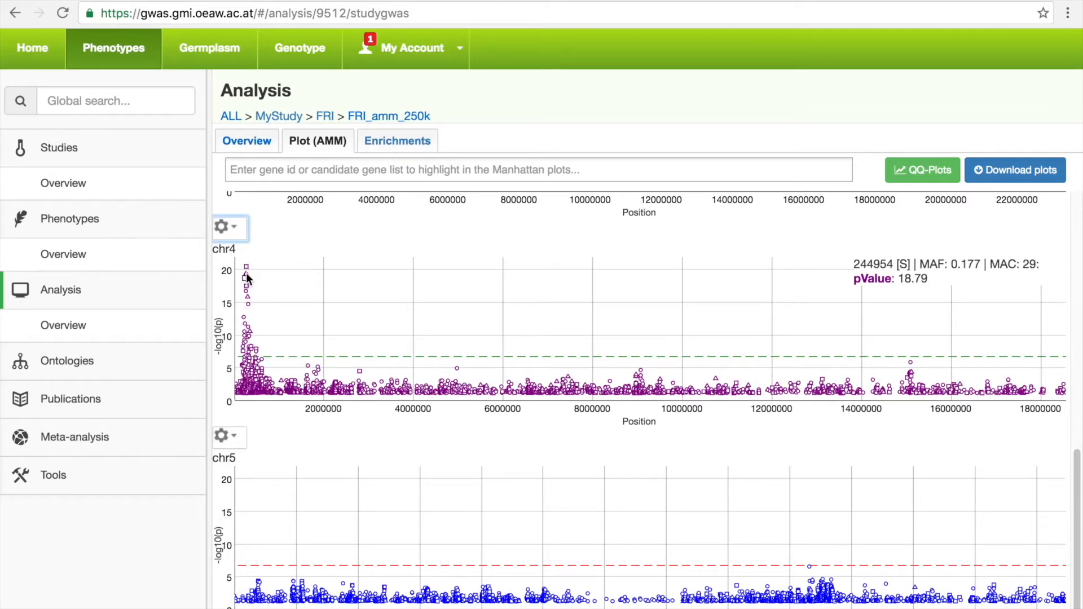
mouse_move(238, 286)
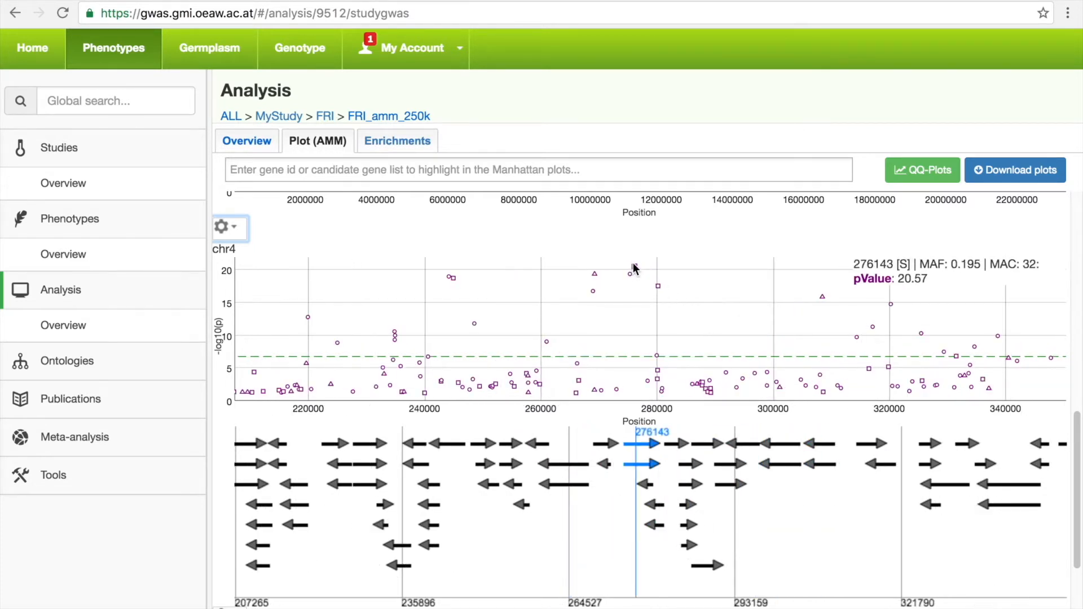
mouse_move(593, 274)
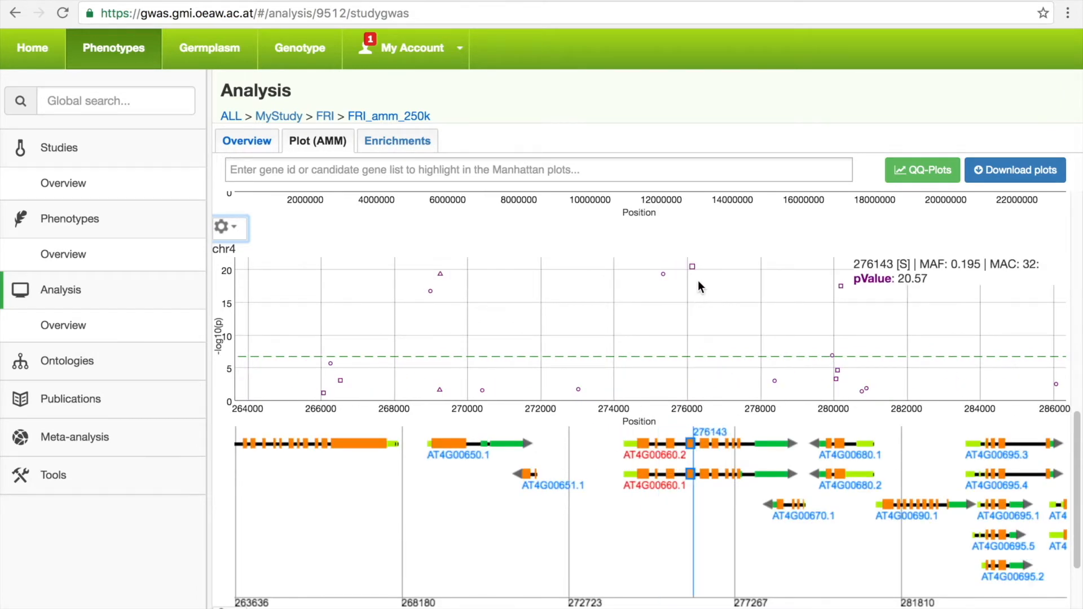
mouse_move(663, 275)
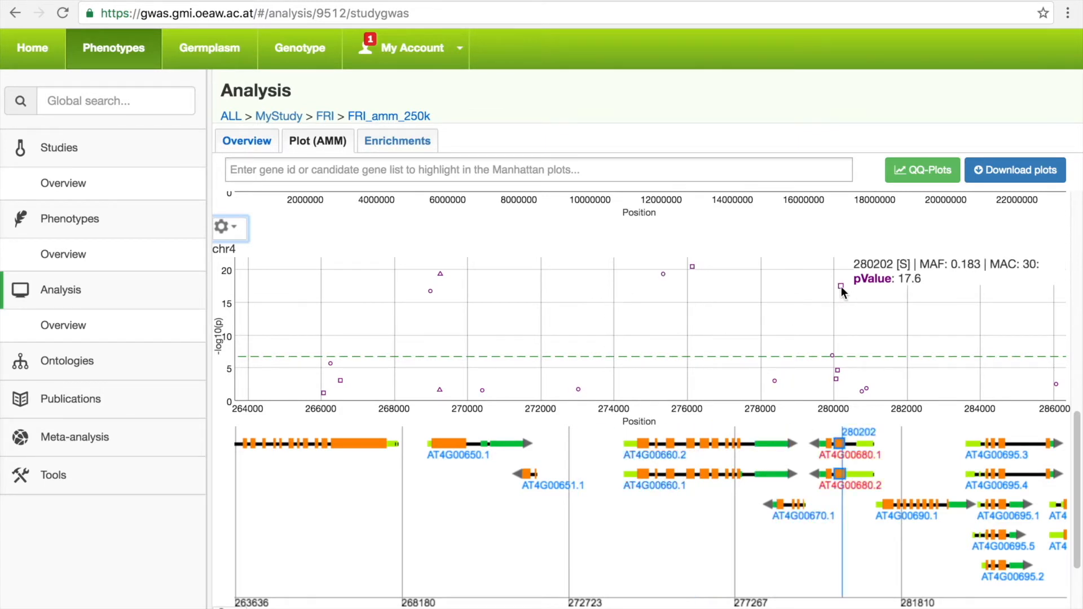
mouse_move(662, 274)
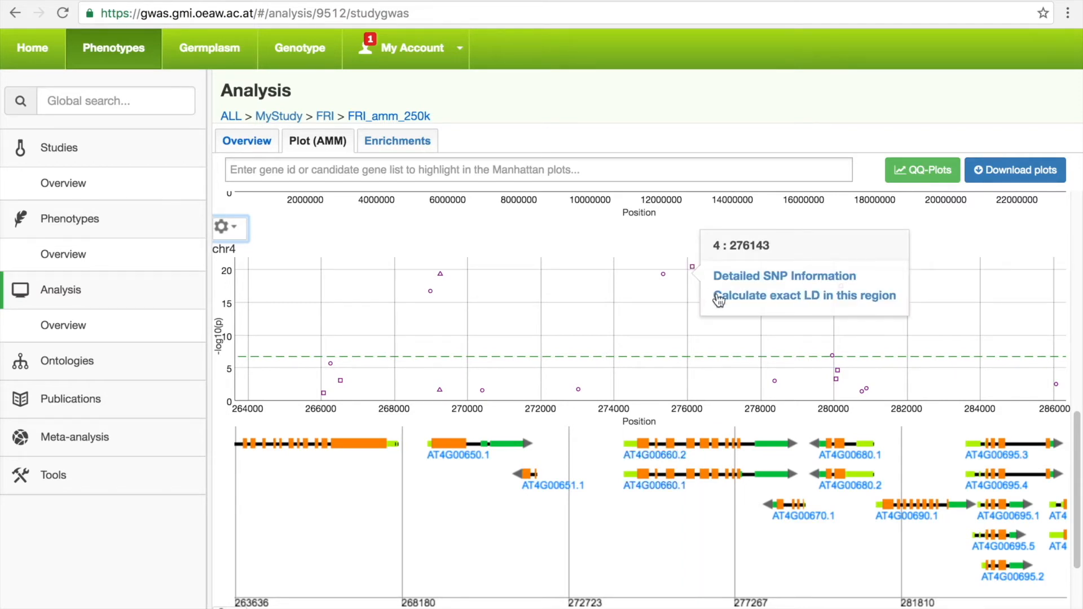
mouse_move(751, 301)
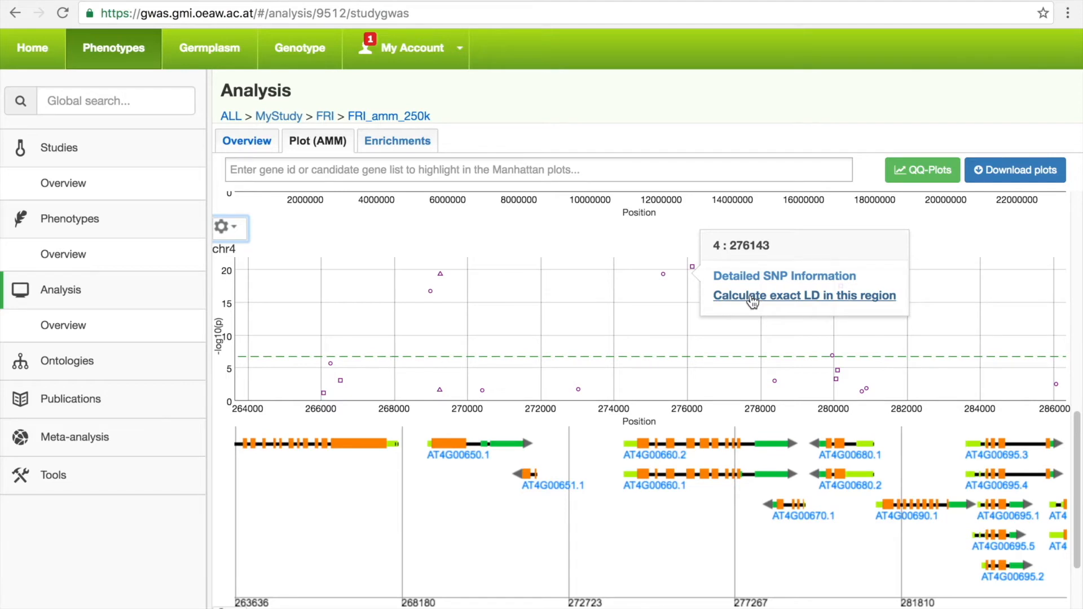
- Calculate exact LD around SNP 276143, recolouring SNPs by LD with 268990, then 276143
left_click(804, 296)
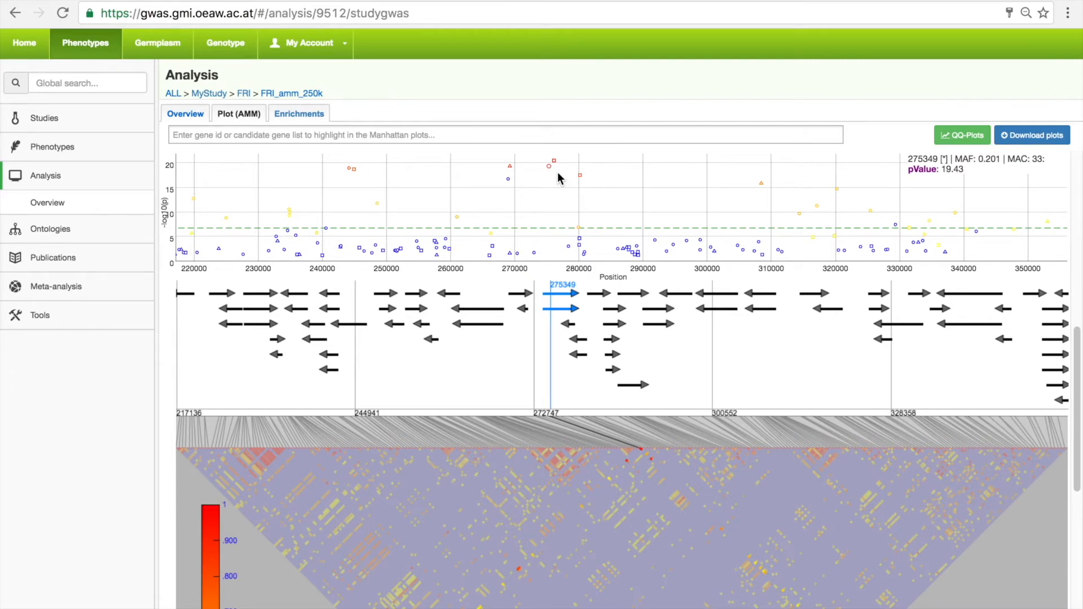
mouse_move(553, 168)
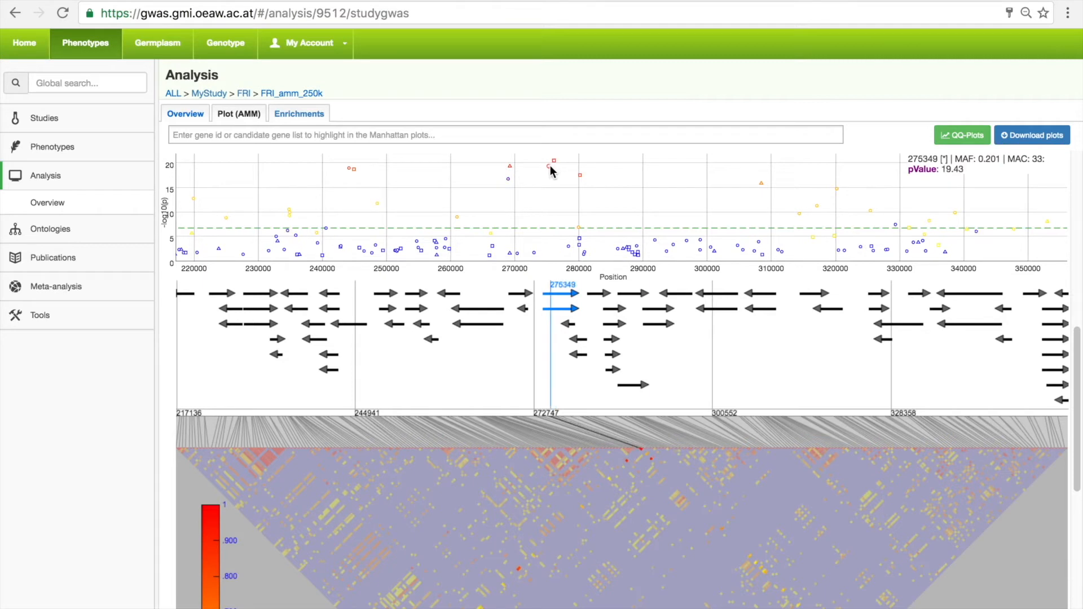
left_click(508, 179)
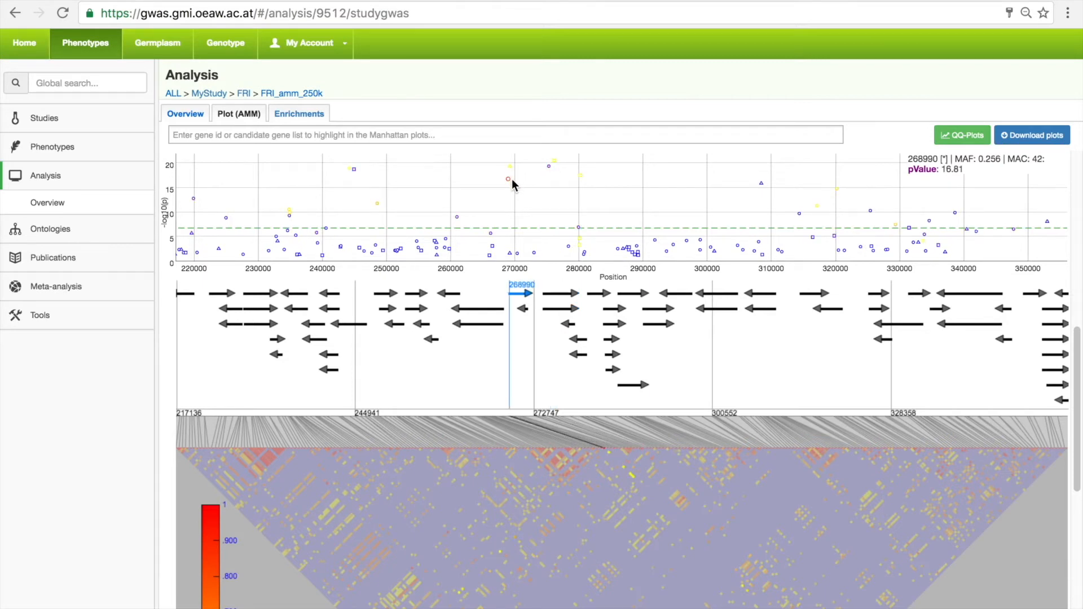
left_click(553, 161)
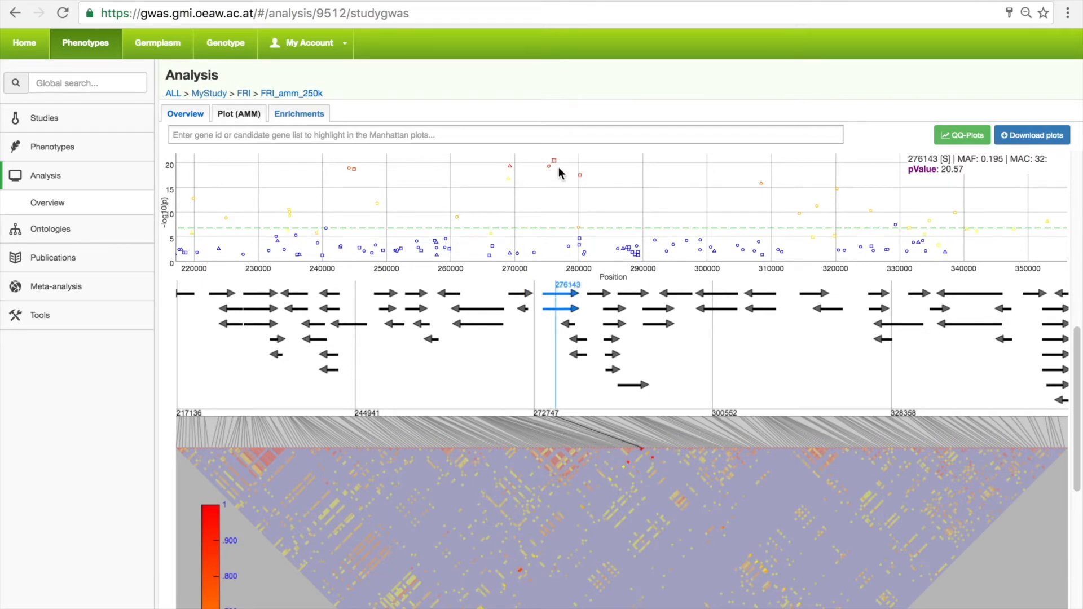
mouse_move(557, 167)
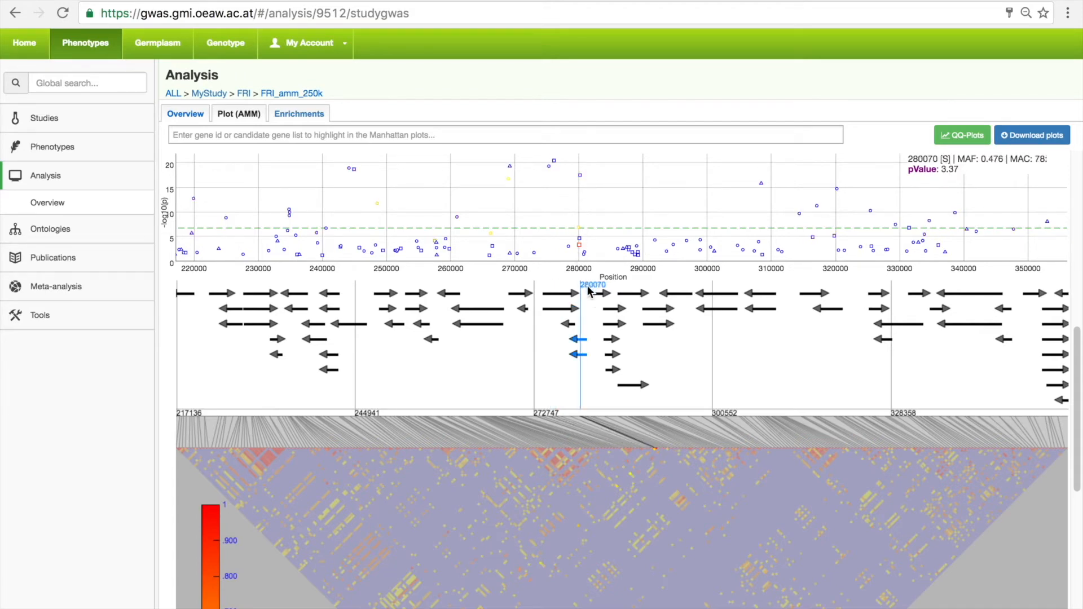
mouse_move(522, 577)
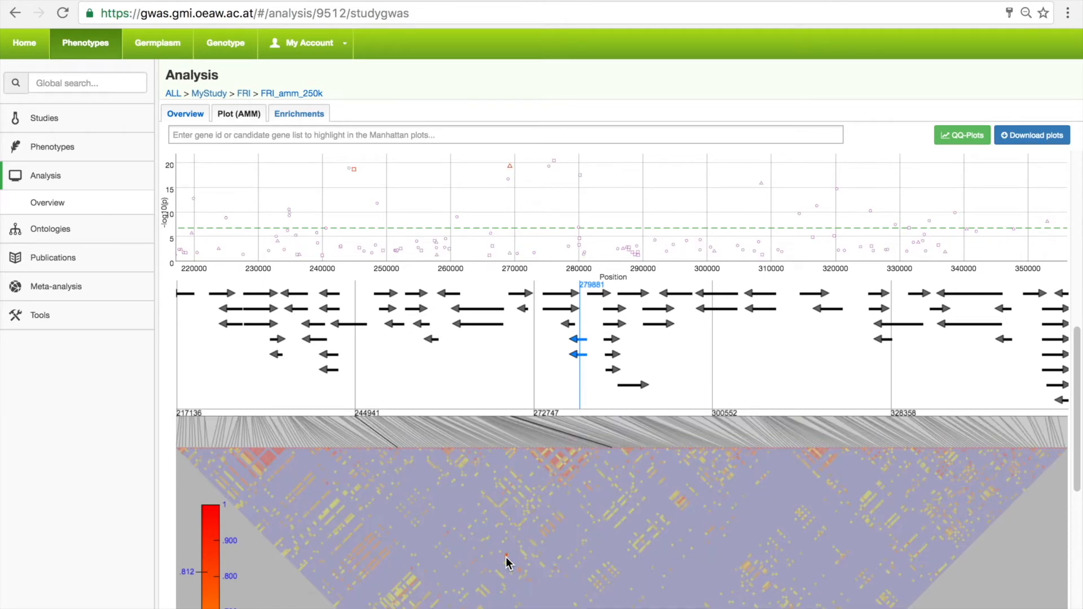
- Highlight genes AT4G14080 and RPM1 as marker lines on the Manhattan plots
type("AT4G1")
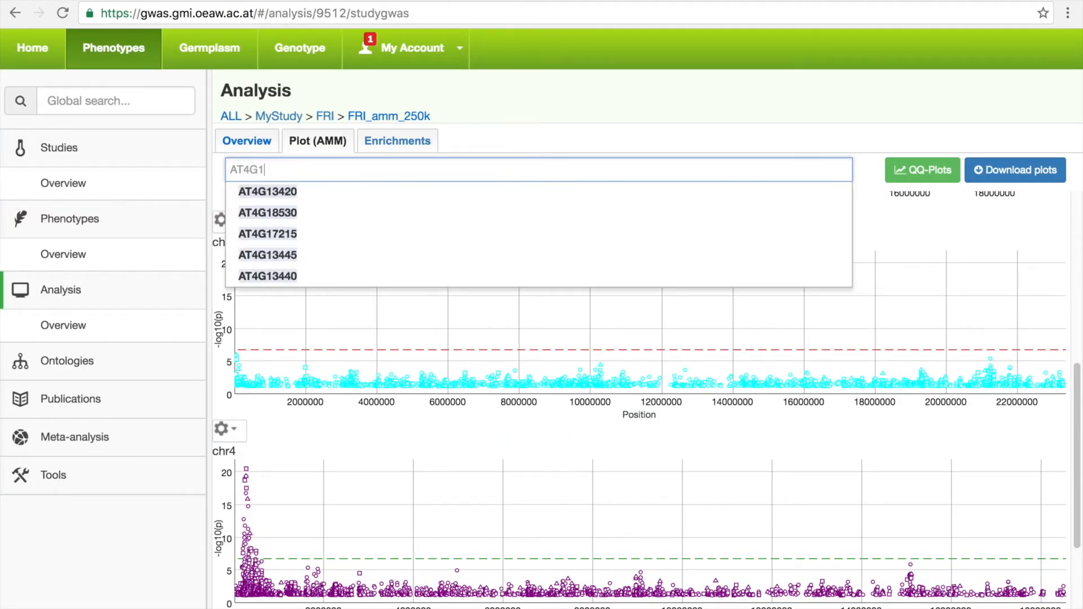
type("40")
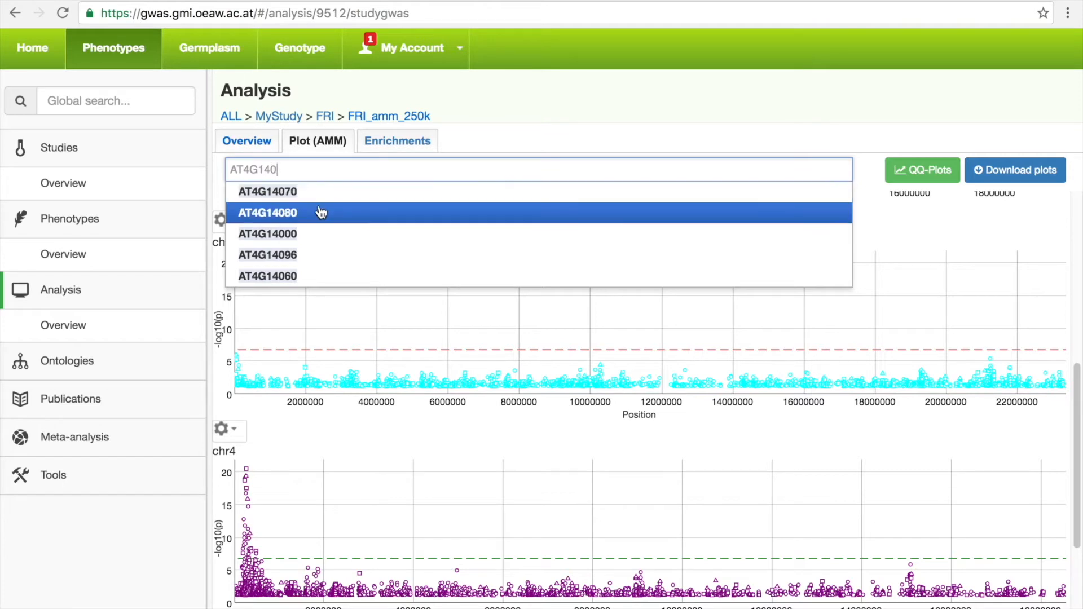
left_click(267, 213)
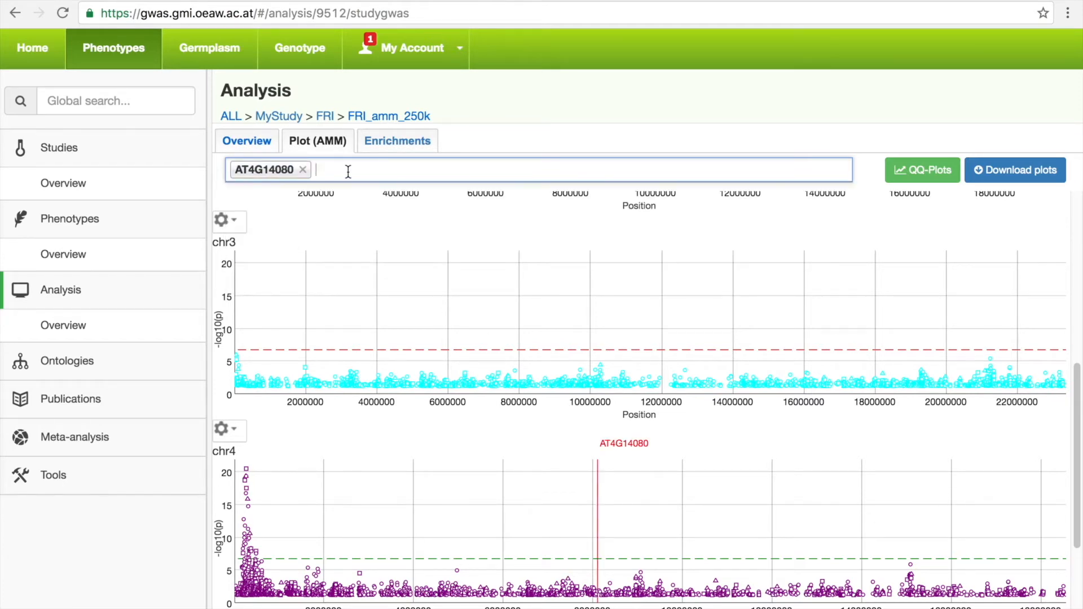
type("RPM1")
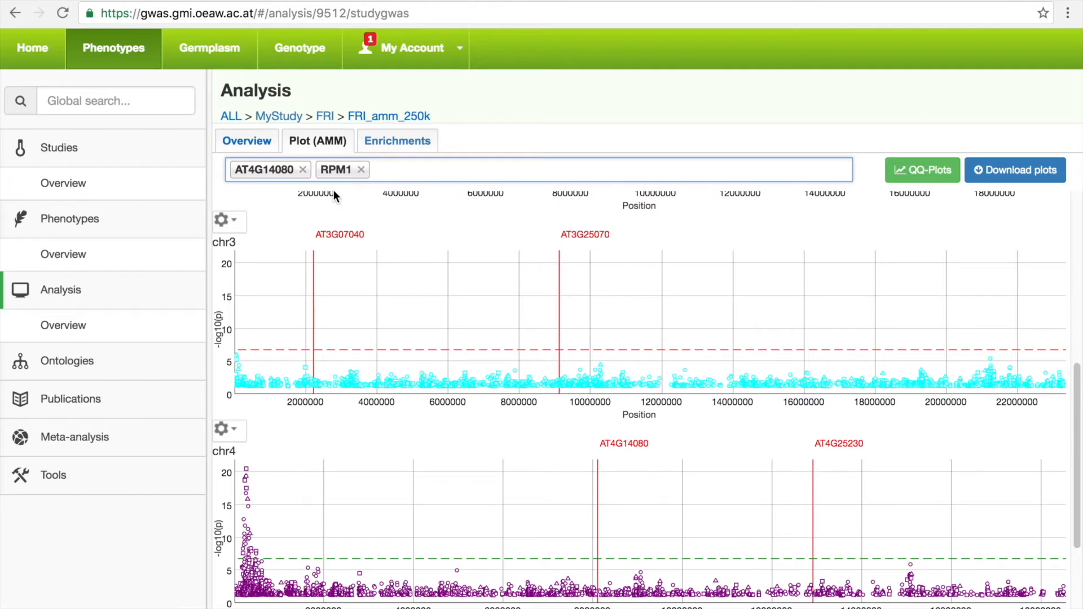
mouse_move(329, 230)
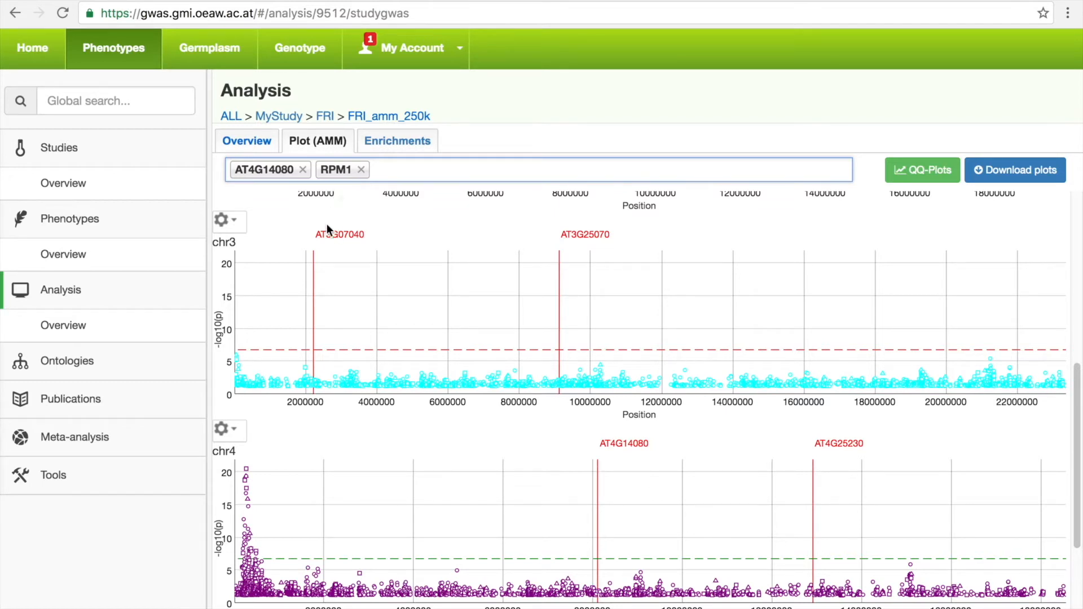
mouse_move(249, 477)
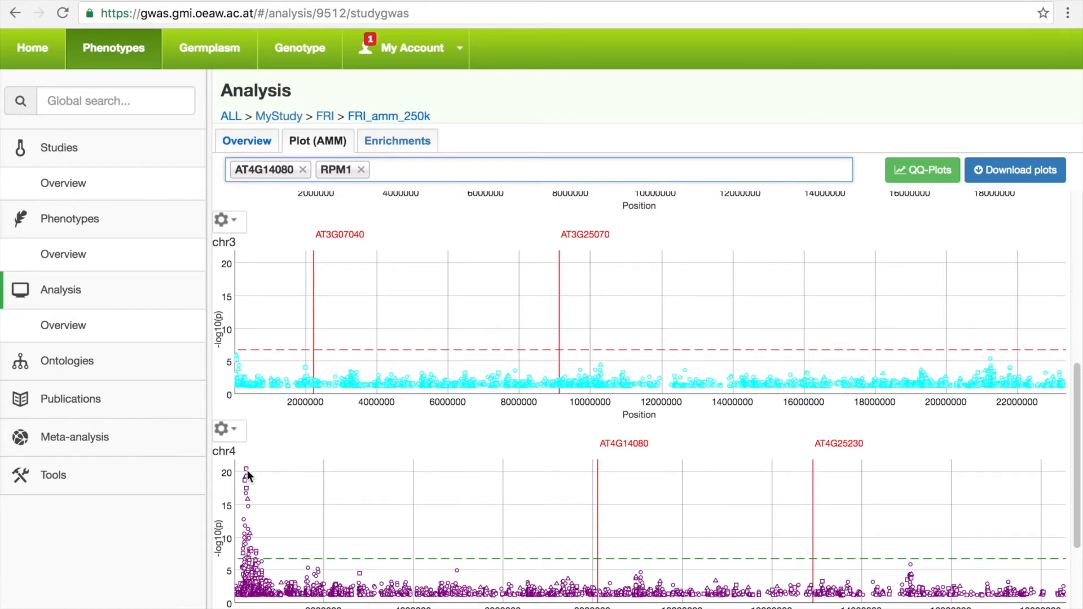
- Open SNP 276143's detailed information and sort its accession table by phenotype, descending
left_click(246, 473)
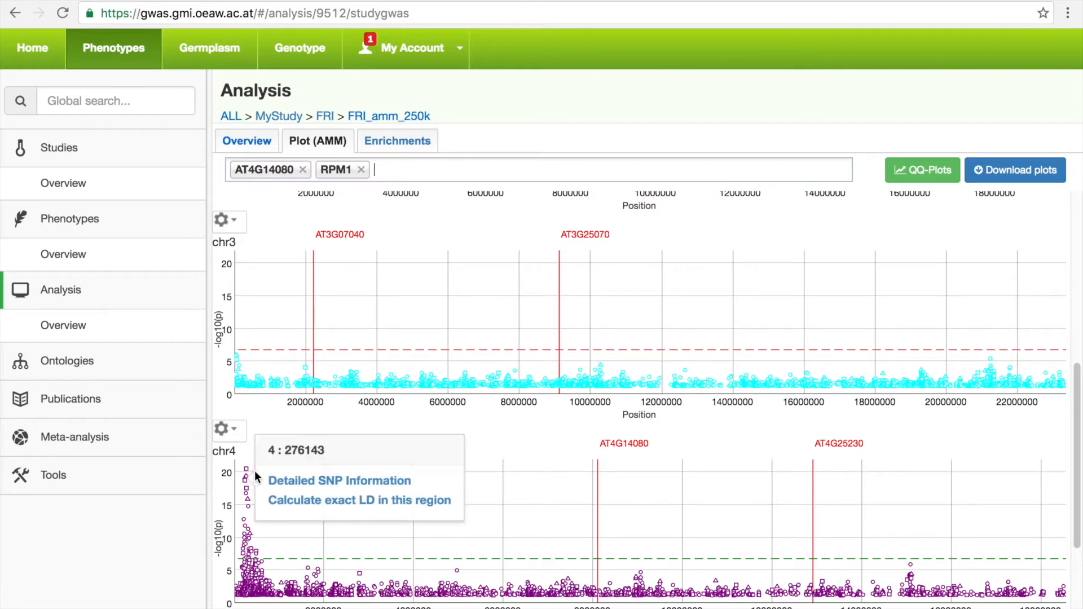
left_click(339, 480)
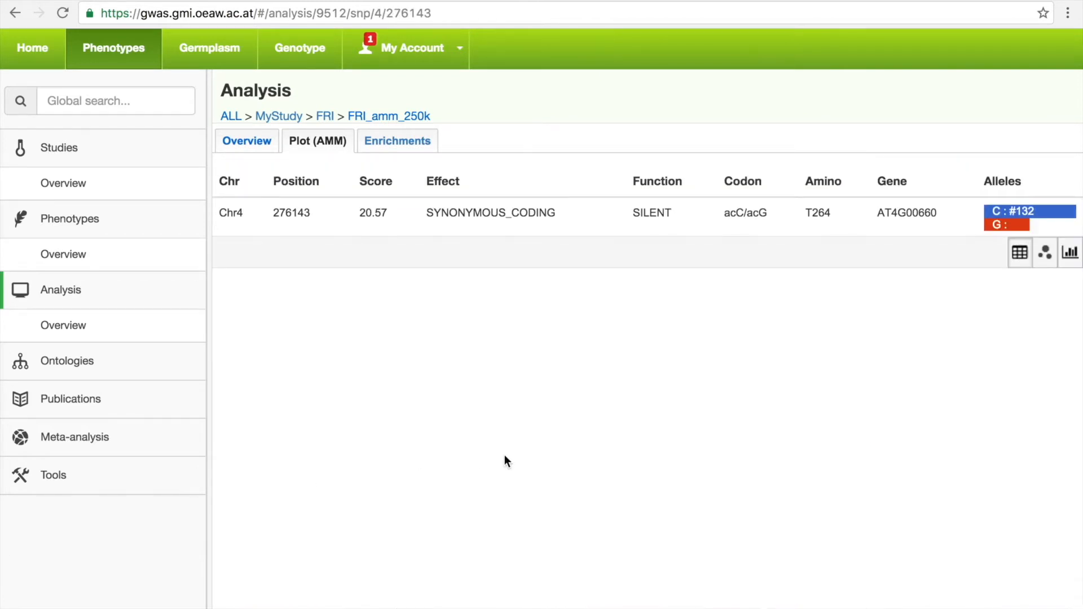
left_click(1018, 252)
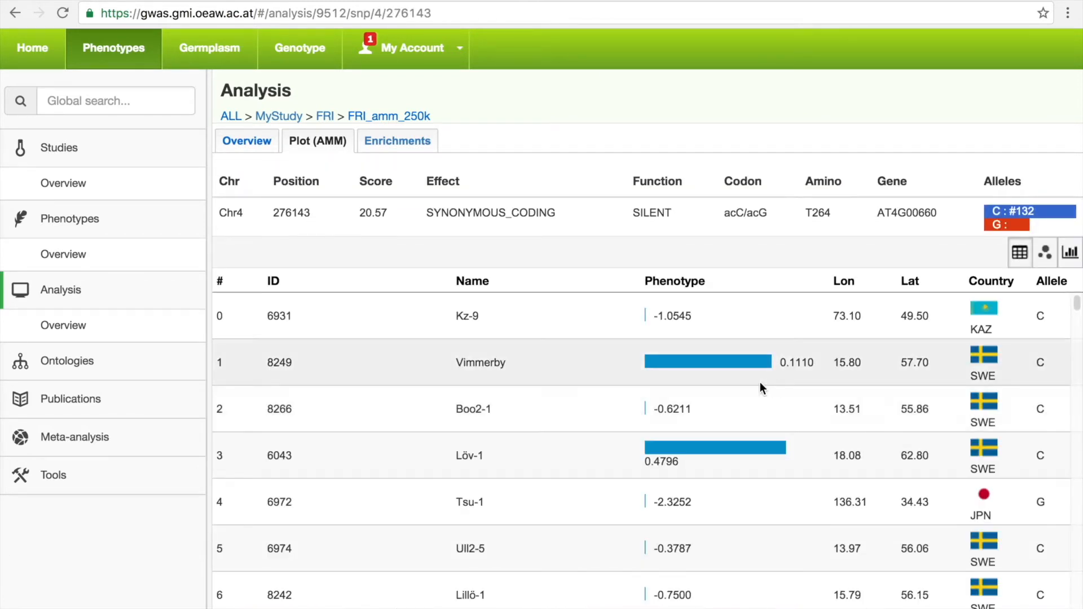
mouse_move(251, 213)
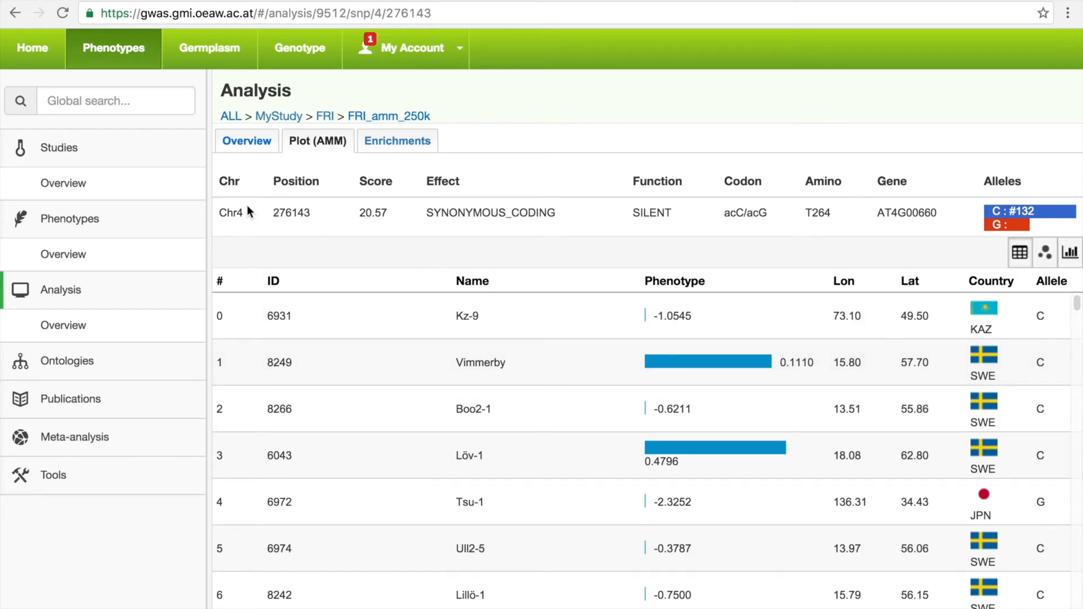
mouse_move(571, 243)
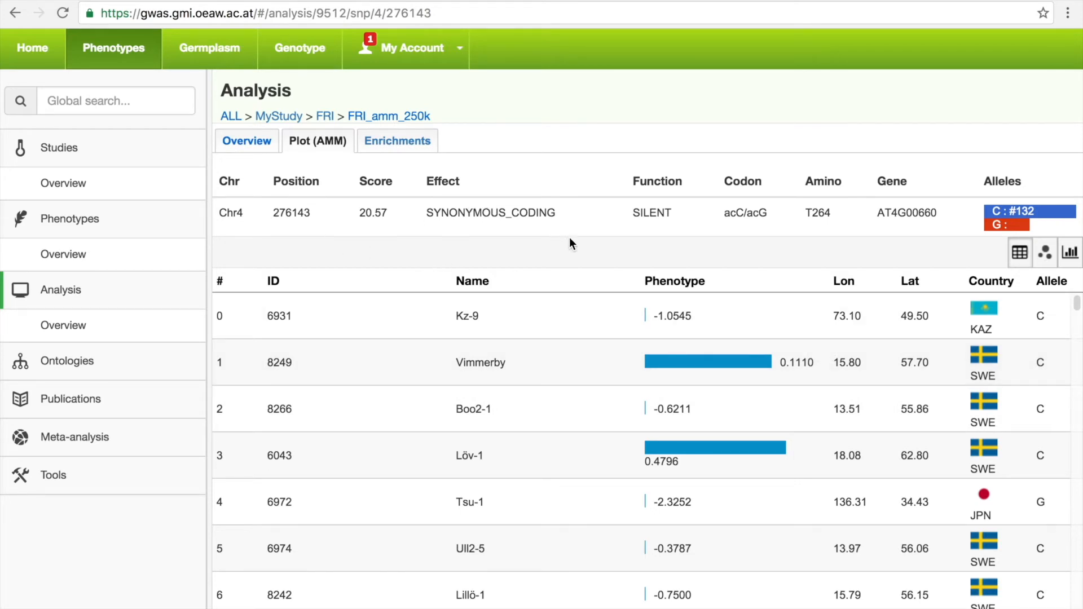
mouse_move(670, 286)
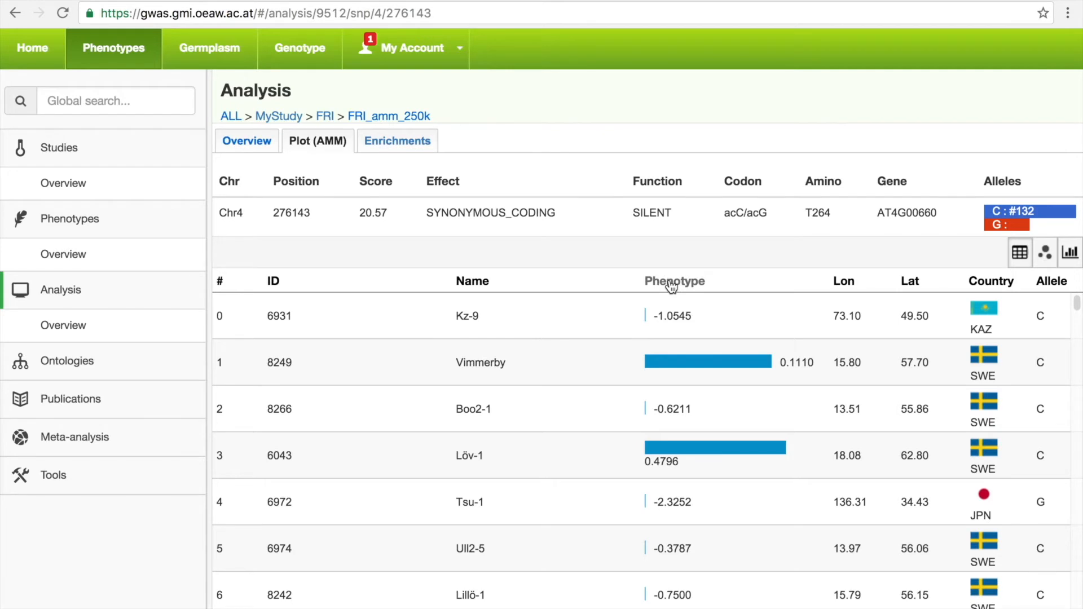
left_click(687, 281)
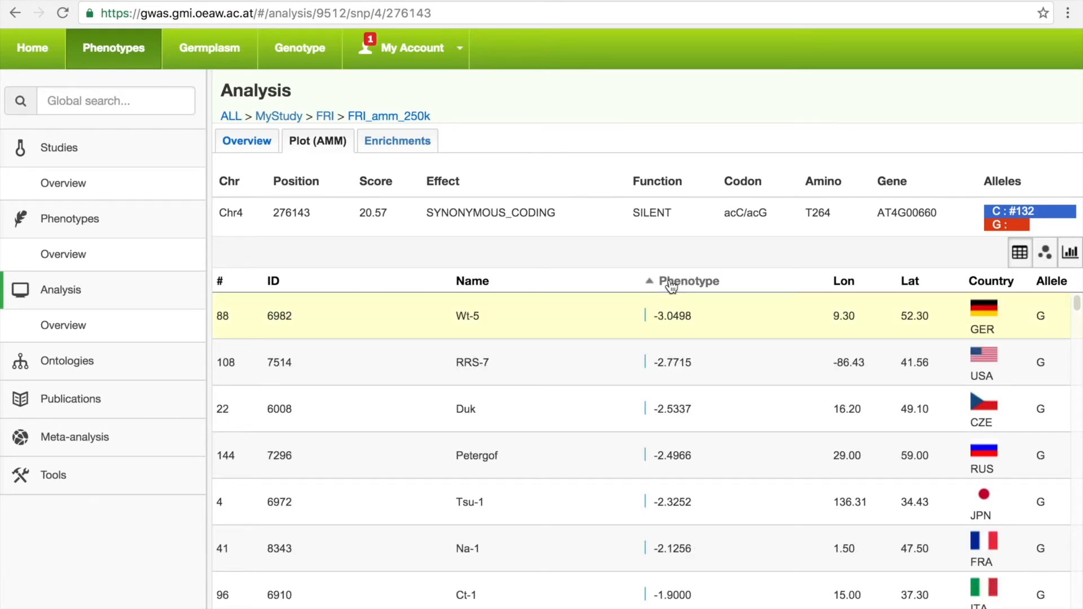
left_click(686, 280)
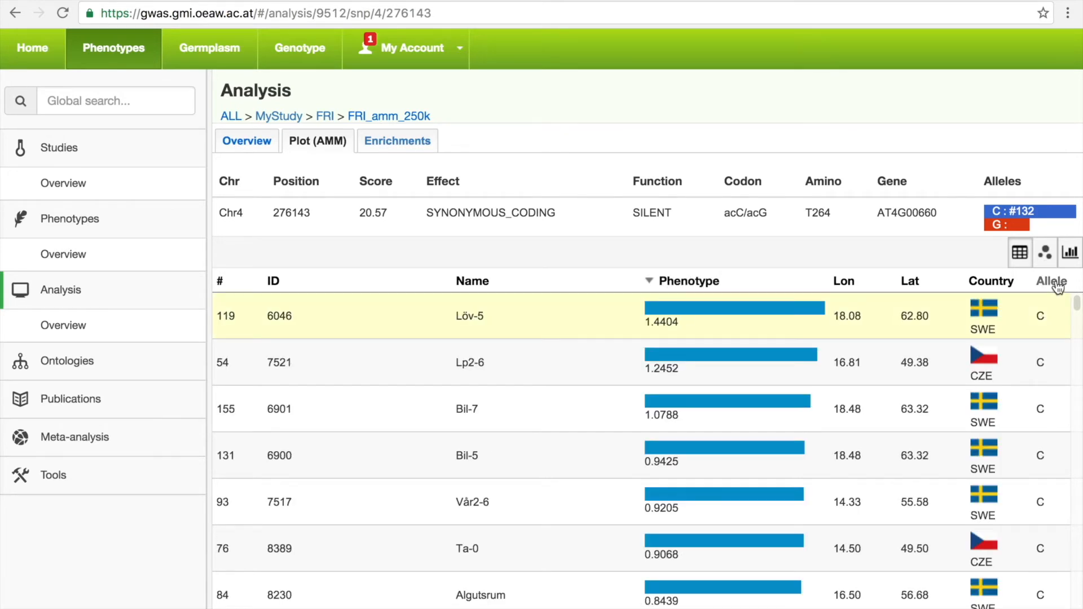
mouse_move(1049, 275)
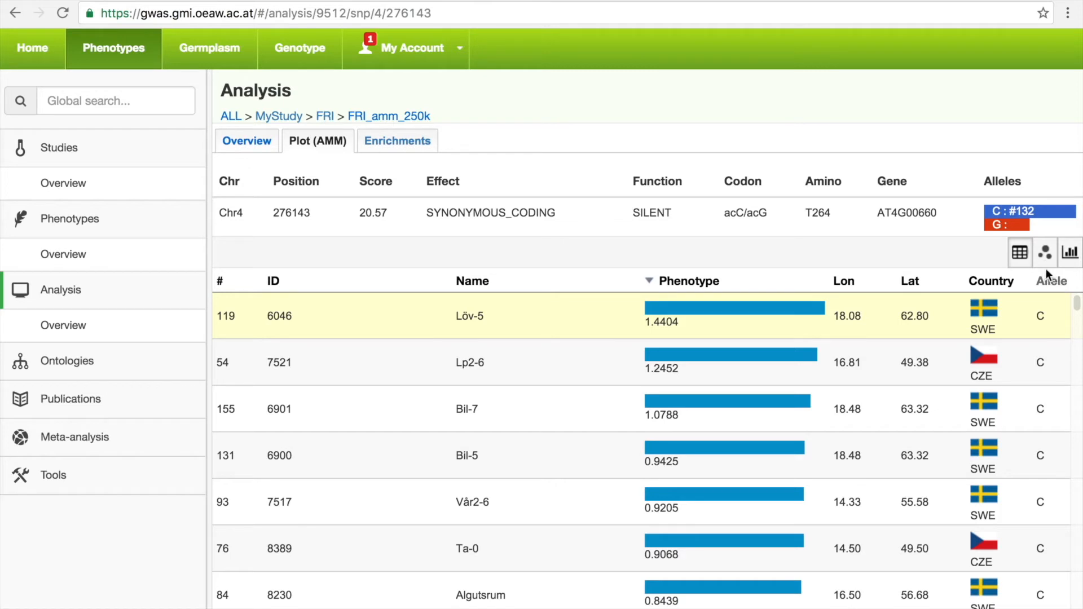
- Open SNP 276143's graphical accession view, coloured by allele and sized by latitude
left_click(1044, 251)
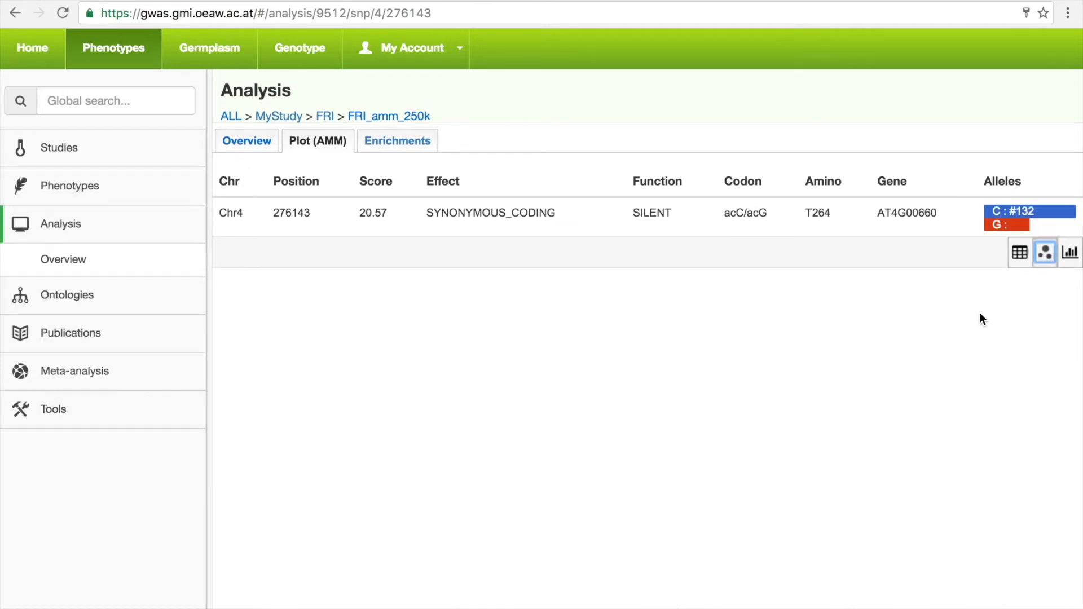
left_click(1044, 252)
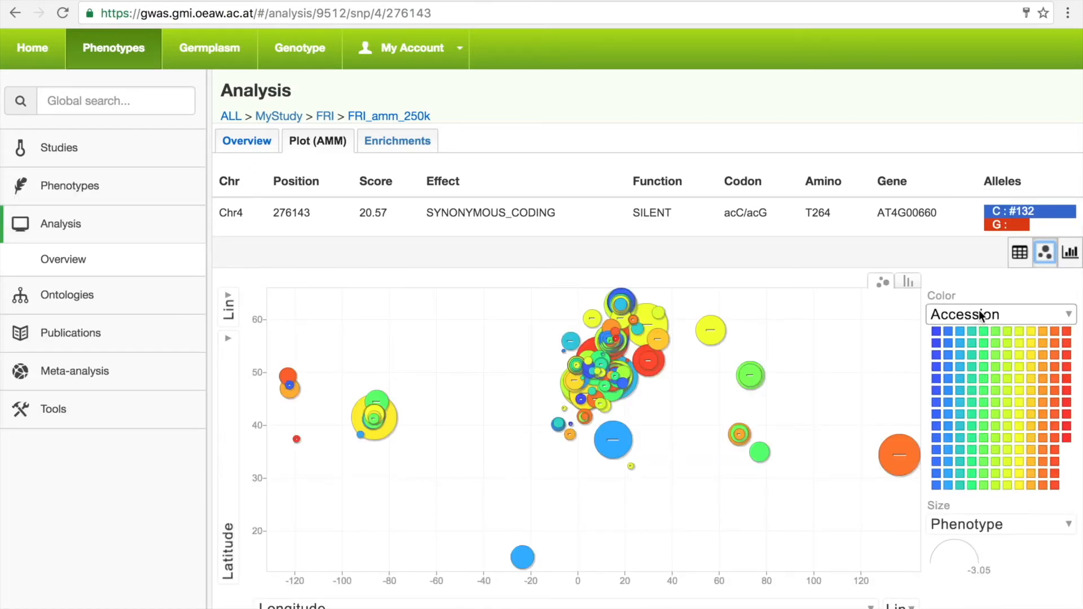
left_click(999, 314)
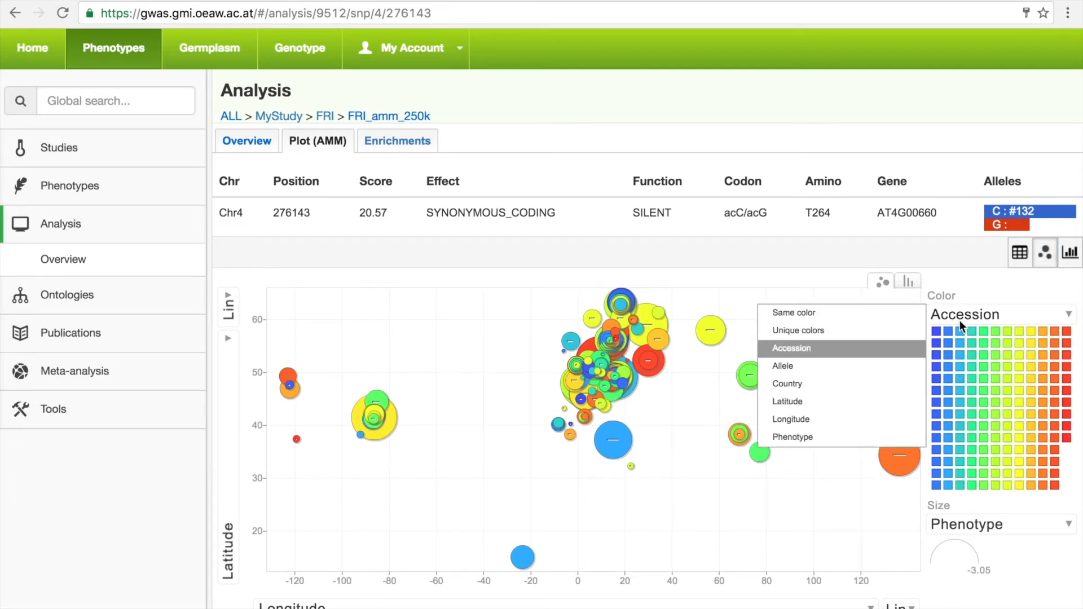
mouse_move(783, 366)
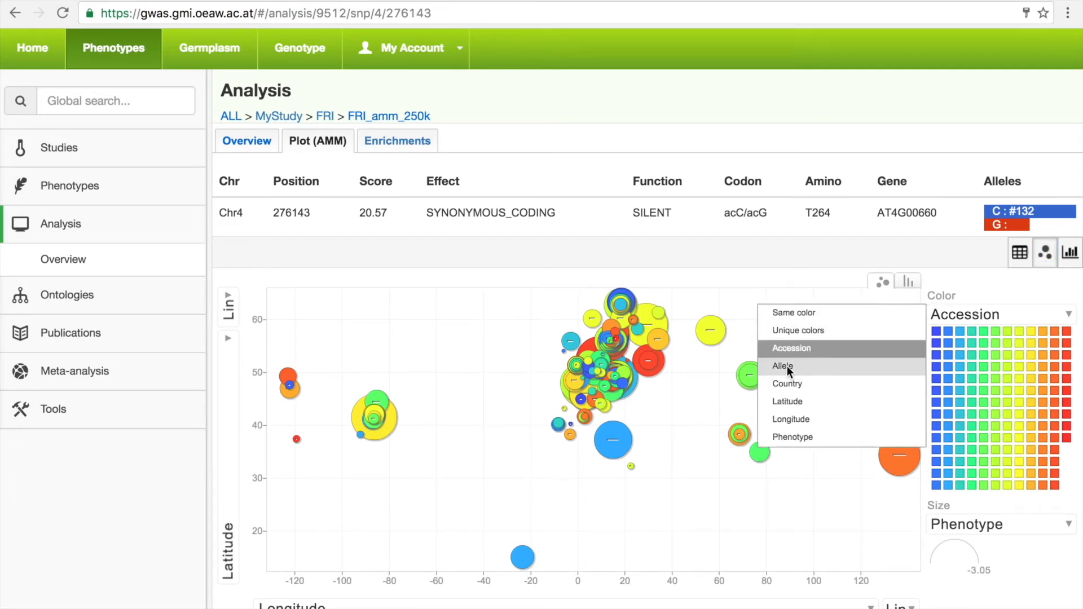
left_click(782, 366)
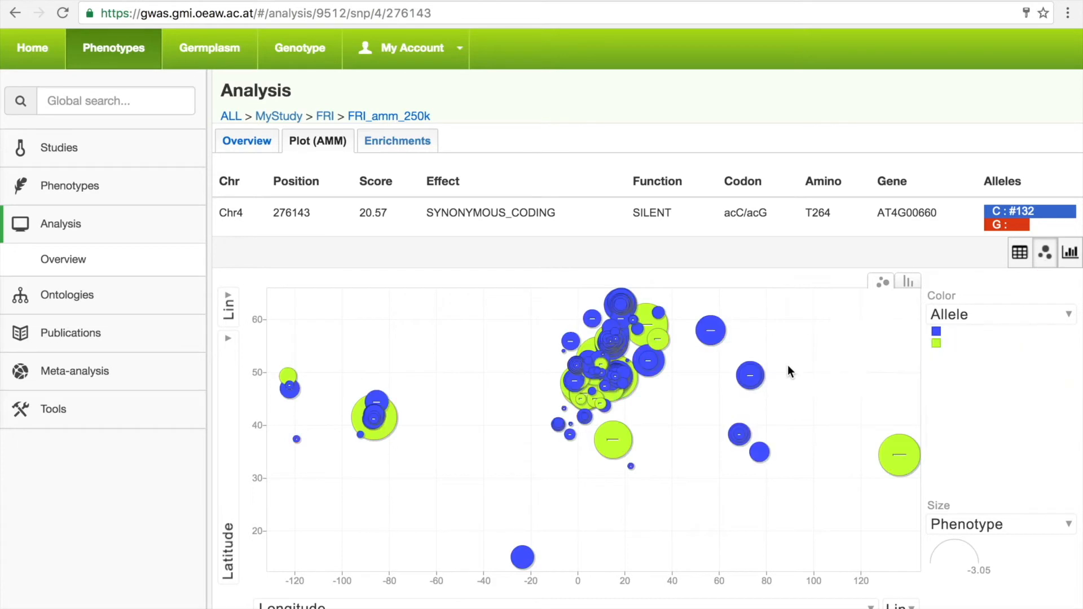
left_click(998, 523)
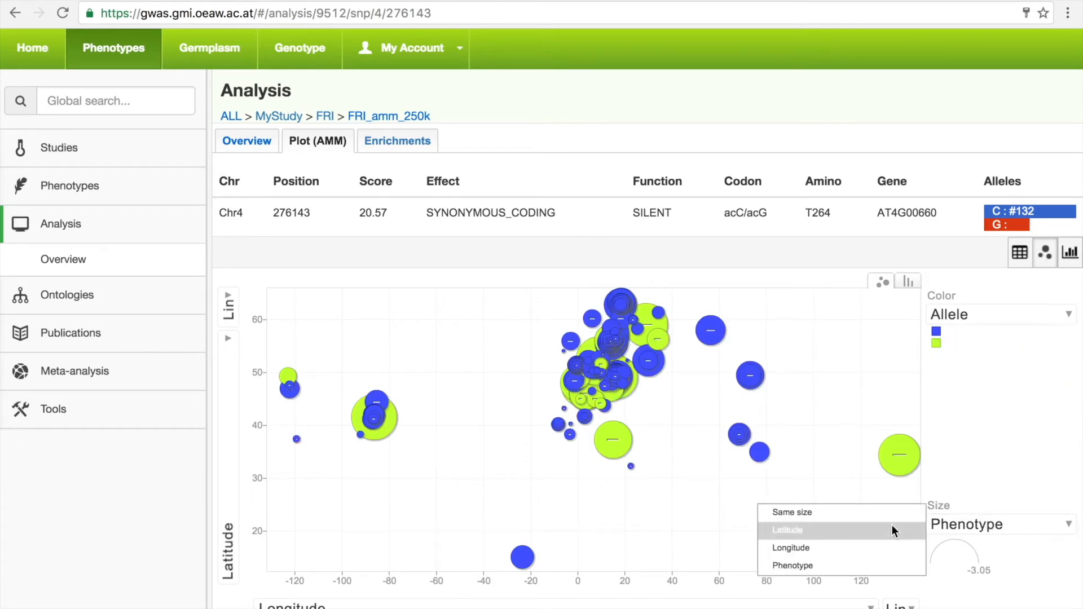
left_click(788, 529)
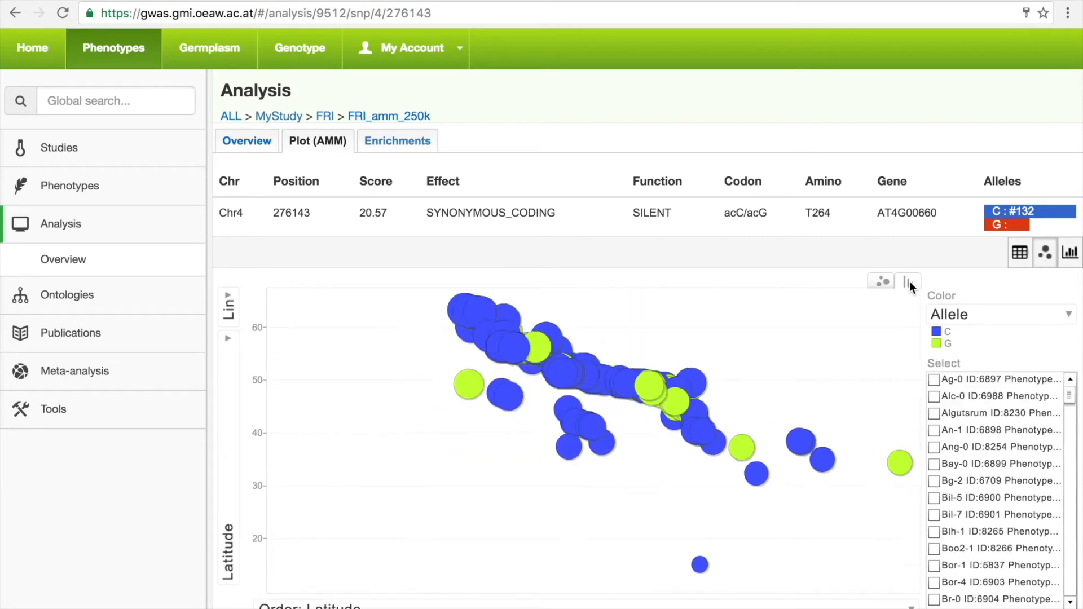
- Show the accessions as a bar chart ordered by longitude
left_click(908, 281)
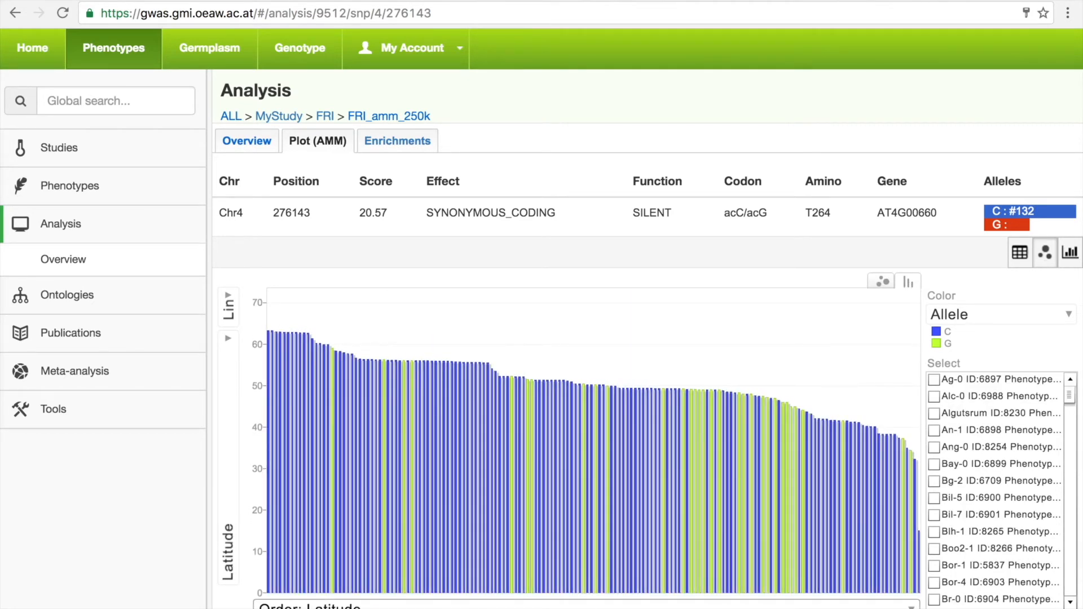
left_click(307, 606)
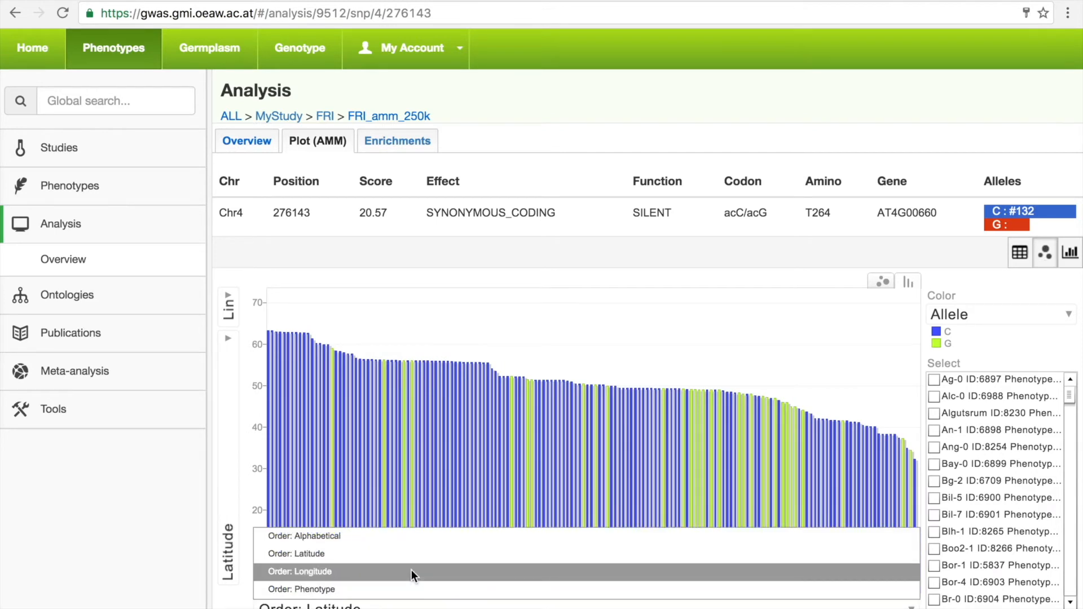
left_click(299, 571)
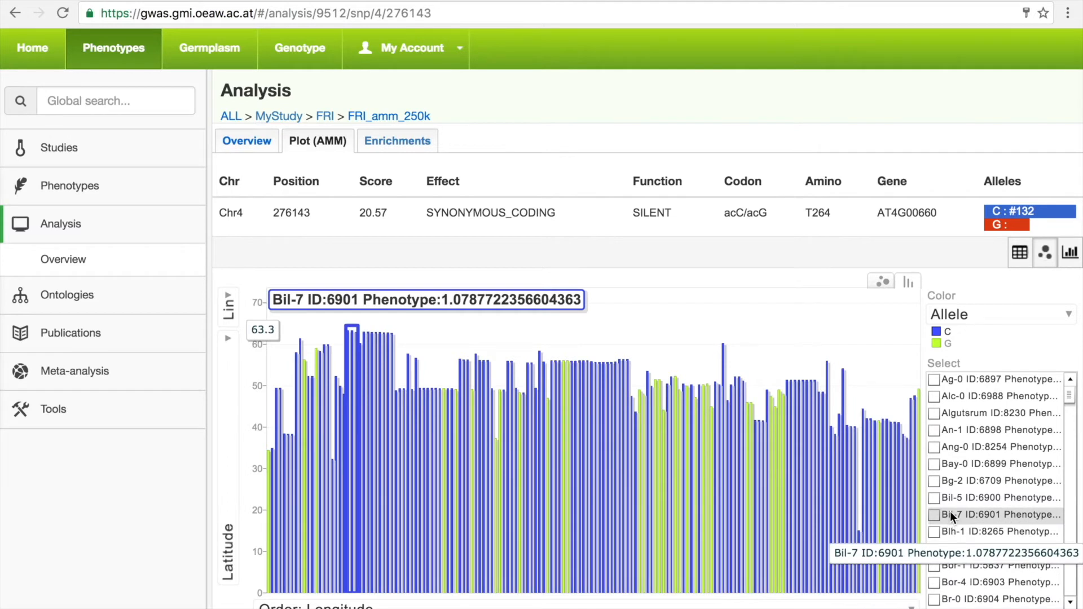
mouse_move(994, 497)
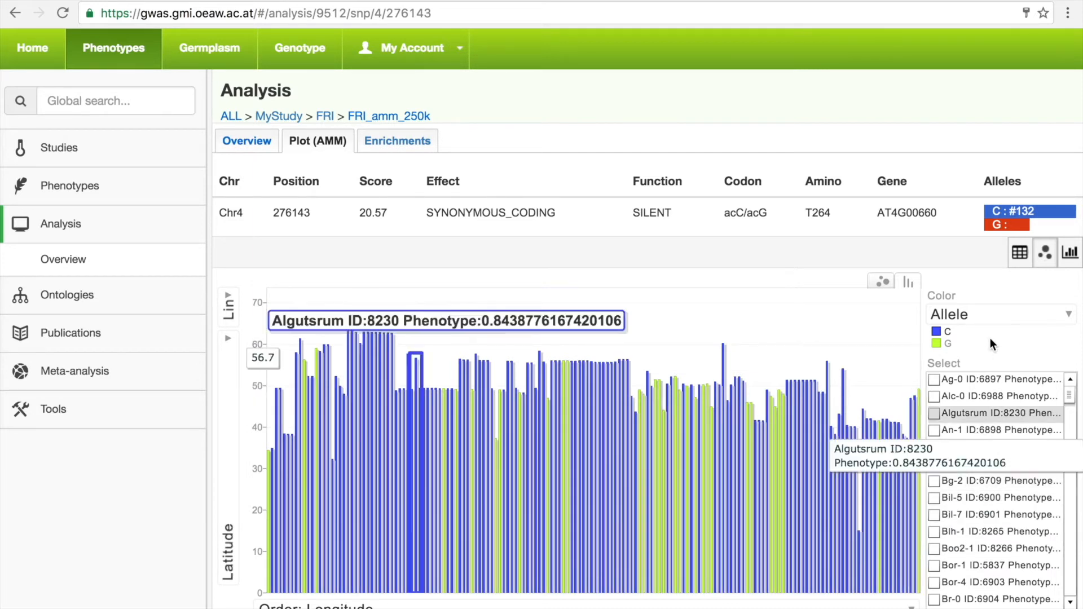
mouse_move(1069, 252)
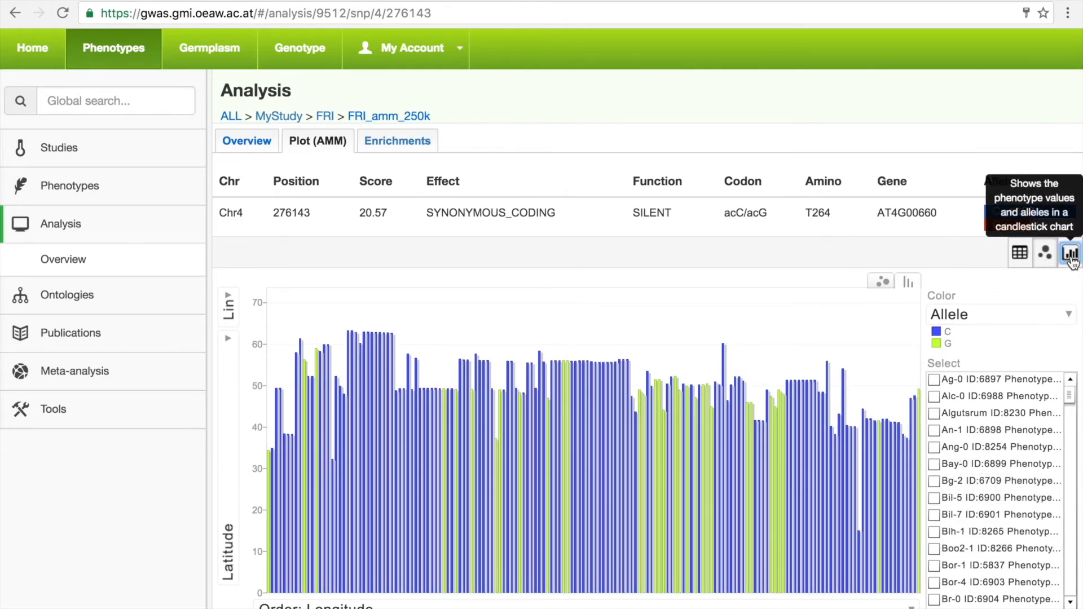
- Show candlestick phenotype values for C and G alleles, limited to Czech Republic accessions
left_click(1068, 252)
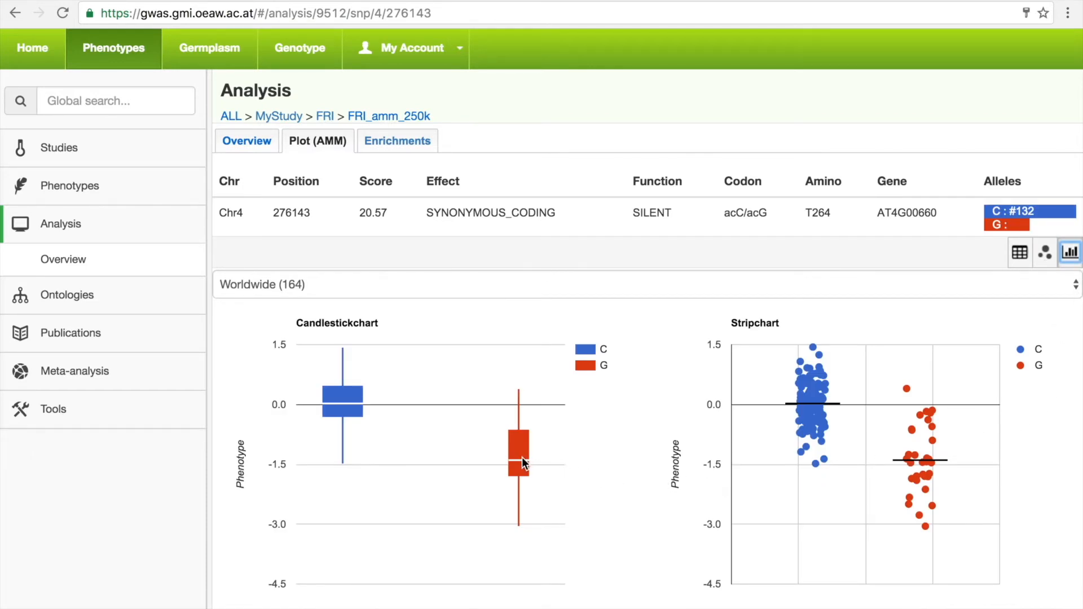
mouse_move(689, 440)
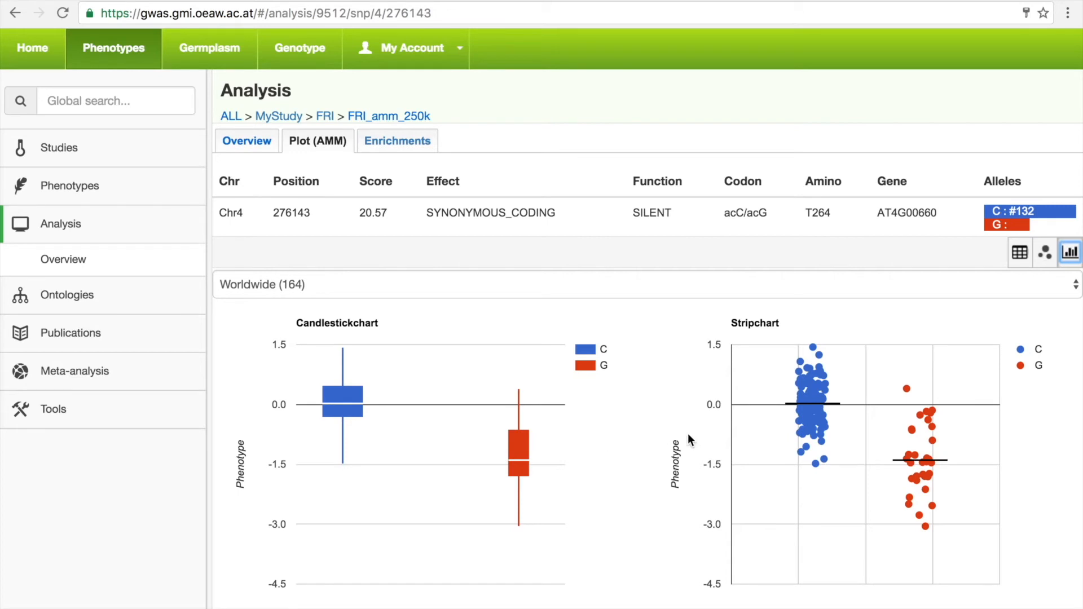
mouse_move(930, 464)
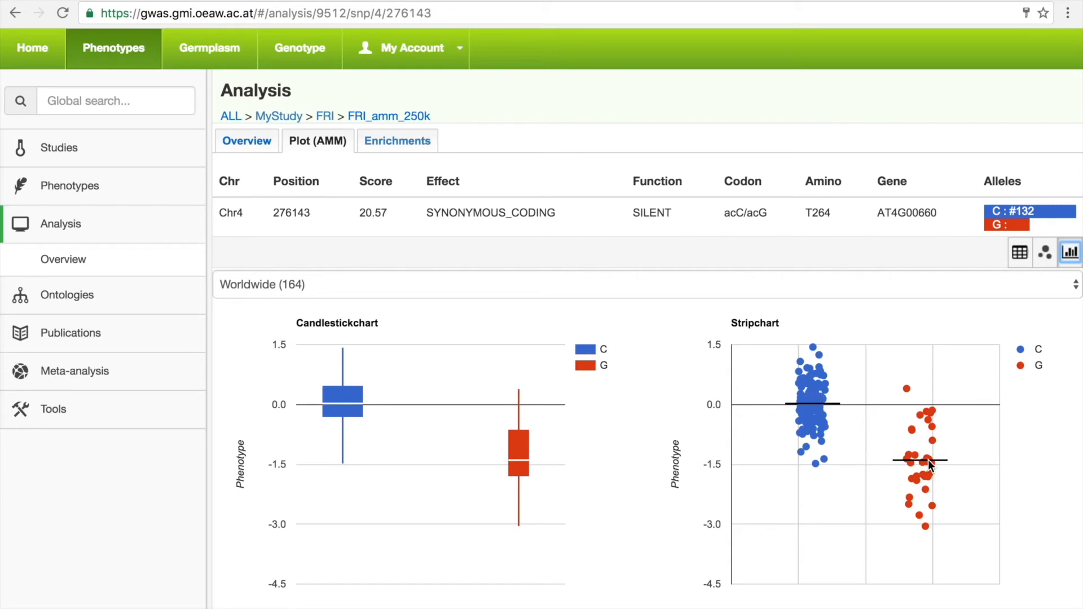
mouse_move(650, 297)
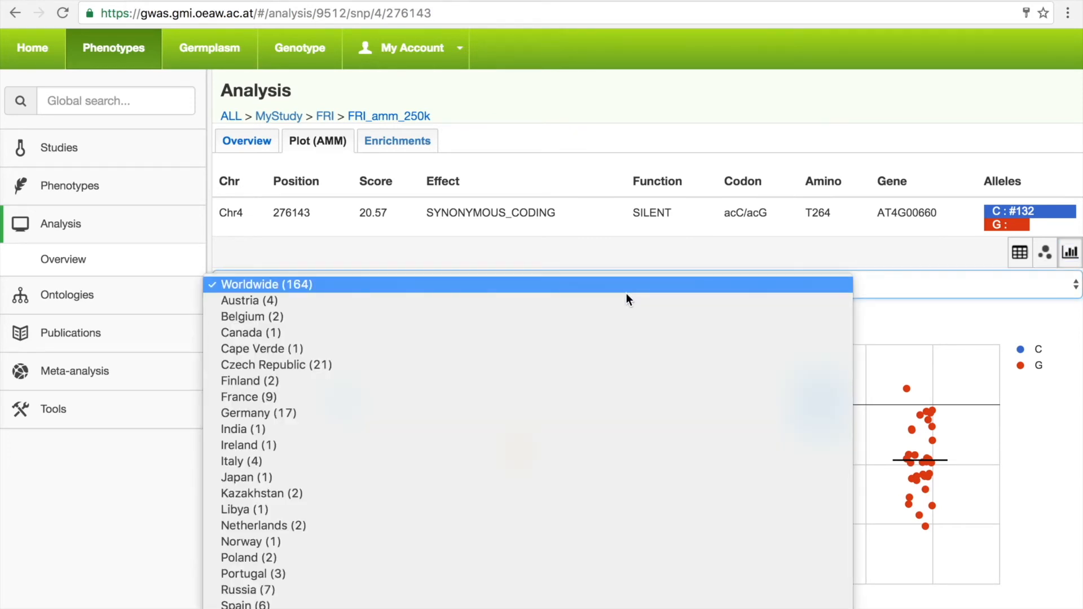
mouse_move(588, 365)
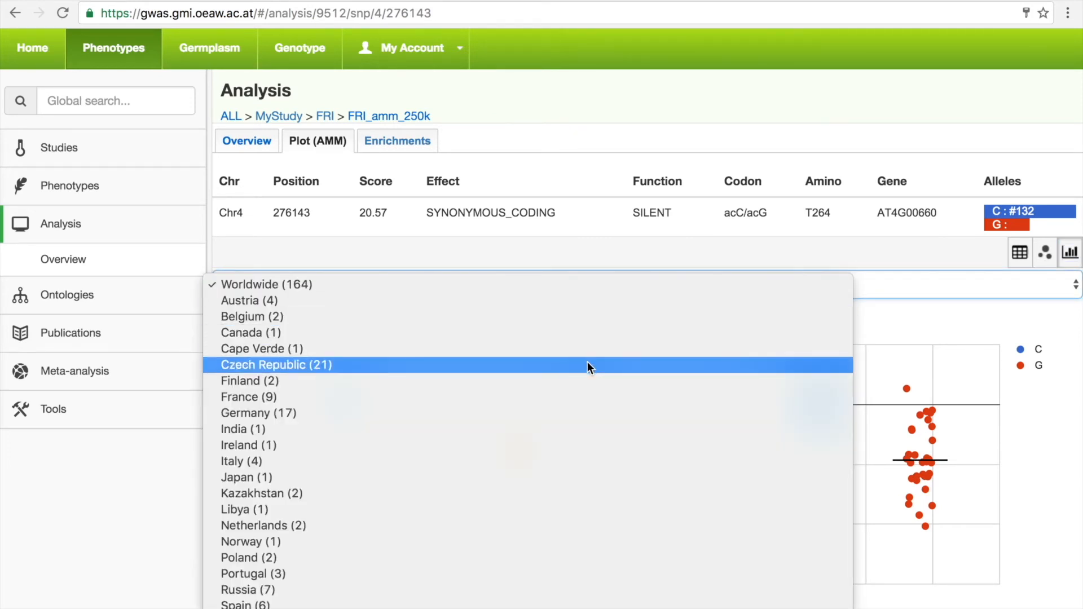
left_click(276, 365)
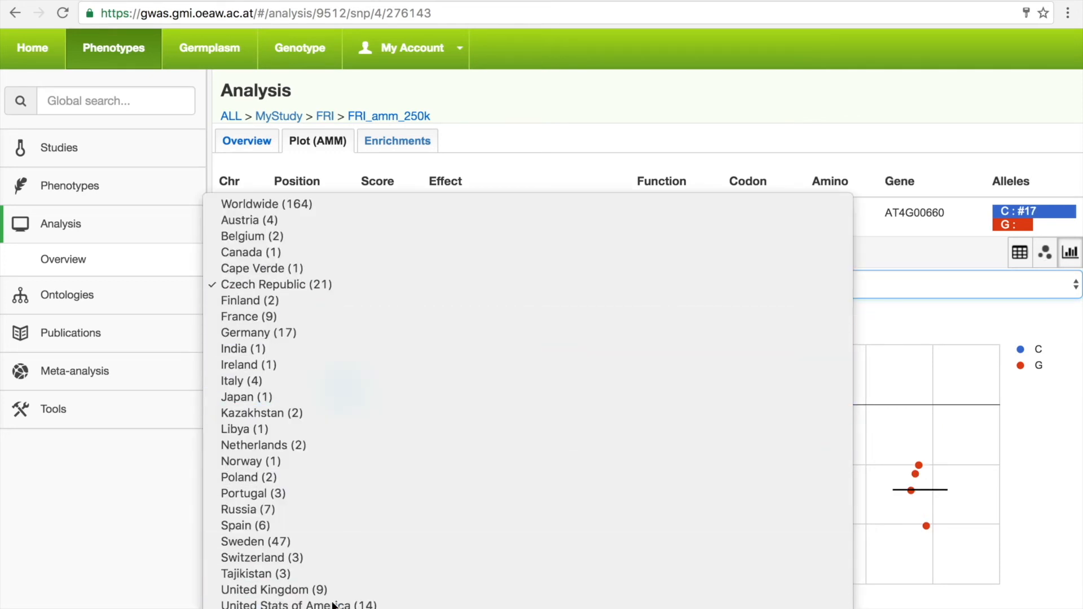
left_click(75, 338)
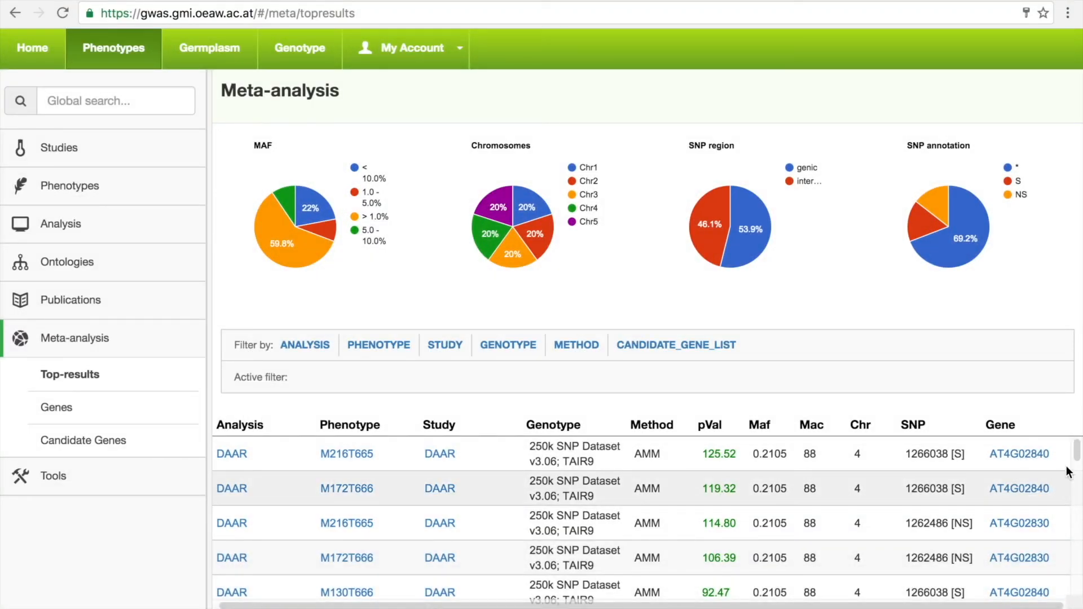
- Scroll the top-results table of chromosome 4 DAAR hits, led by SNP 1266038 in AT4G02840
scroll("down", 3)
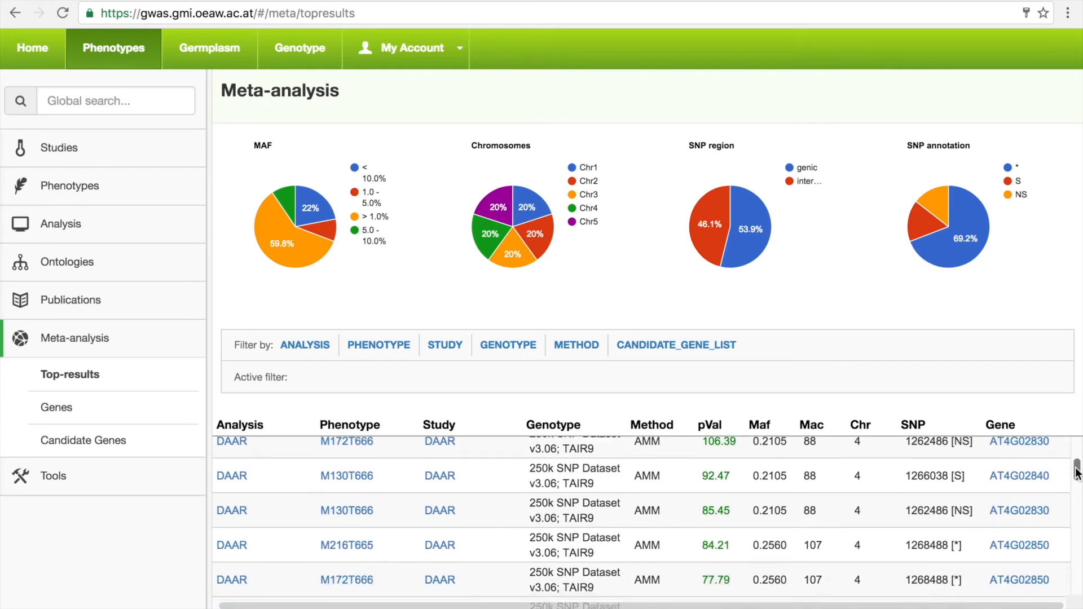
scroll("down", 3)
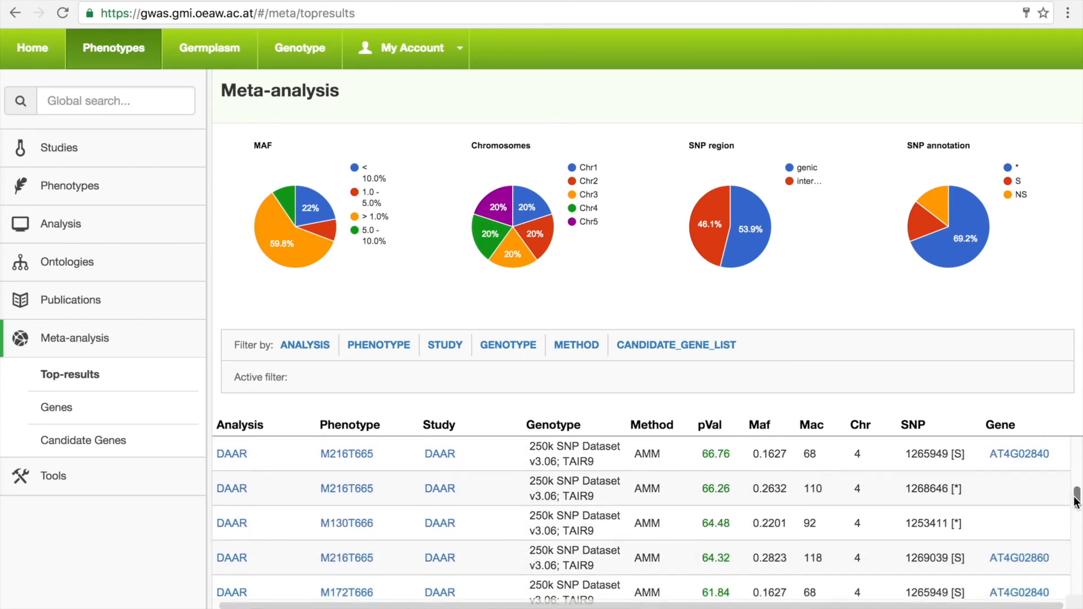
scroll("down", 3)
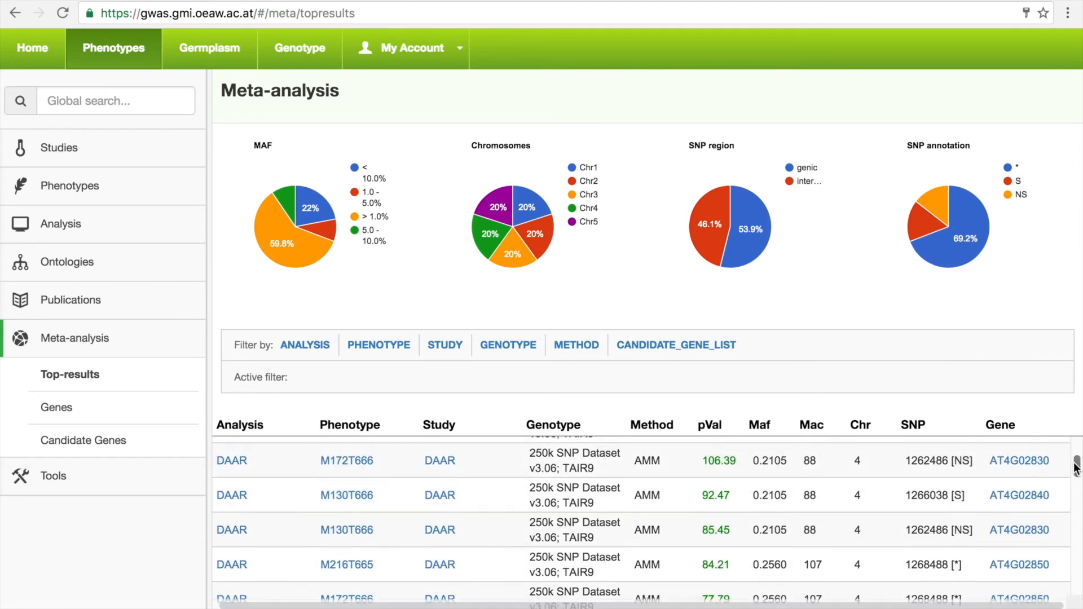
scroll("up", 3)
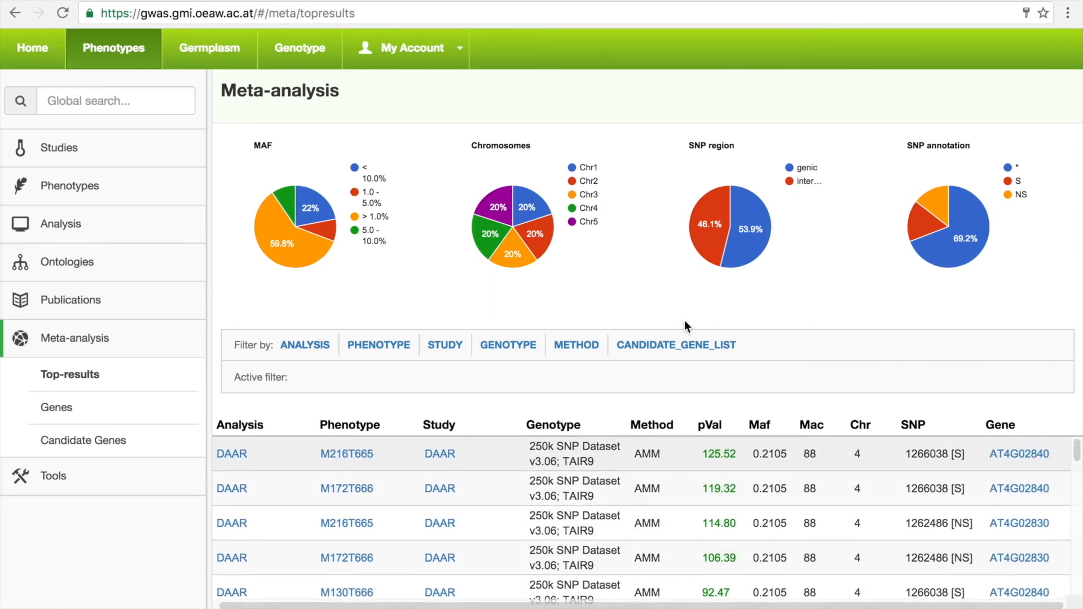
mouse_move(308, 231)
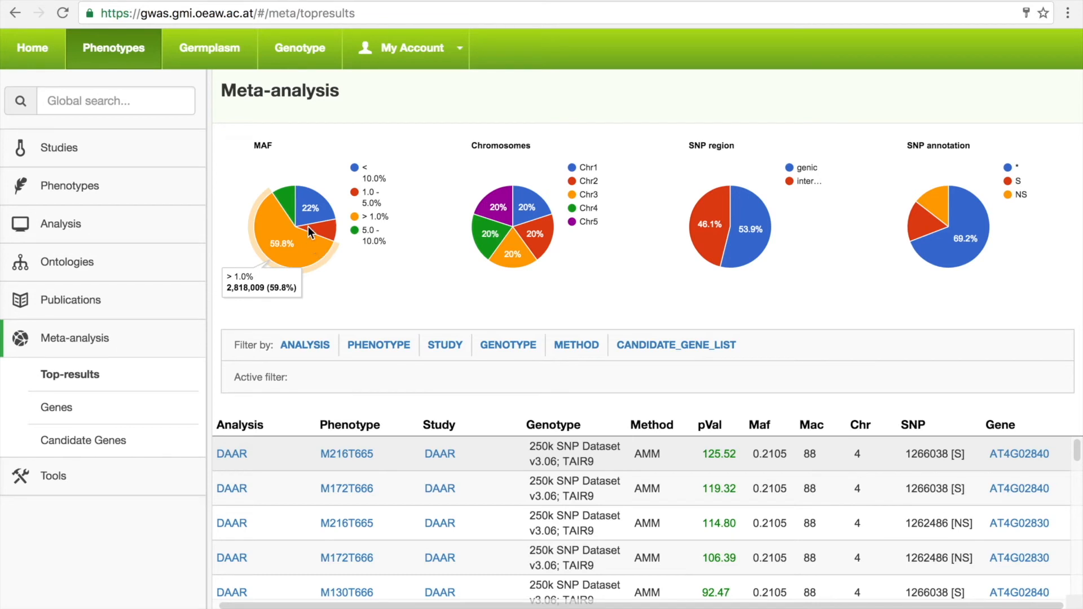
mouse_move(310, 210)
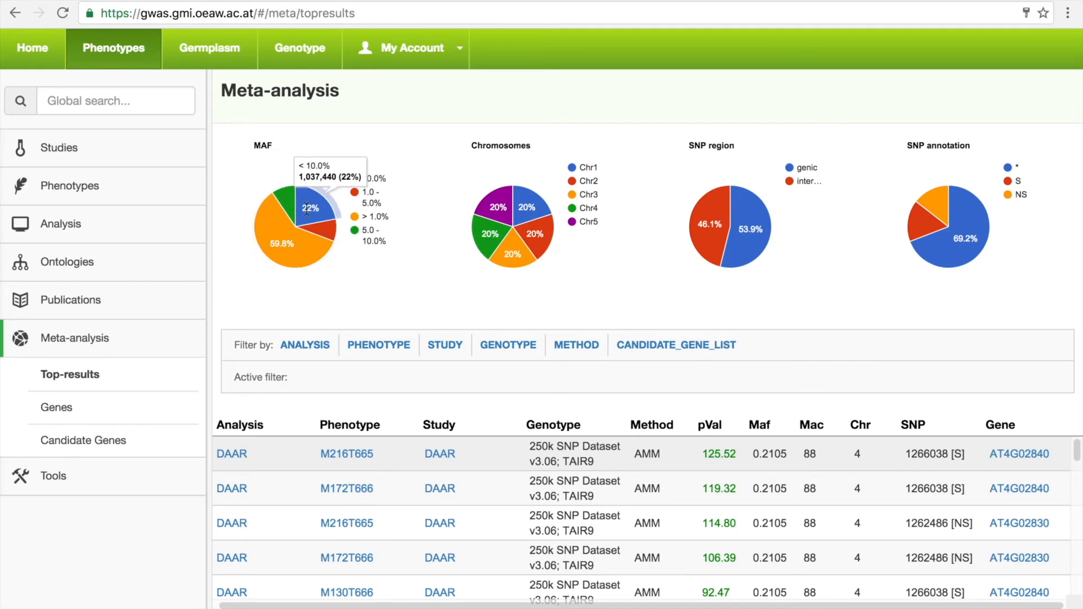
mouse_move(517, 287)
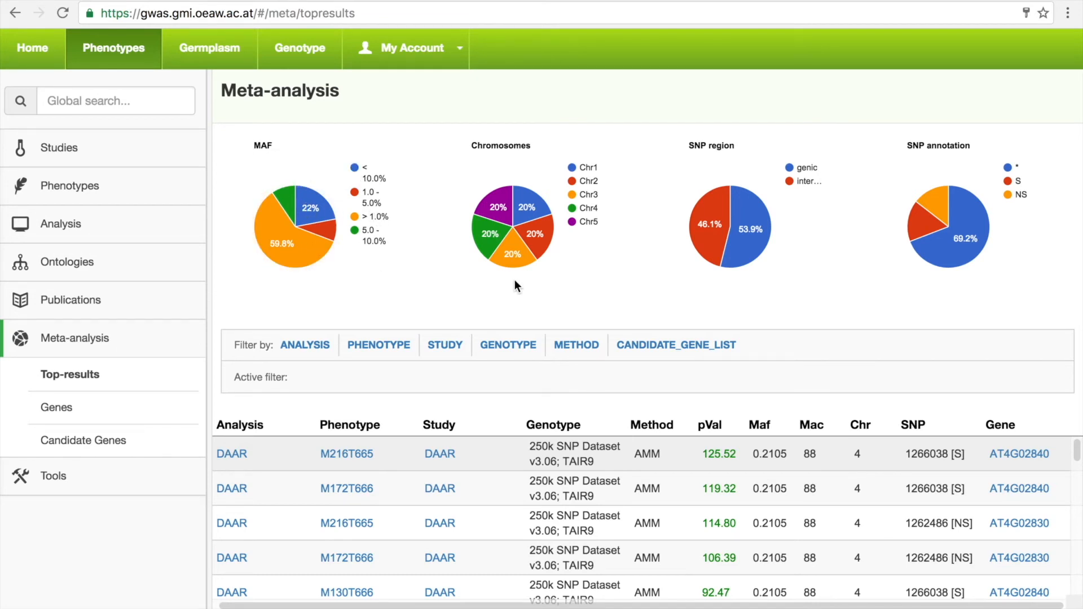
mouse_move(508, 204)
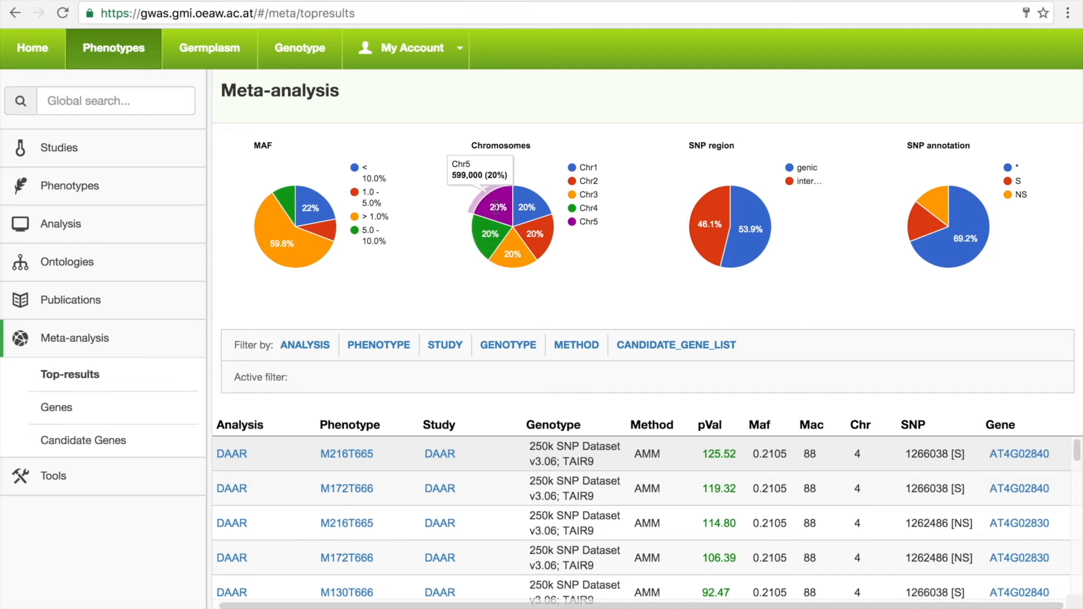
mouse_move(624, 261)
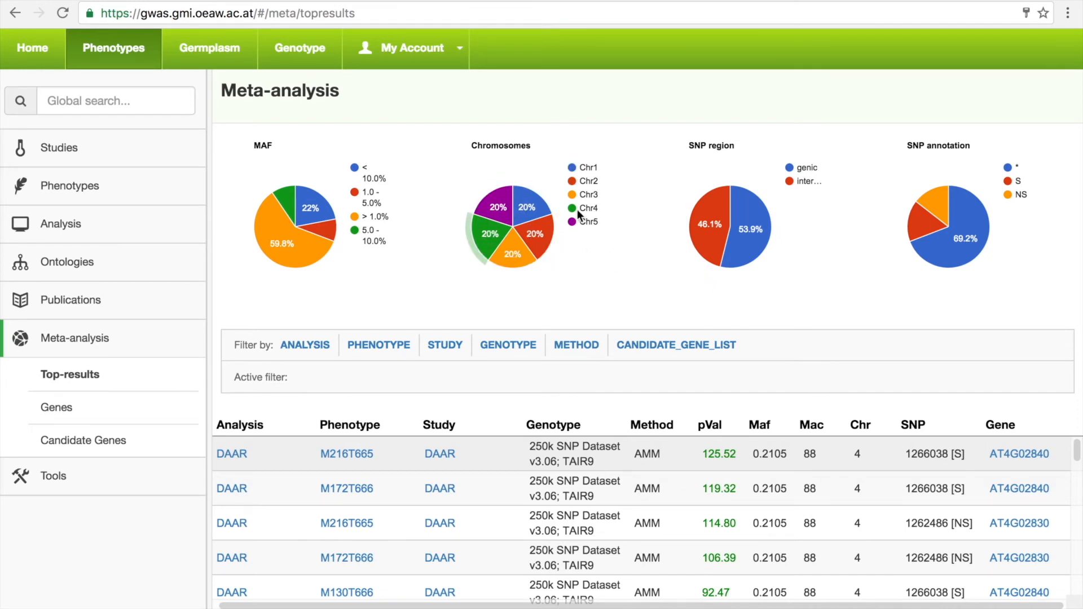
mouse_move(881, 235)
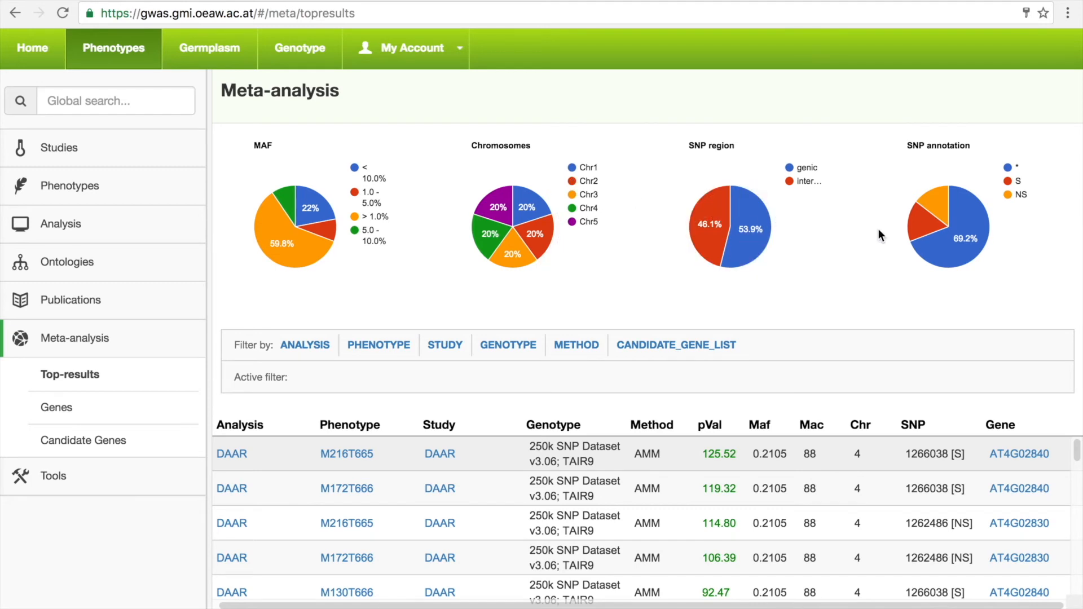
mouse_move(743, 232)
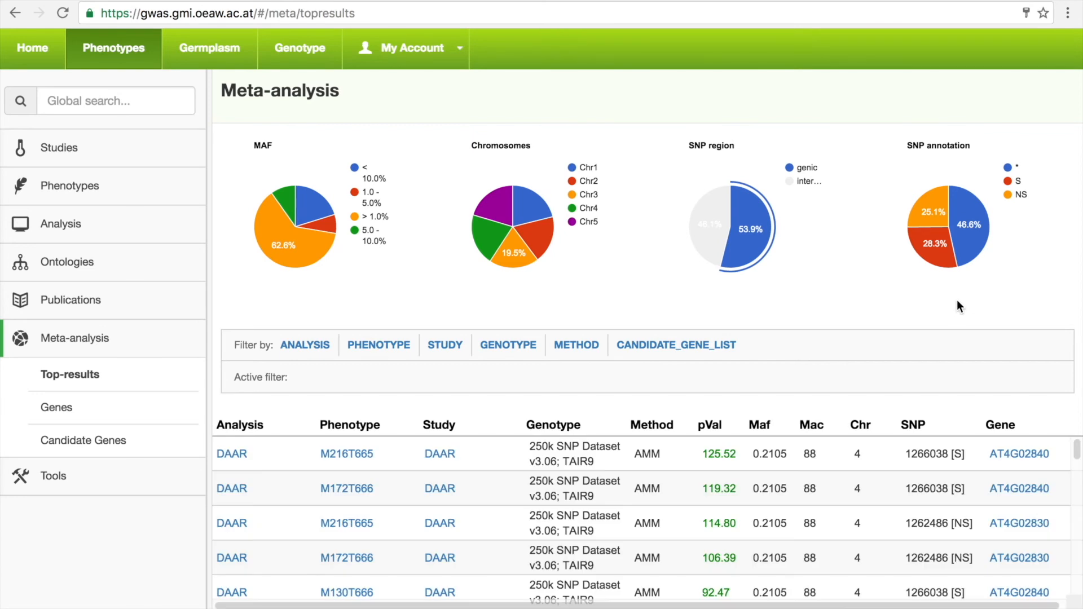
mouse_move(935, 212)
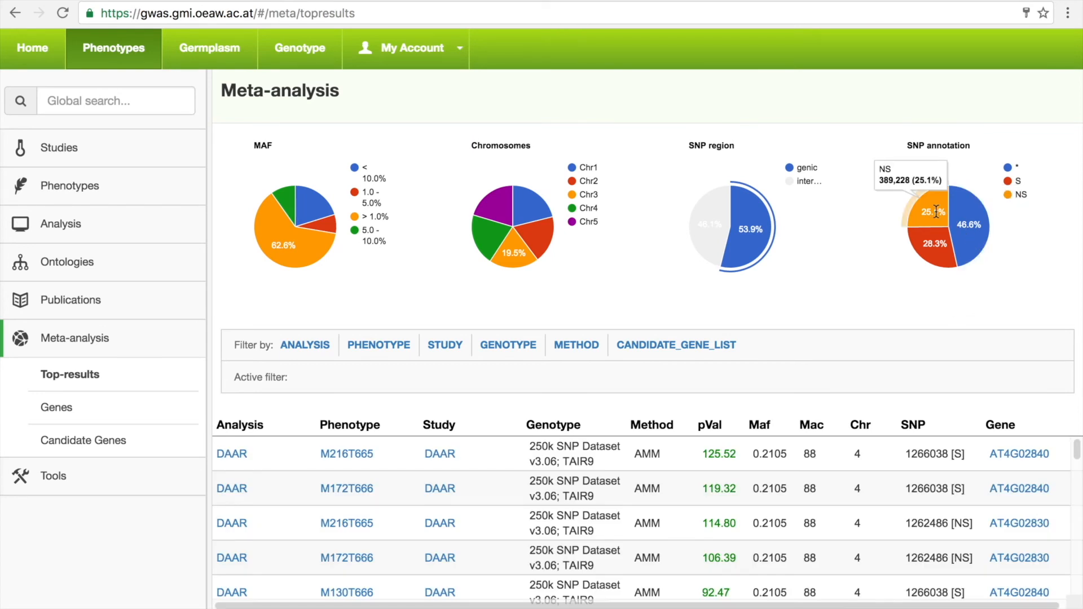
- Keep only non-synonymous SNPs, now led by SNP 1262486 in AT4G02830
left_click(933, 211)
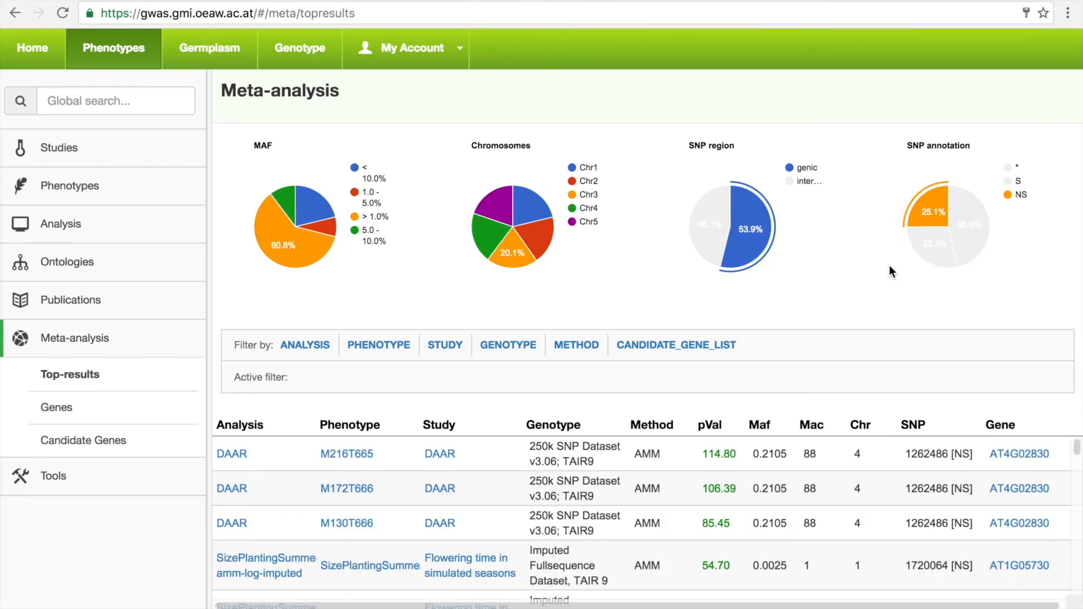
- Add a CANDIDATE_GENE_LIST filter for 'Flowering time' to the top results
left_click(675, 345)
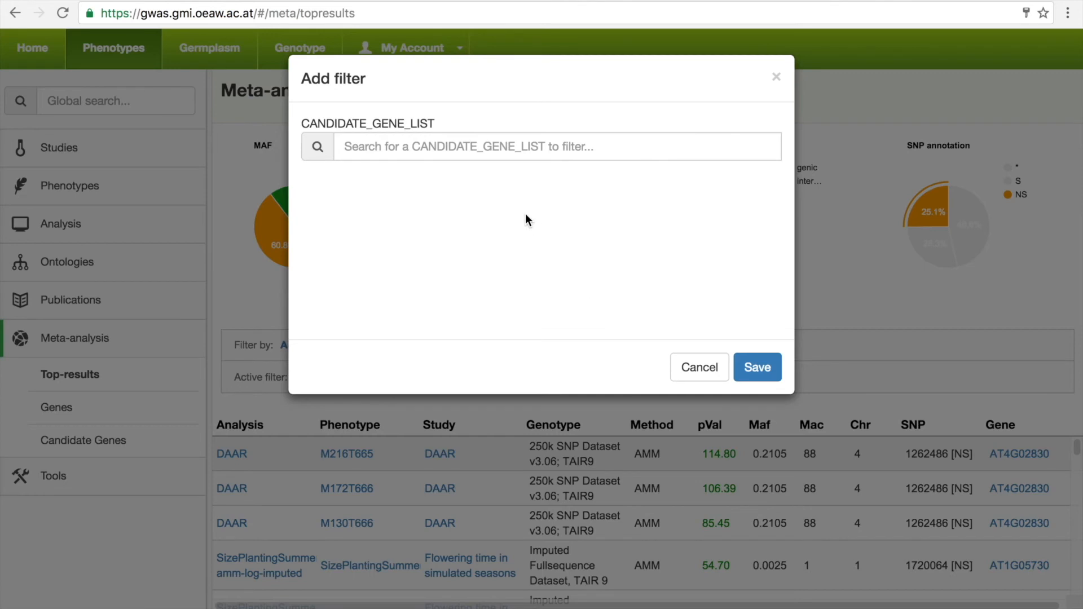
type("Flowering time")
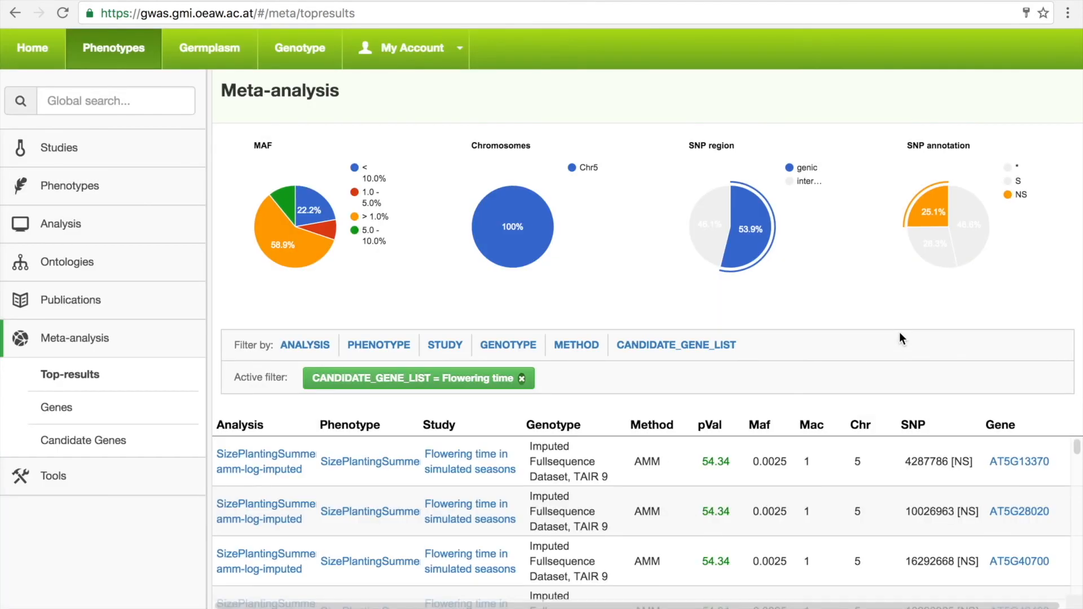
mouse_move(1060, 411)
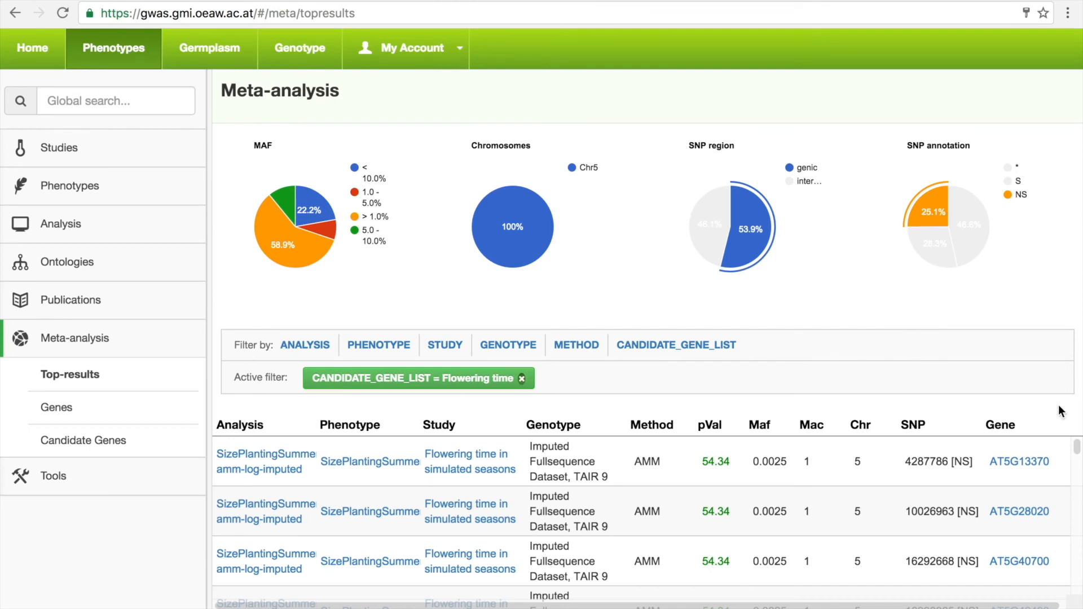
mouse_move(656, 310)
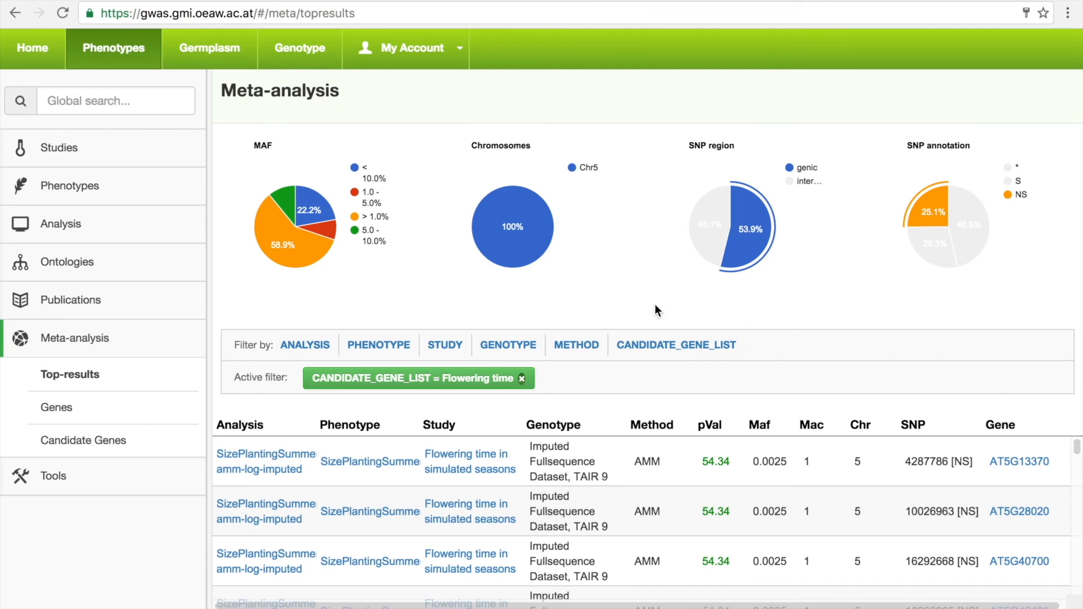
mouse_move(231, 308)
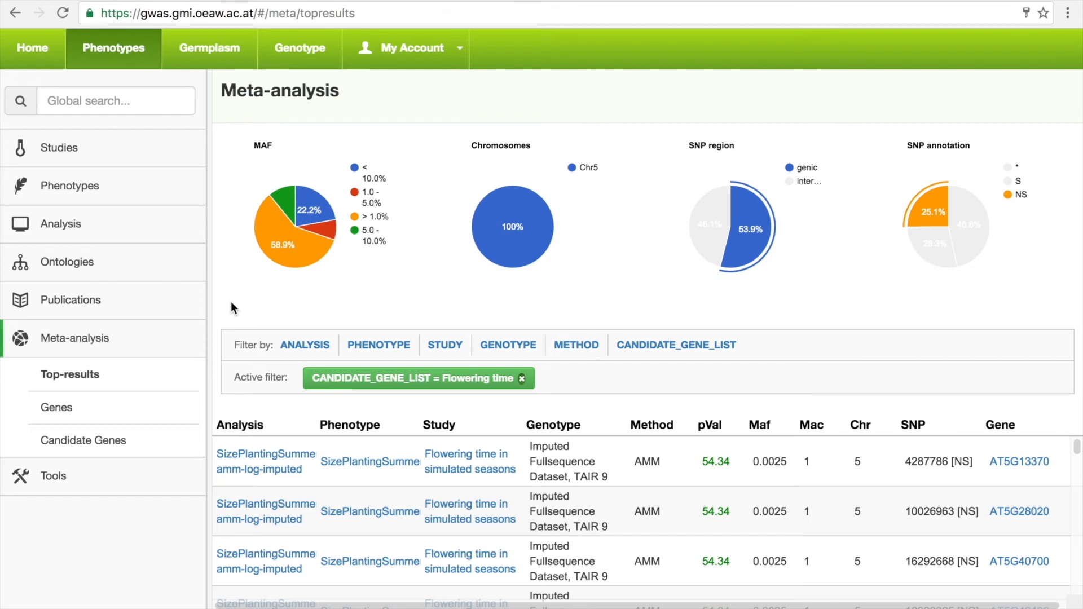
mouse_move(56, 408)
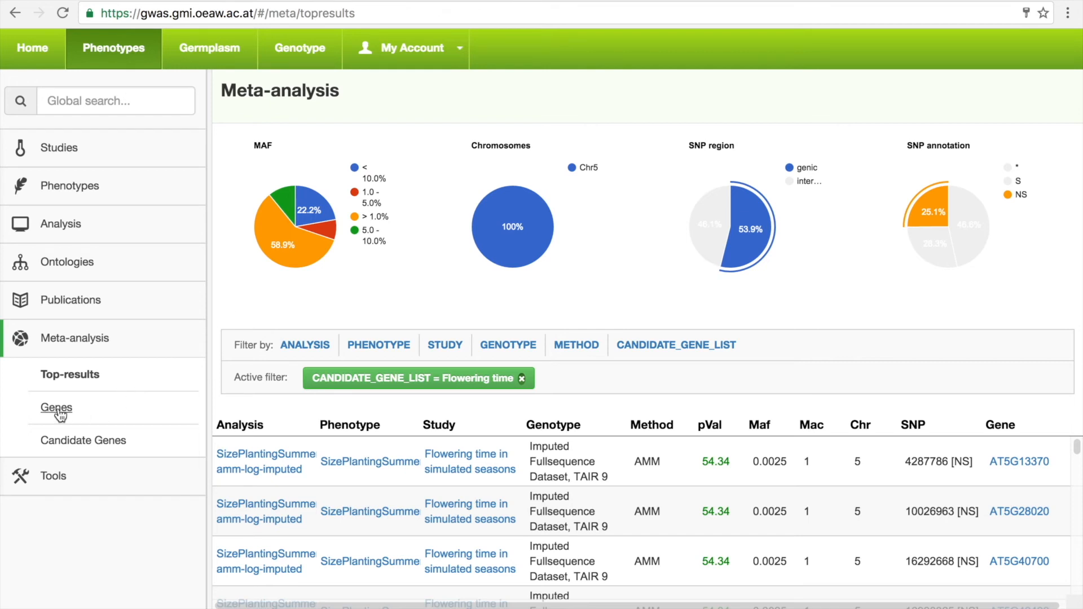
- Look up gene AT4G00590 in the Meta-analysis Genes view
left_click(56, 407)
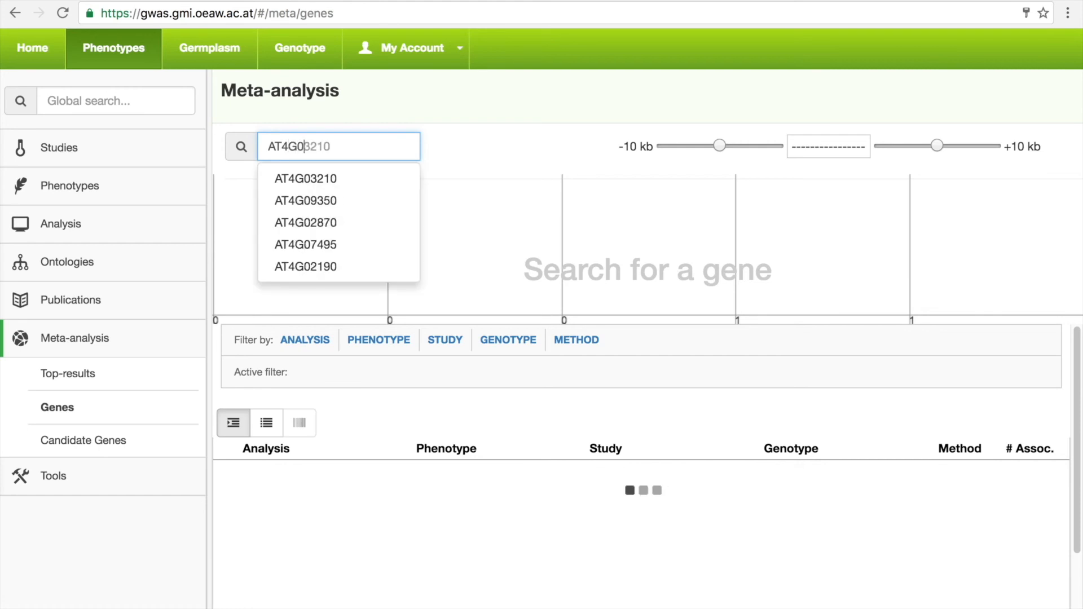
type("AT4G00590")
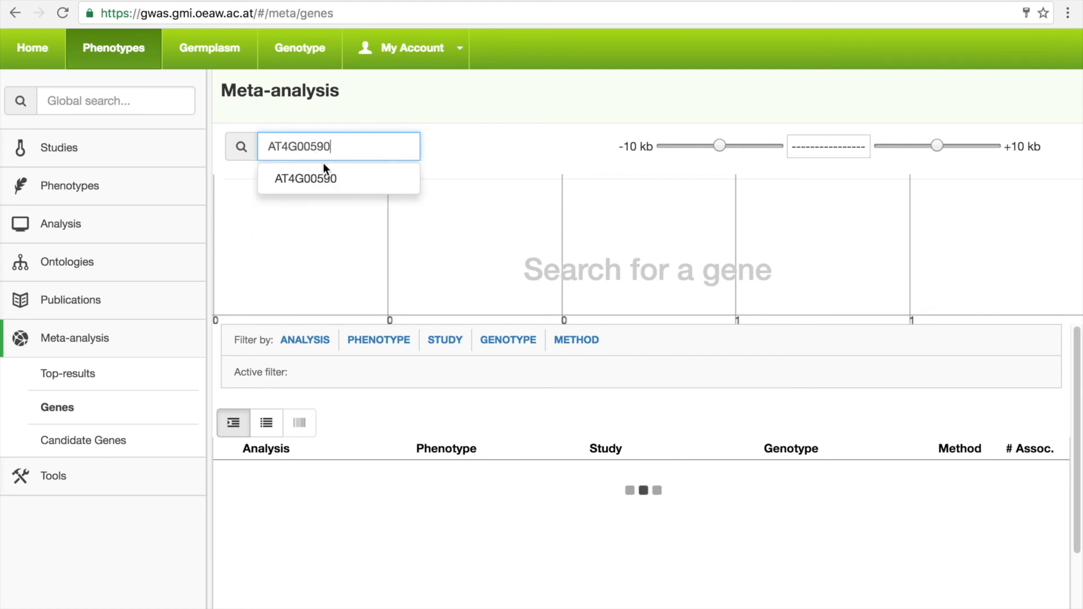
left_click(306, 178)
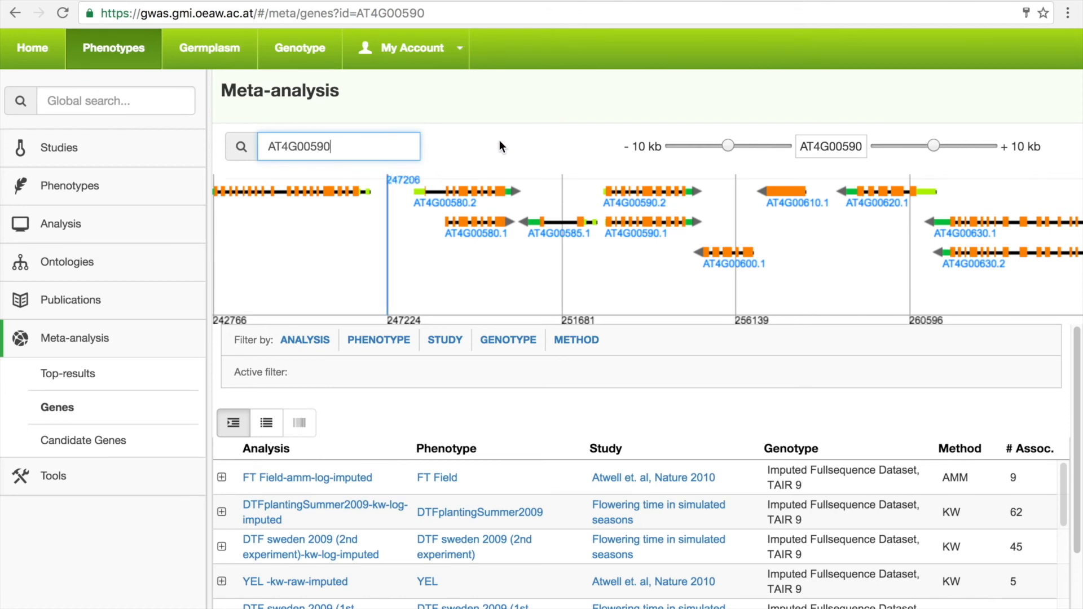
mouse_move(514, 135)
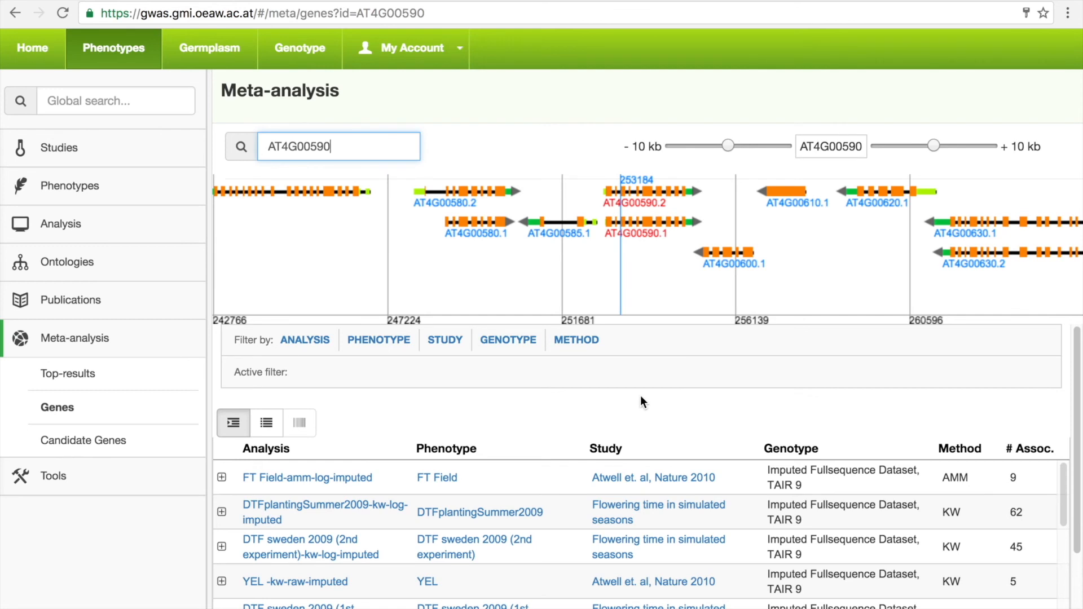
mouse_move(630, 400)
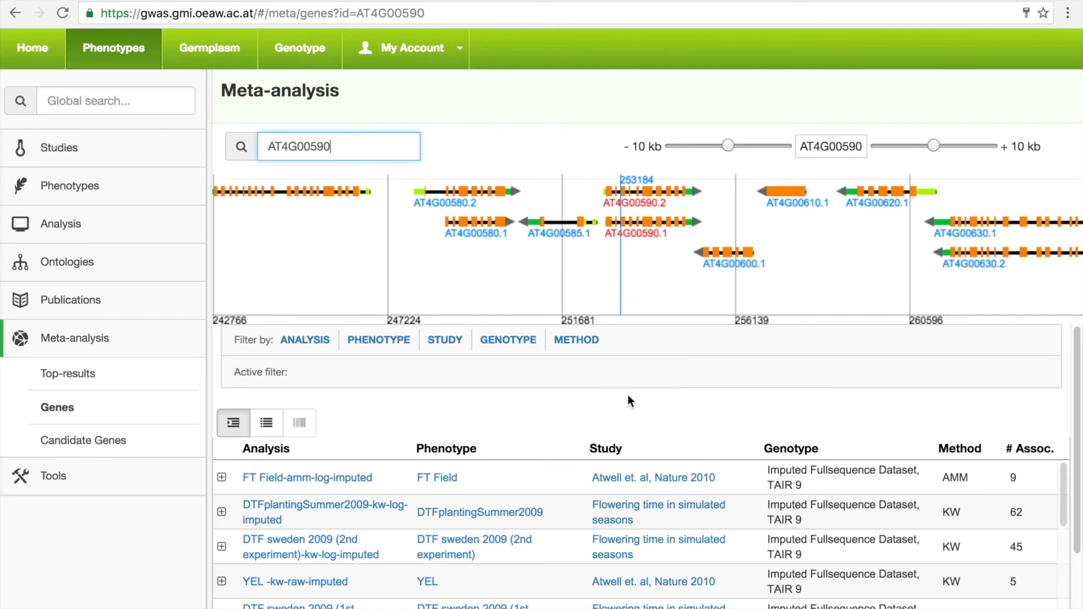
mouse_move(634, 406)
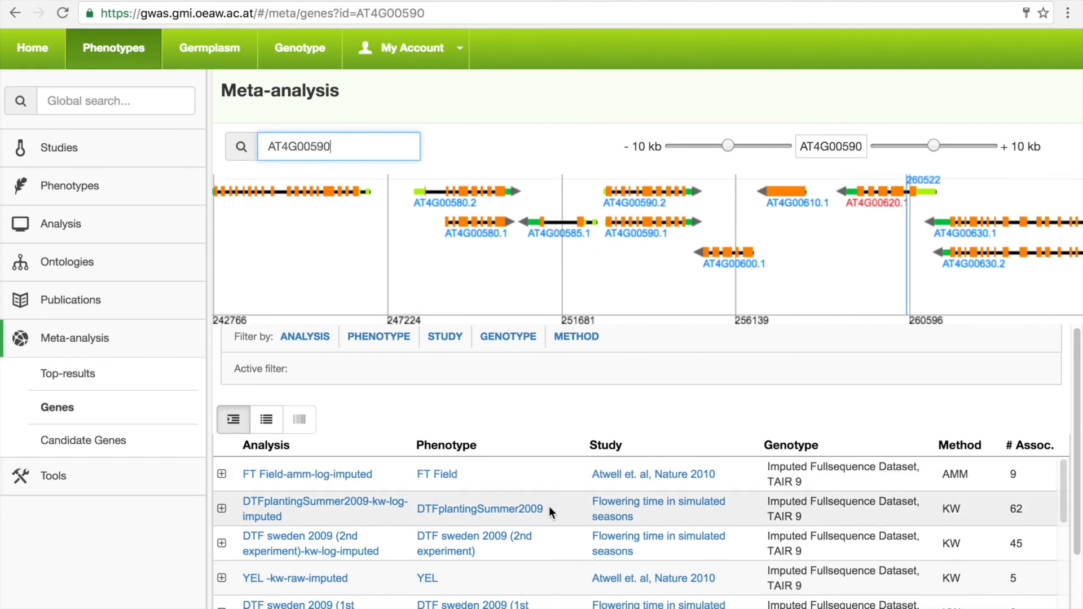
mouse_move(533, 530)
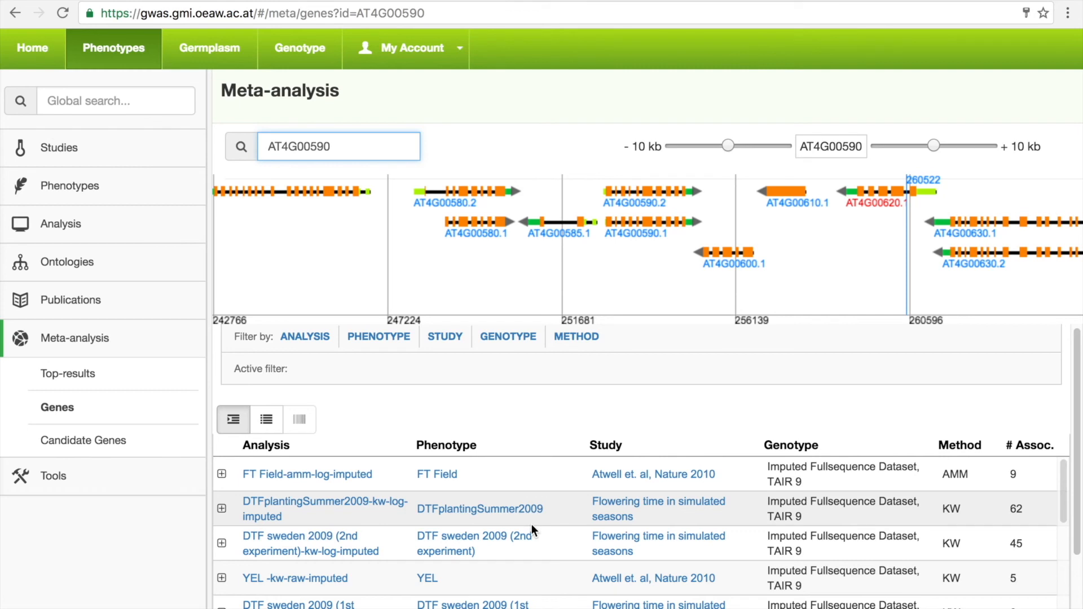
- Set the gene window to ±20 kb, list associations flat, then open Germplasm
left_click(222, 474)
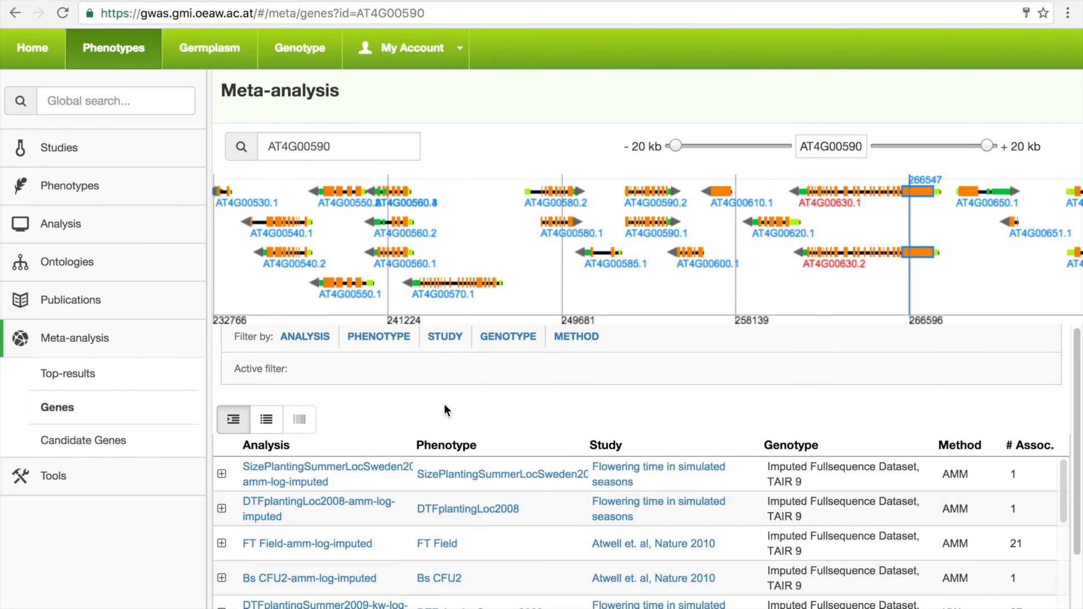
left_click(266, 419)
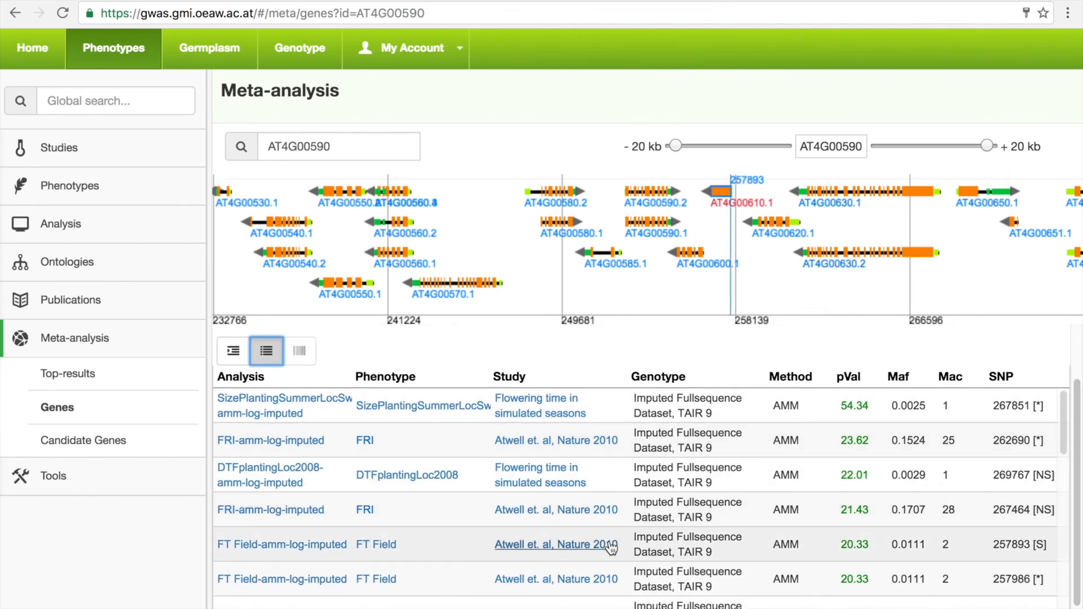
left_click(208, 47)
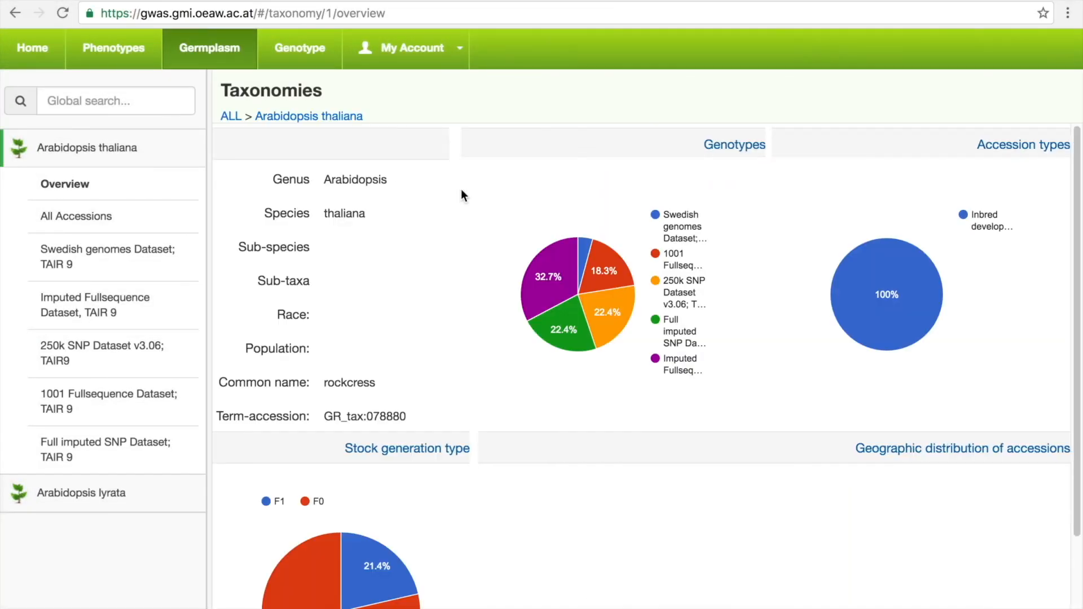
- Open Col-0's passport, view its Unit-Type chart, and scroll its Phenotypes list
left_click(75, 215)
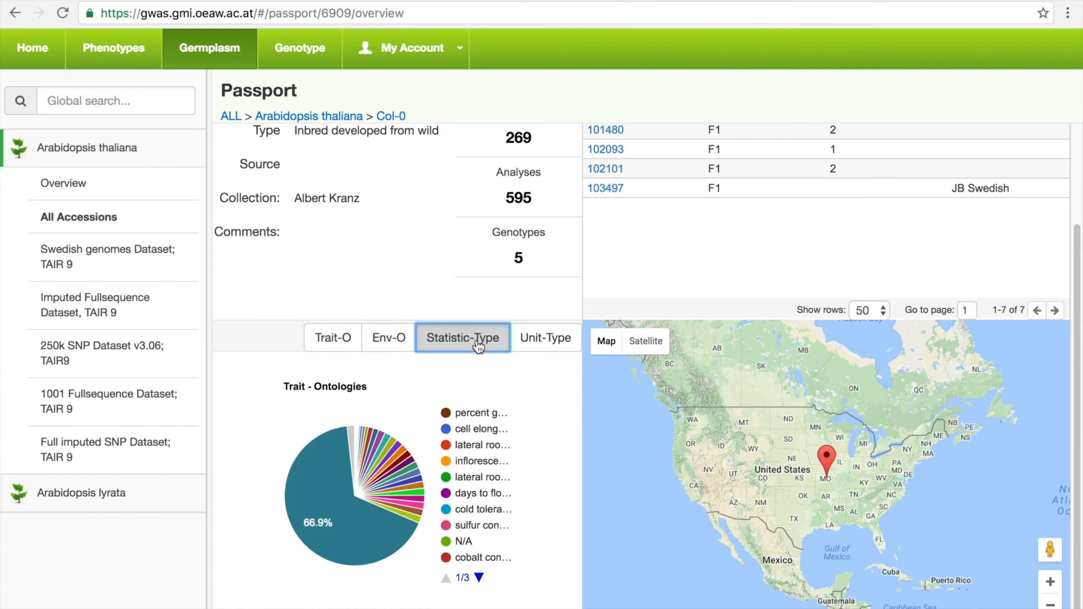
left_click(545, 338)
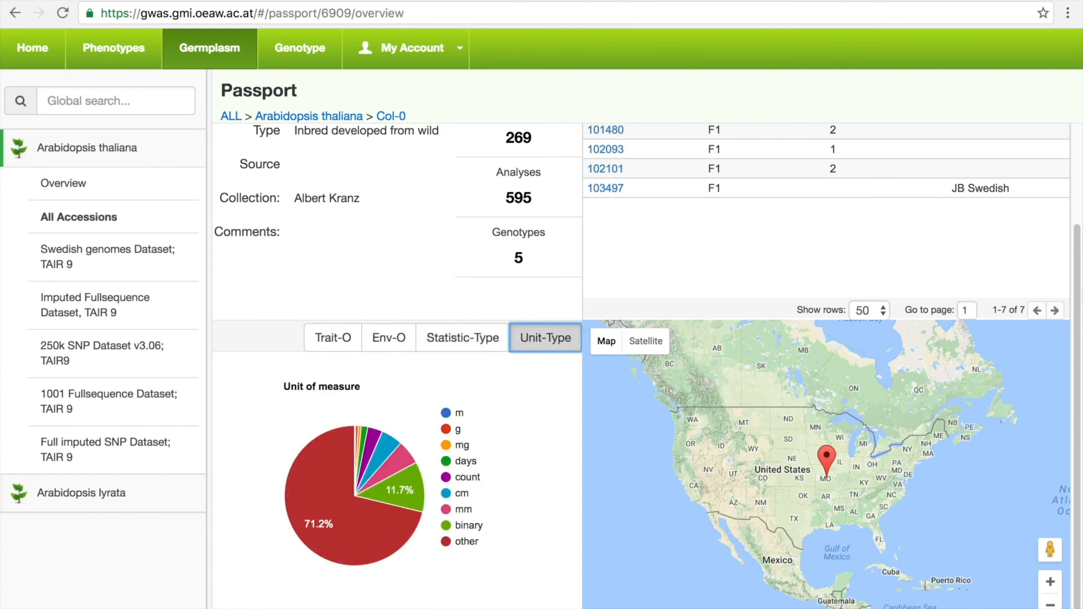
left_click(682, 147)
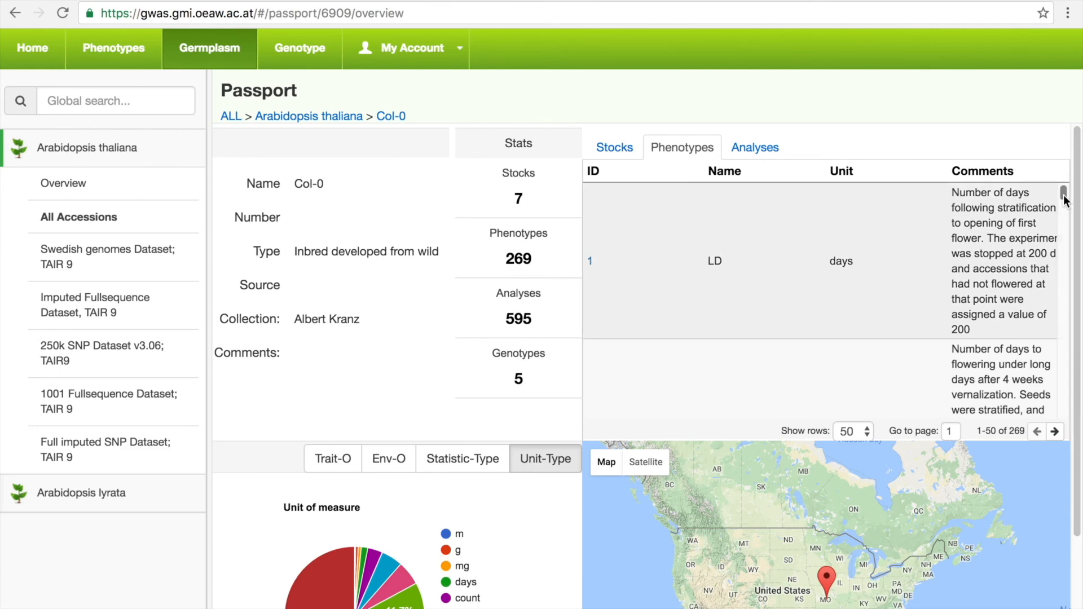
scroll("down", 3)
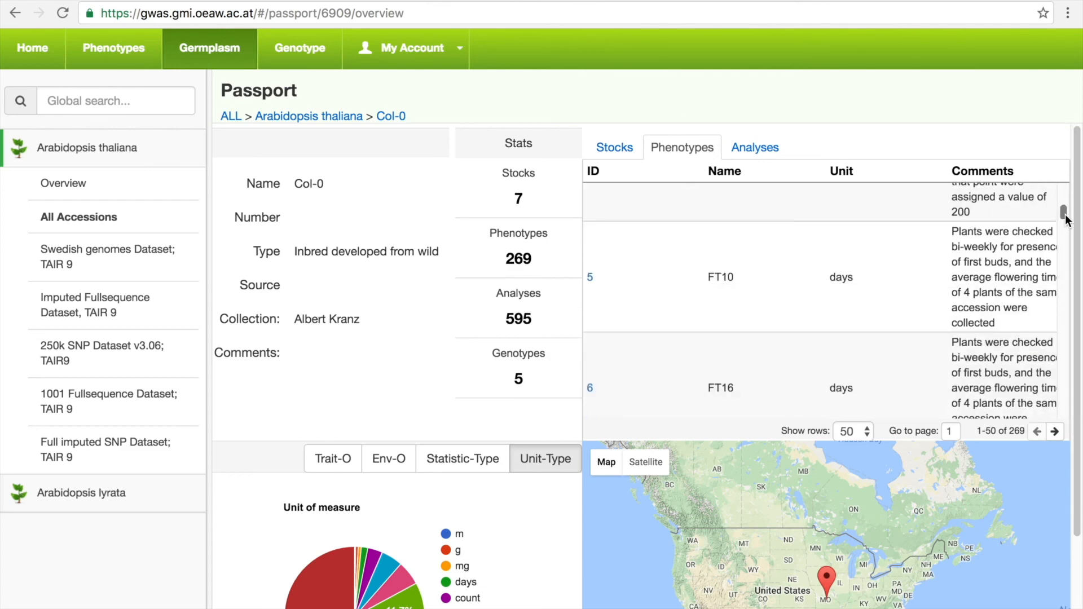